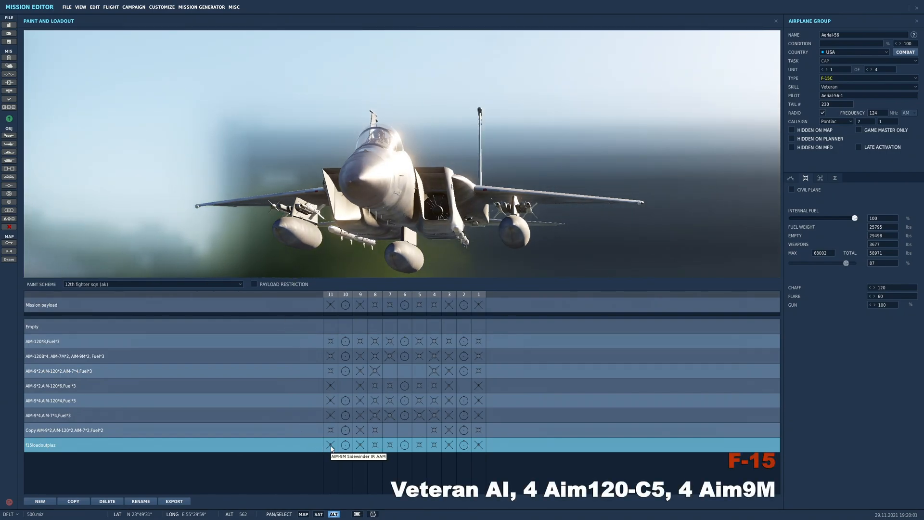
- Set a pylon's missile in the custom F-15C payload to AIM-120C-5 or AIM-9M
{"action": "right_click", "coordinate": [330, 445]}
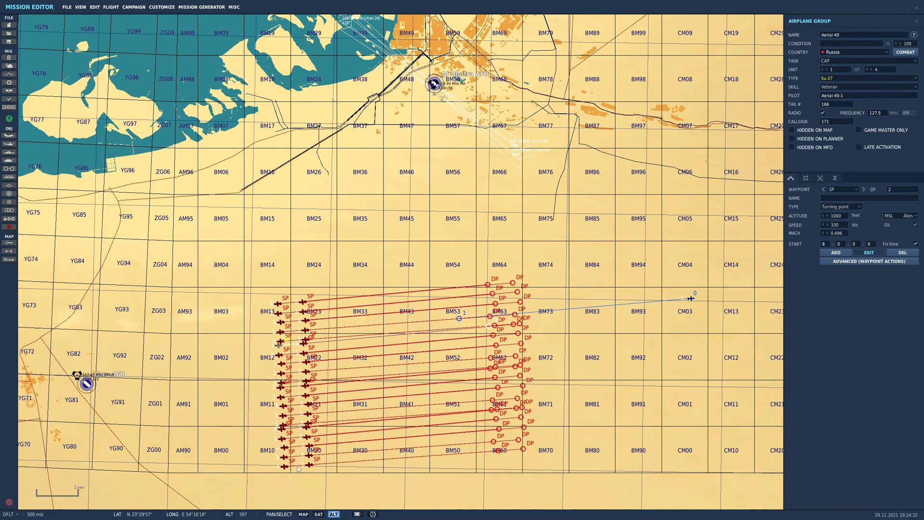
- Paste extra Su-27 flights and copies of the F-15C flights to extend both formations
{"action": "left_click", "coordinate": [261, 390]}
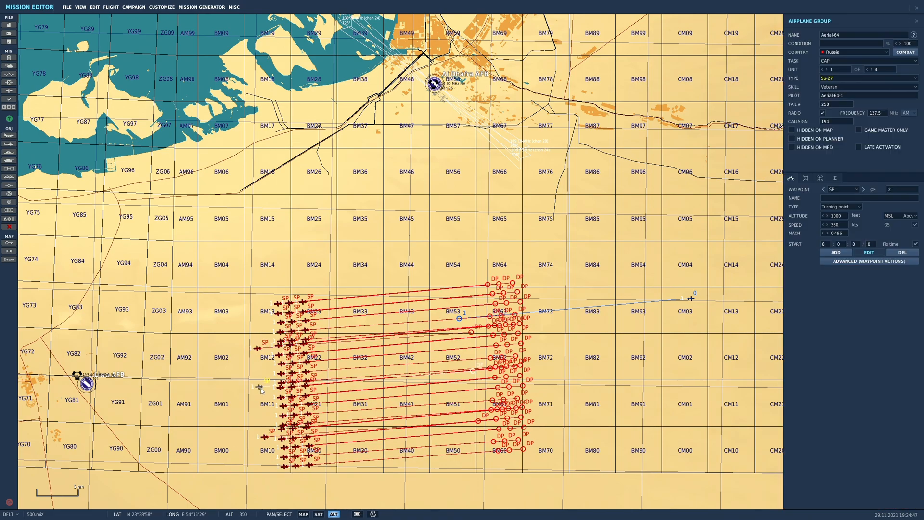
{"action": "left_click", "coordinate": [697, 358]}
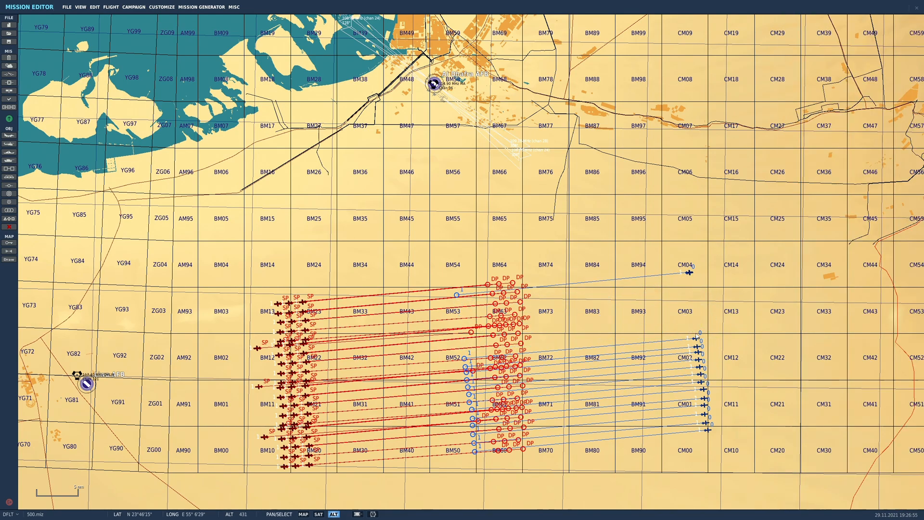
{"action": "left_click", "coordinate": [687, 273]}
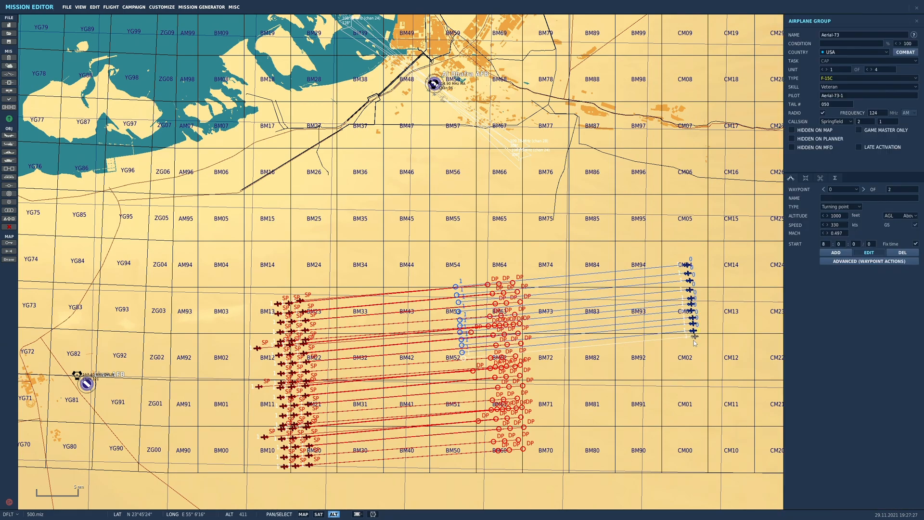
{"action": "left_click", "coordinate": [695, 403]}
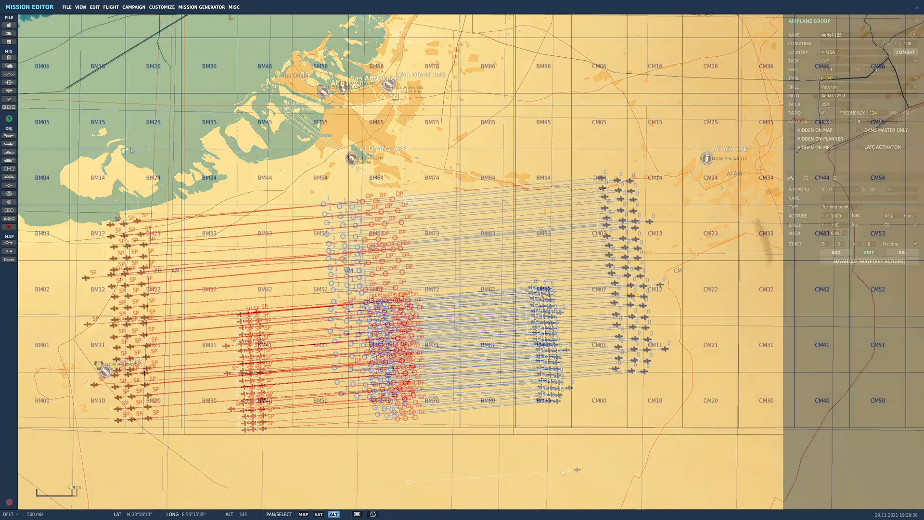
- Place the coloured 'WHOA', 'red team' and 'blue team' text labels using the Draw panel
{"action": "left_click", "coordinate": [8, 259]}
{"action": "type", "text": "WHOA"}
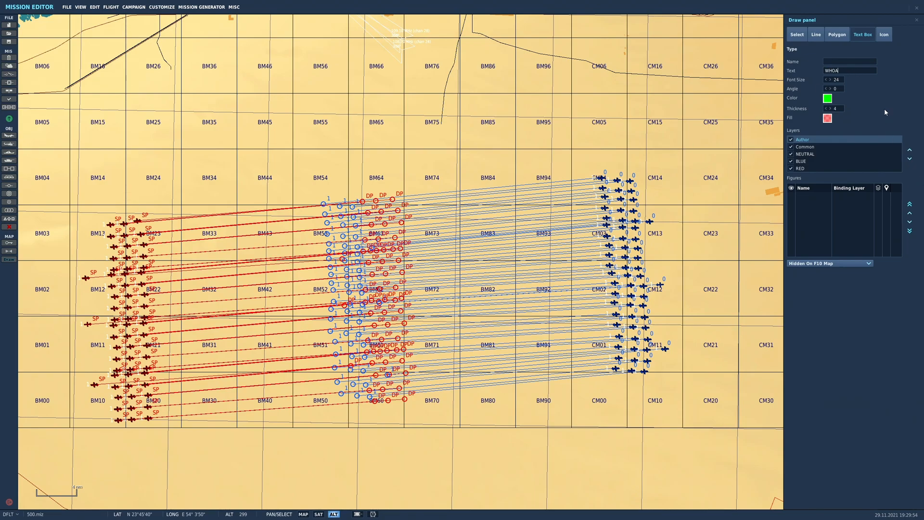
{"action": "left_click", "coordinate": [827, 119]}
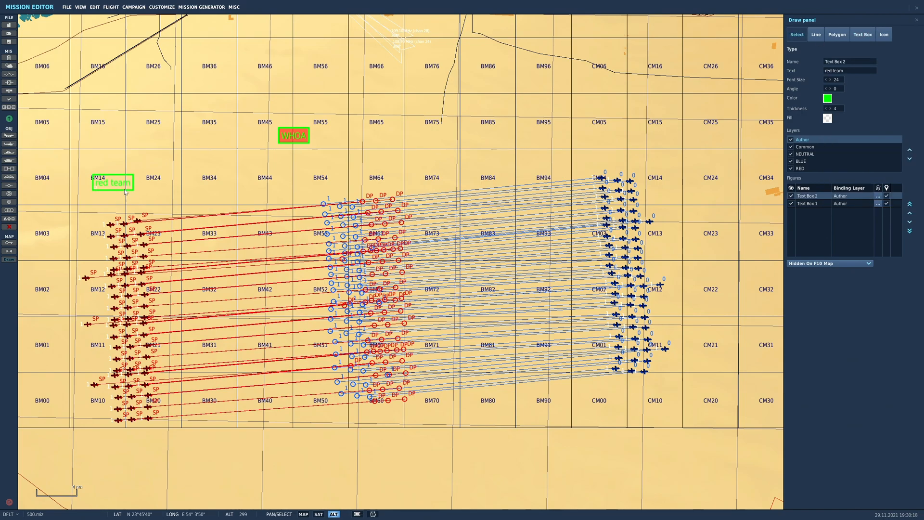
{"action": "left_click", "coordinate": [323, 144]}
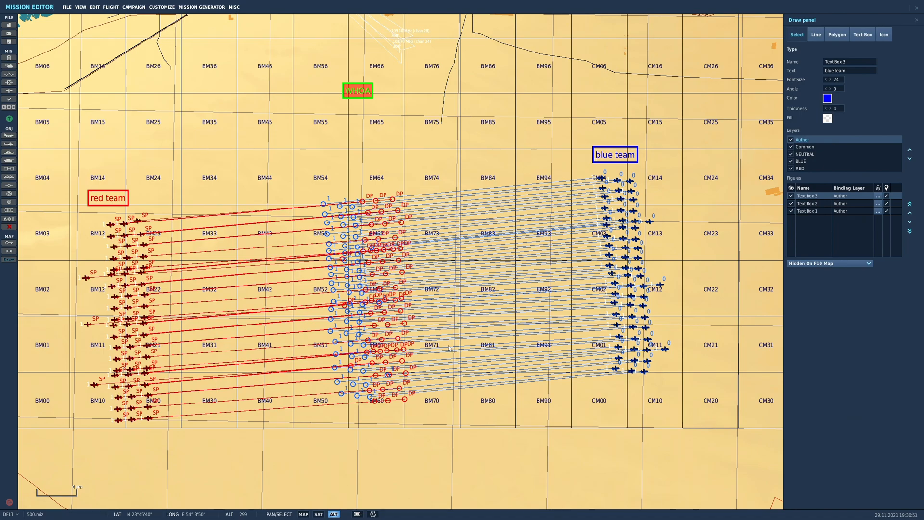
{"action": "left_click", "coordinate": [66, 6]}
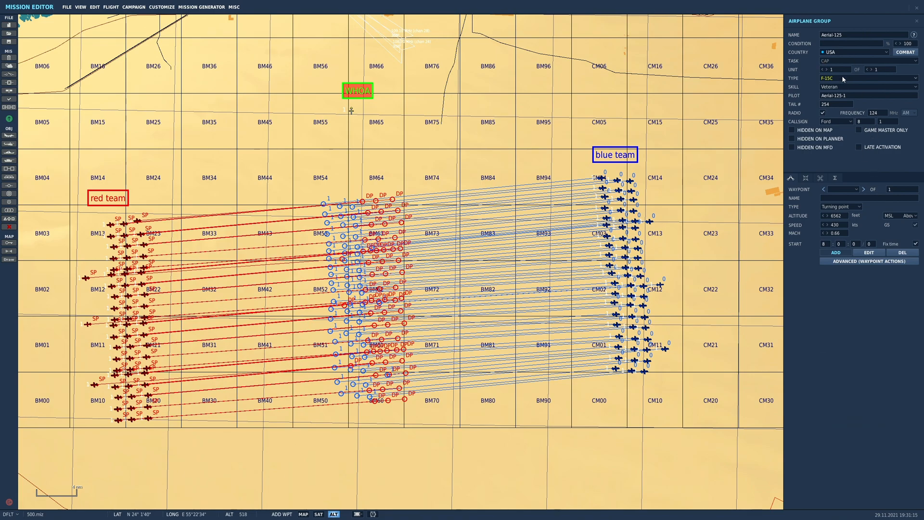
{"action": "mouse_move", "coordinate": [839, 86]}
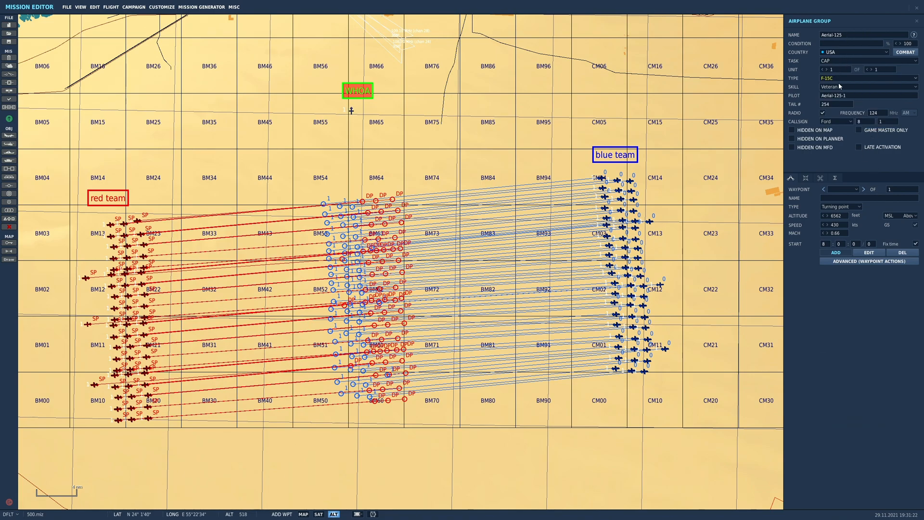
- Set the F-15C group's task to Nothing and choose a category for a new ground group
{"action": "left_click", "coordinate": [866, 60]}
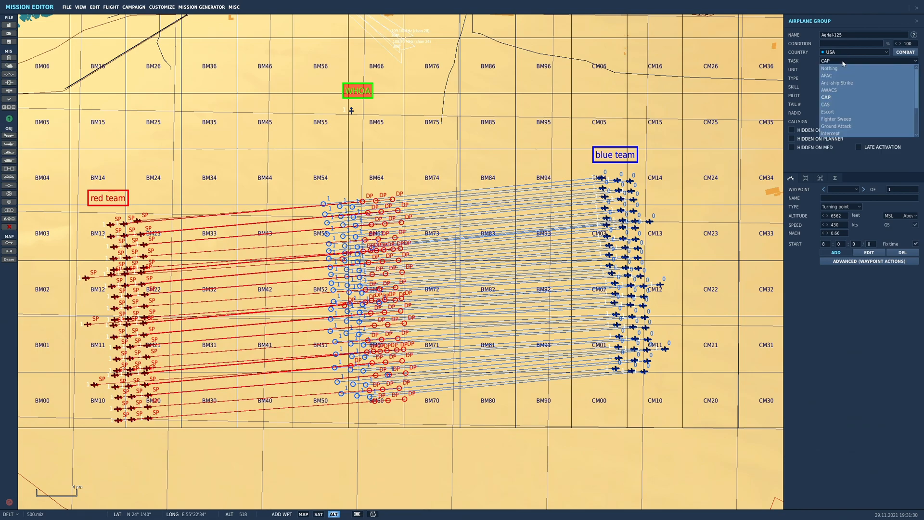
{"action": "left_click", "coordinate": [829, 69]}
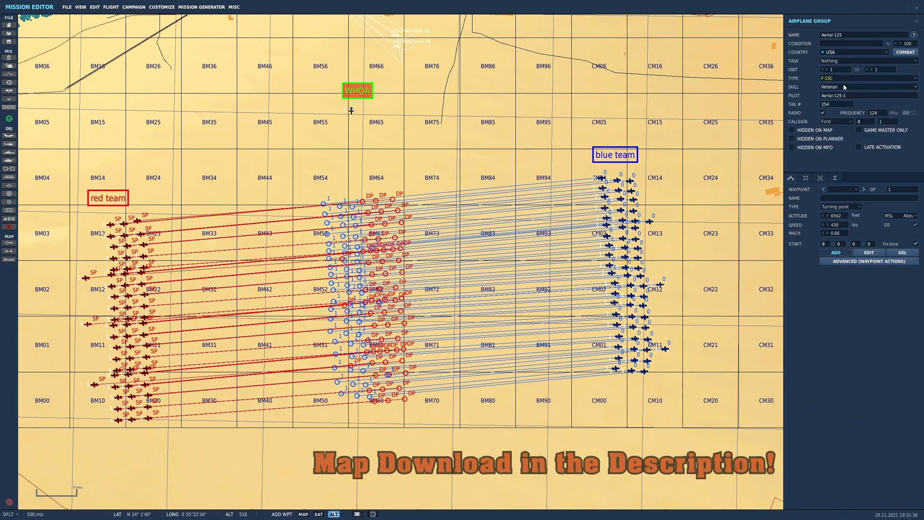
{"action": "mouse_move", "coordinate": [863, 284]}
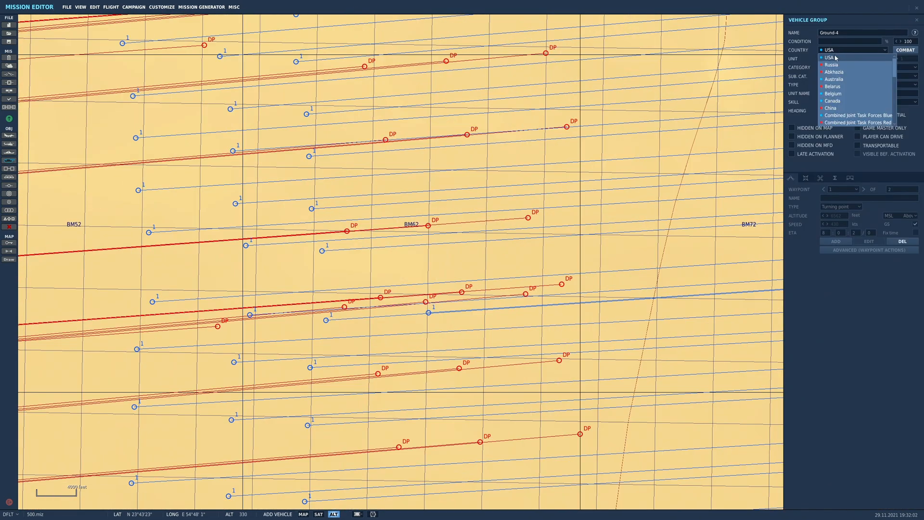
{"action": "left_click", "coordinate": [830, 57]}
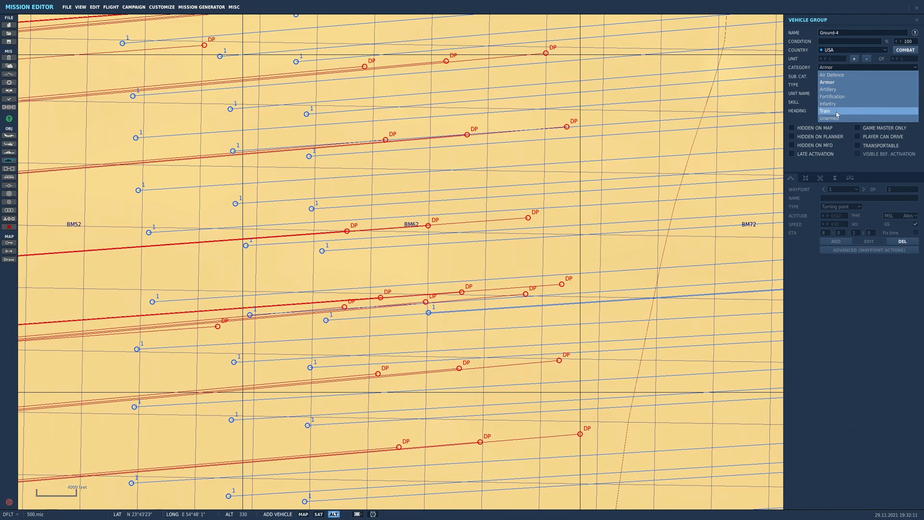
{"action": "left_click", "coordinate": [830, 118]}
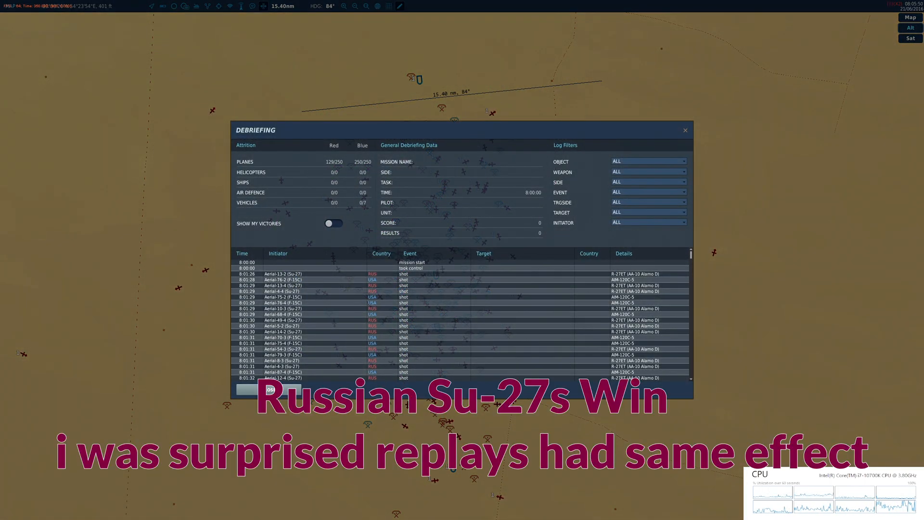
{"action": "left_click", "coordinate": [647, 161]}
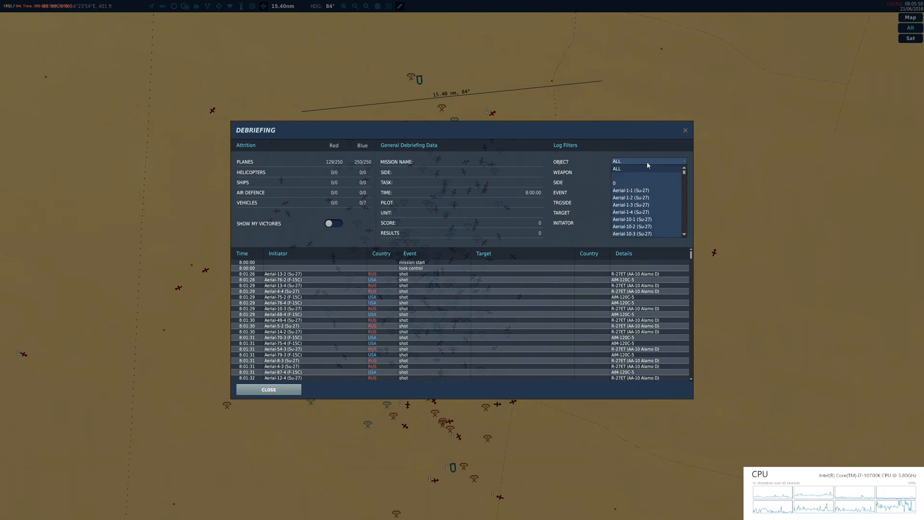
{"action": "left_click", "coordinate": [649, 172]}
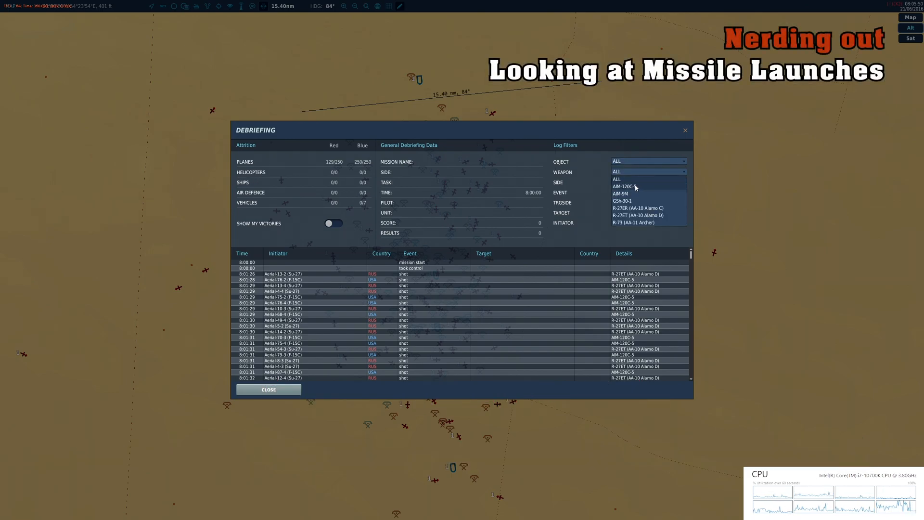
{"action": "left_click", "coordinate": [624, 186]}
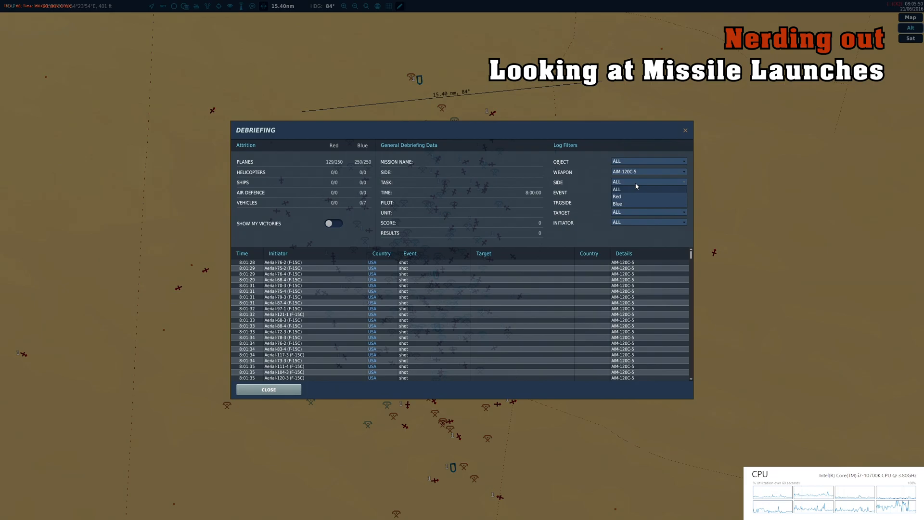
{"action": "left_click", "coordinate": [646, 192]}
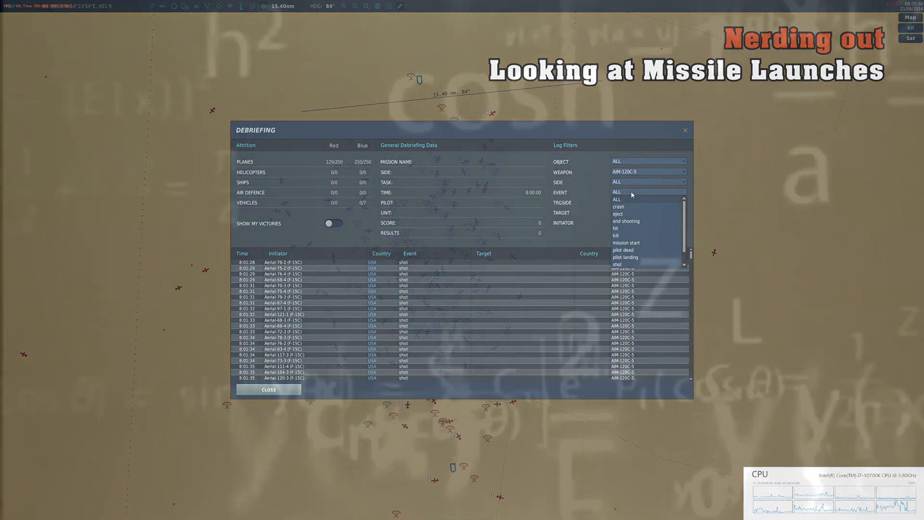
{"action": "left_click", "coordinate": [616, 228]}
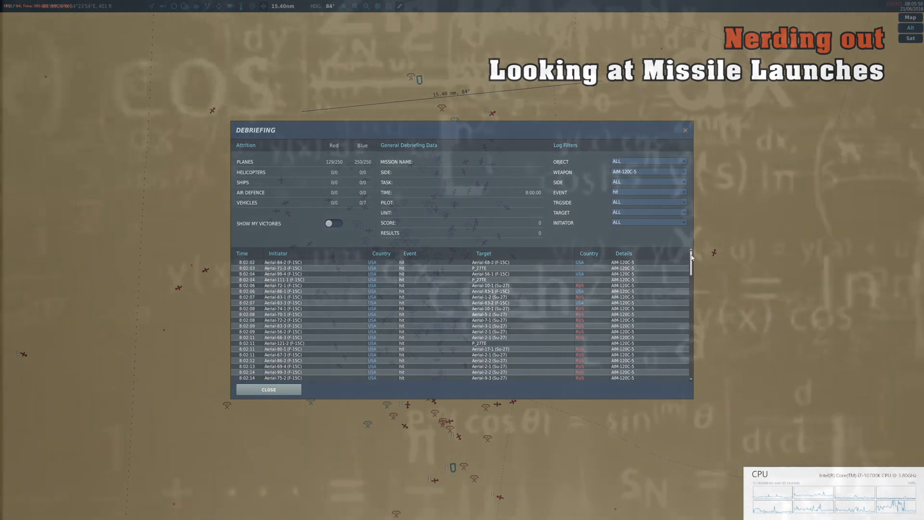
{"action": "scroll", "scroll_direction": "down", "scroll_amount": 3}
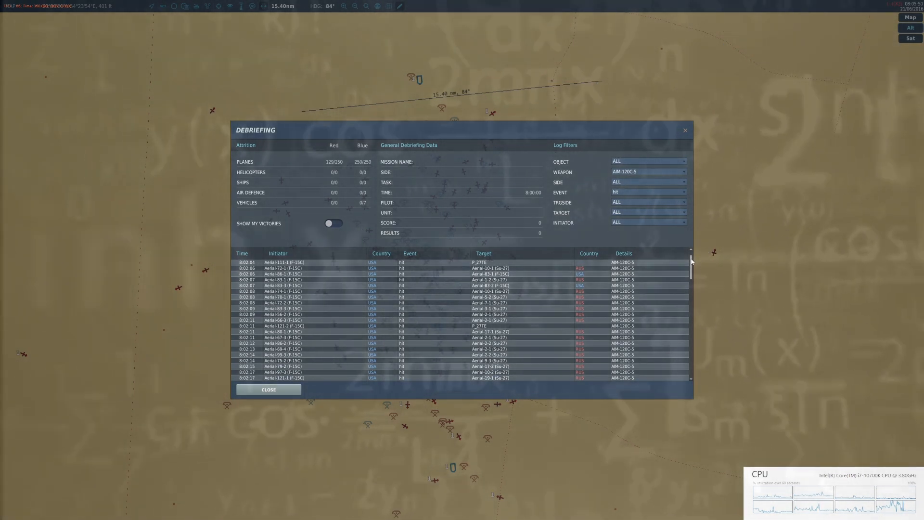
{"action": "scroll", "scroll_direction": "down", "scroll_amount": 3}
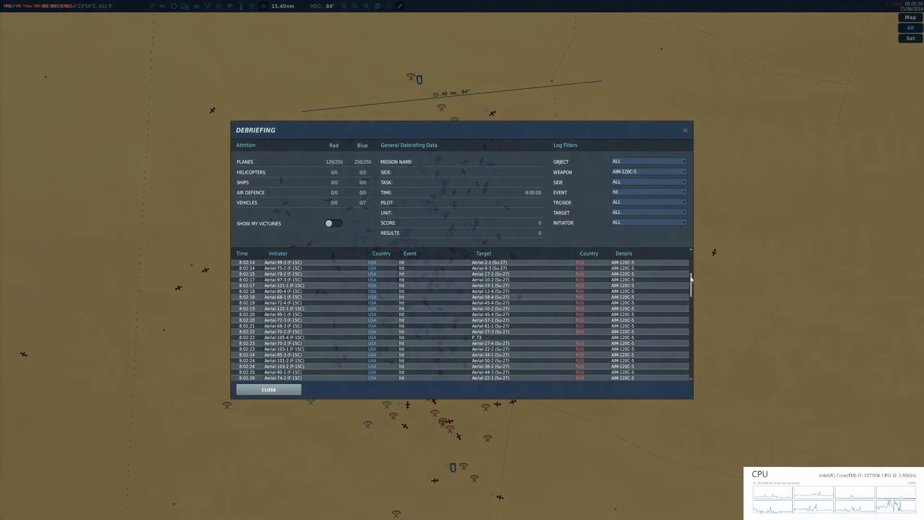
{"action": "scroll", "scroll_direction": "down", "scroll_amount": 3}
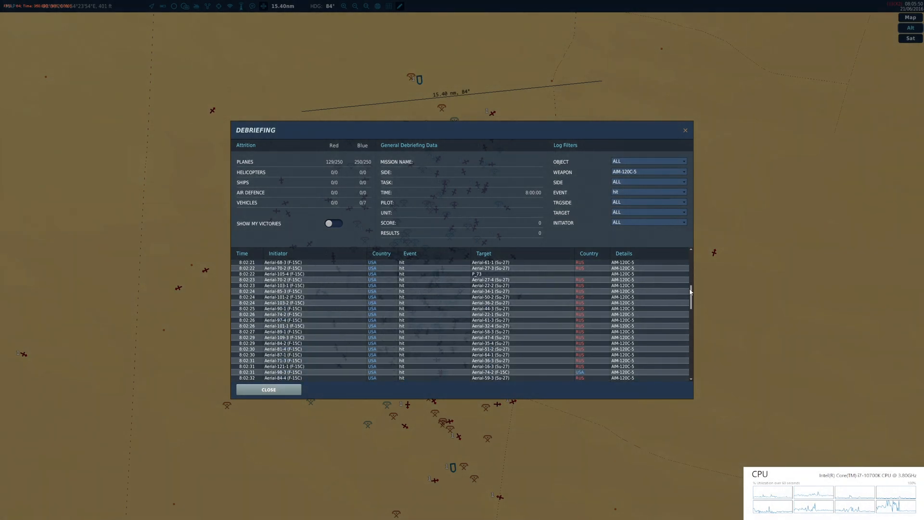
{"action": "scroll", "scroll_direction": "down", "scroll_amount": 3}
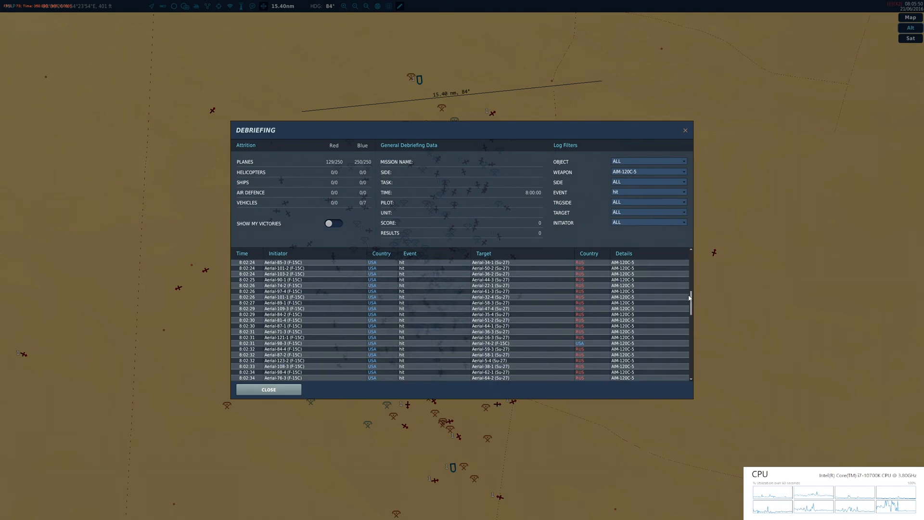
{"action": "scroll", "scroll_direction": "down", "scroll_amount": 3}
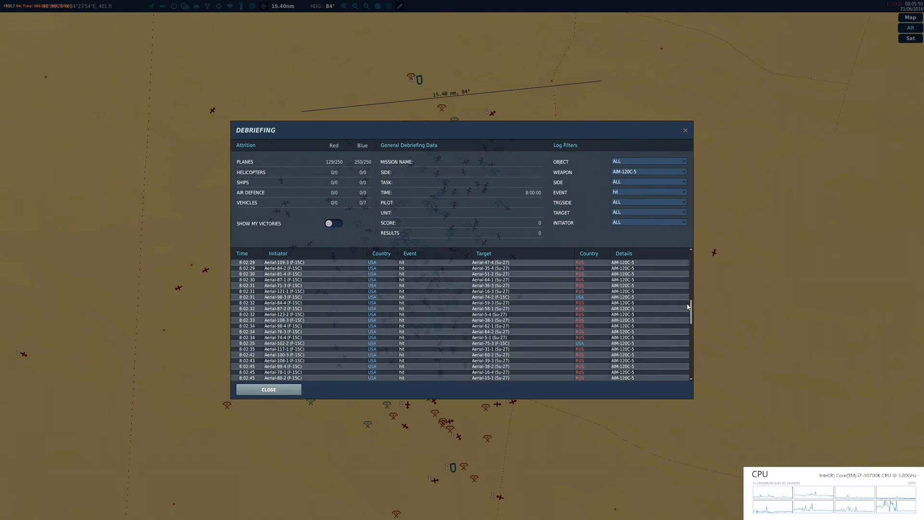
{"action": "scroll", "scroll_direction": "down", "scroll_amount": 3}
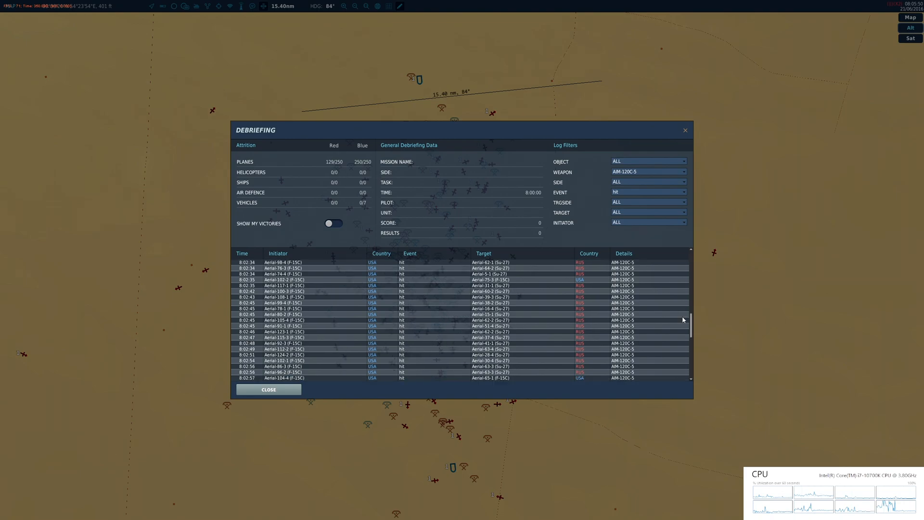
{"action": "scroll", "scroll_direction": "down", "scroll_amount": 3}
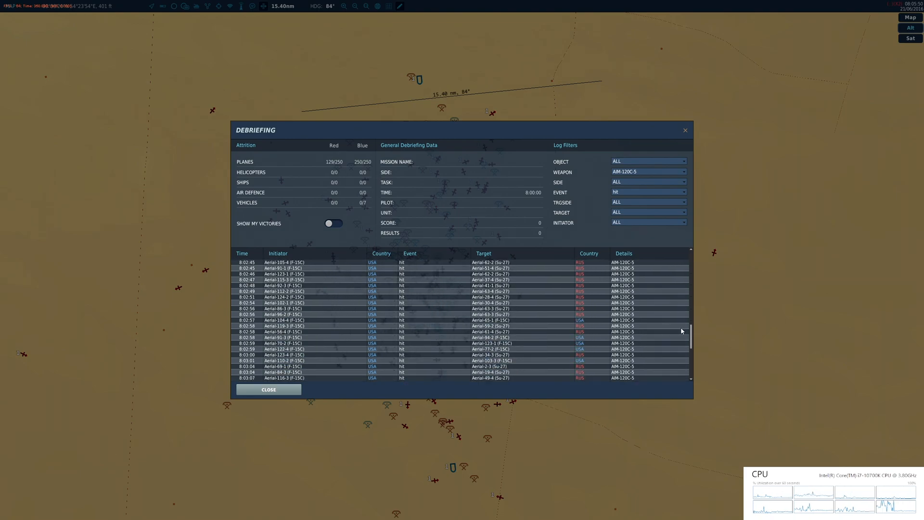
{"action": "scroll", "scroll_direction": "down", "scroll_amount": 3}
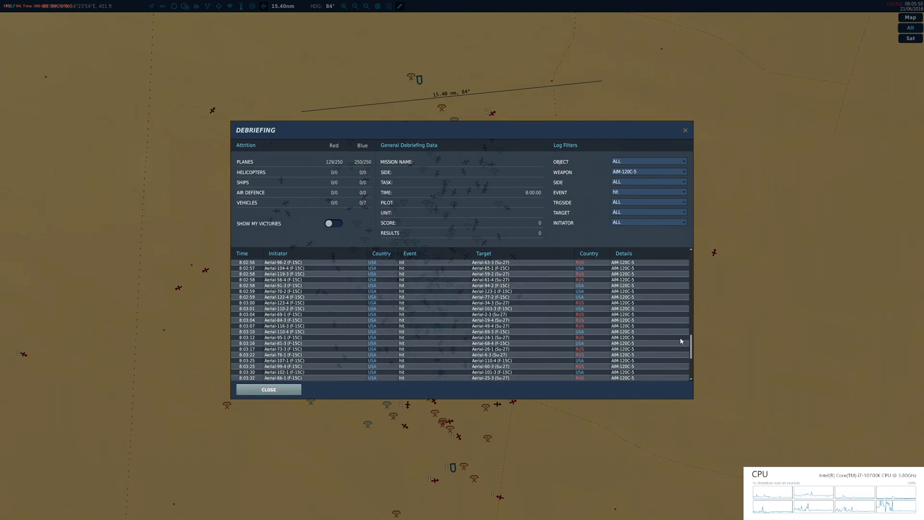
{"action": "scroll", "scroll_direction": "down", "scroll_amount": 3}
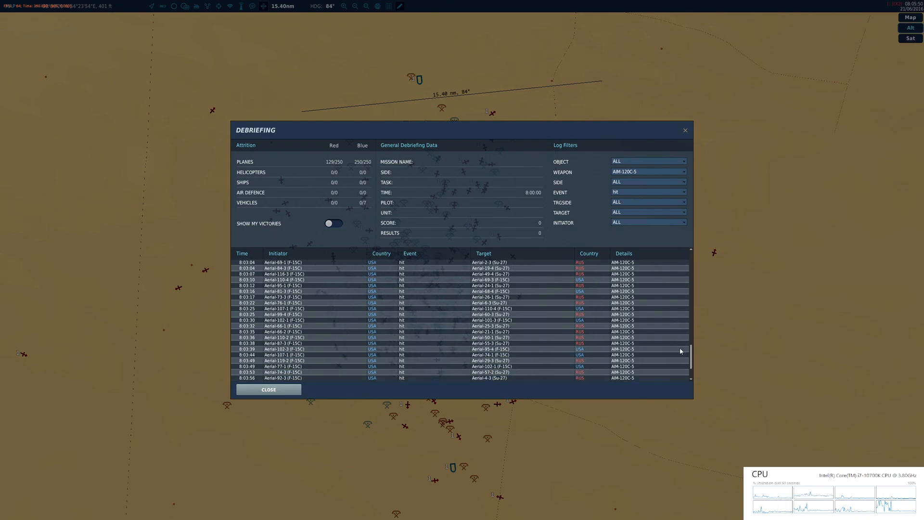
{"action": "scroll", "scroll_direction": "down", "scroll_amount": 3}
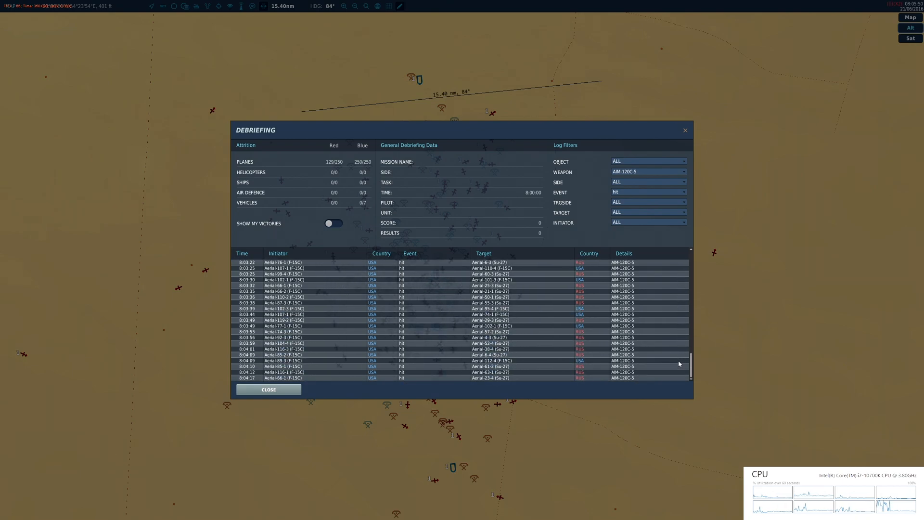
{"action": "scroll", "scroll_direction": "up", "scroll_amount": 3}
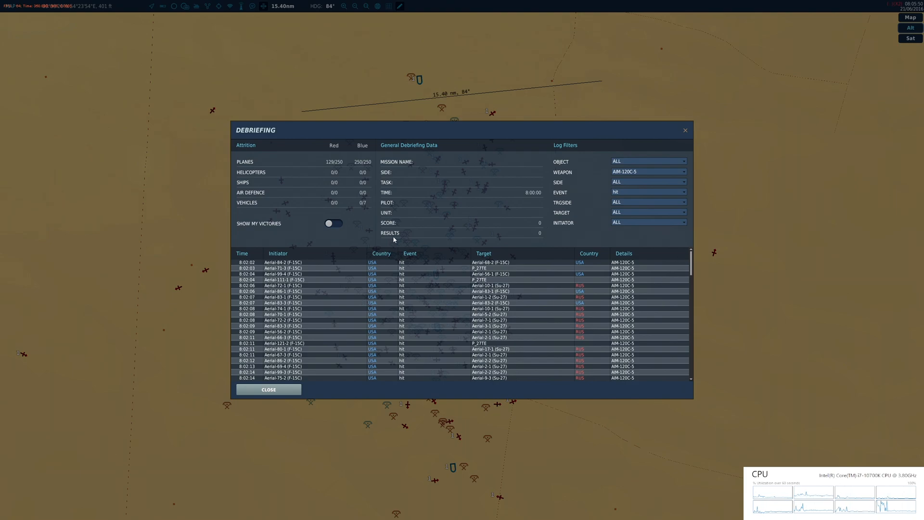
{"action": "mouse_move", "coordinate": [404, 280]}
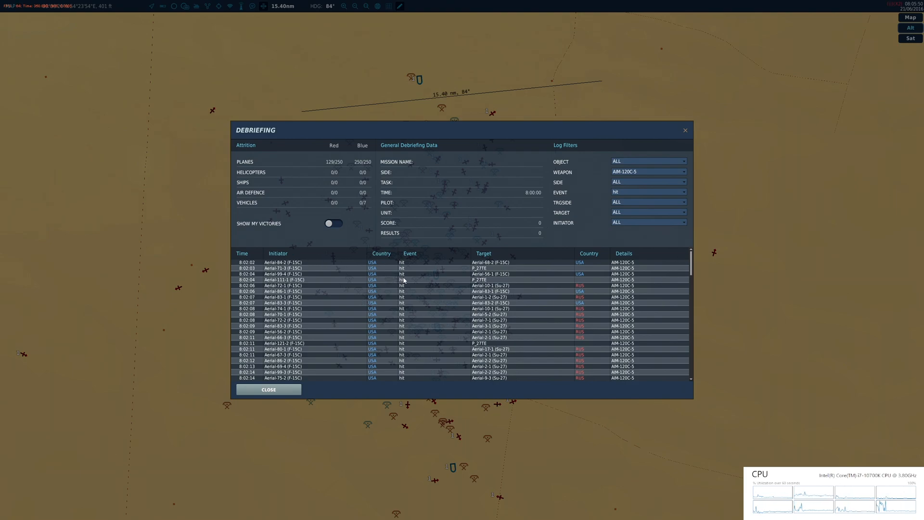
- Filter the debriefing log's Weapon to AIM-9M and glance through the results
{"action": "left_click", "coordinate": [647, 171]}
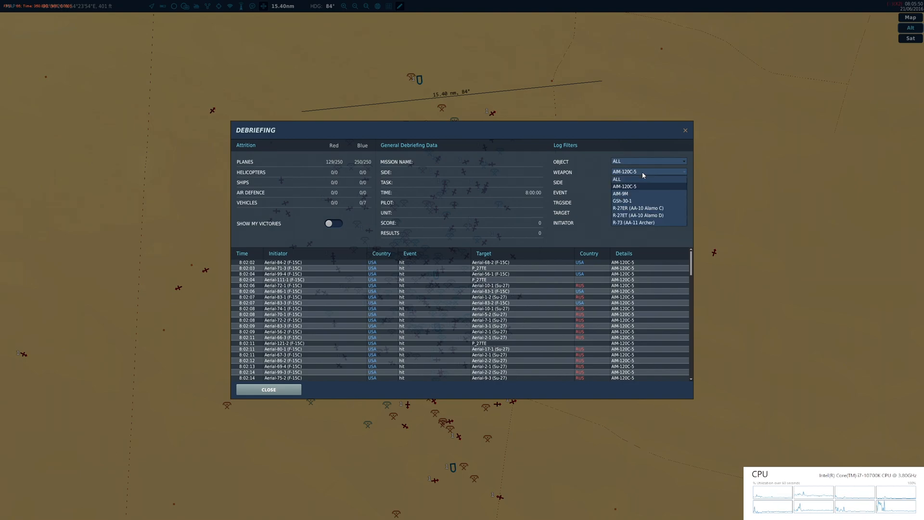
{"action": "left_click", "coordinate": [619, 193]}
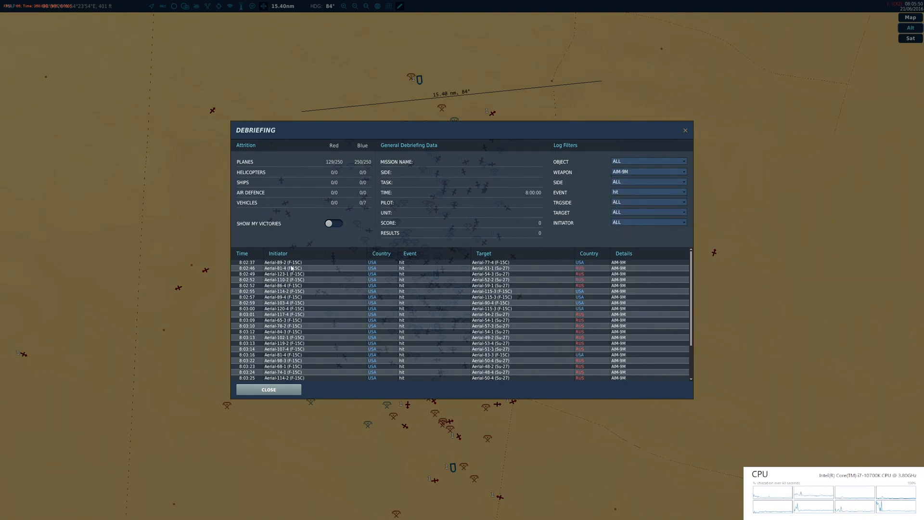
{"action": "mouse_move", "coordinate": [557, 269]}
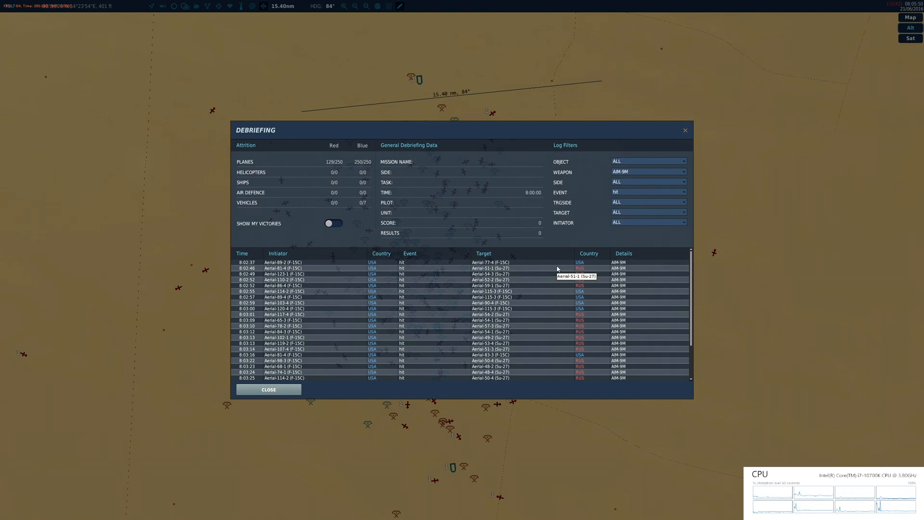
{"action": "mouse_move", "coordinate": [693, 259]}
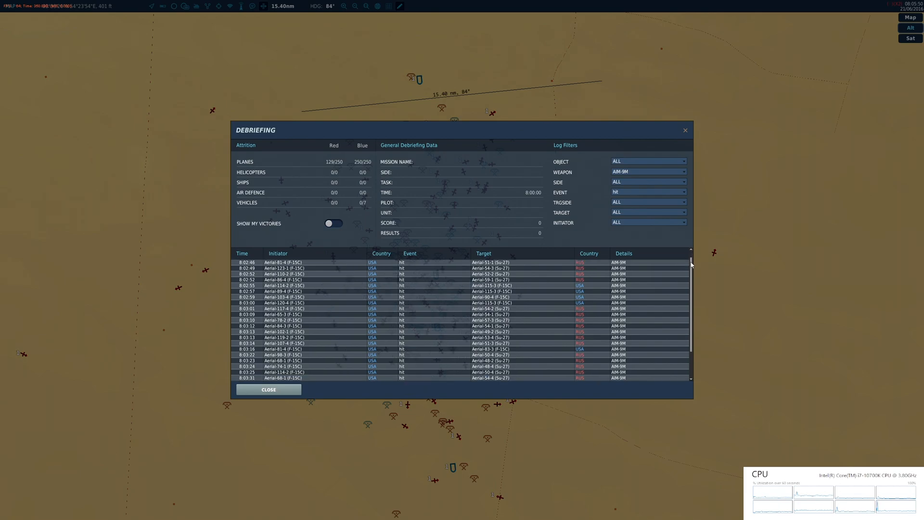
{"action": "scroll", "scroll_direction": "down", "scroll_amount": 3}
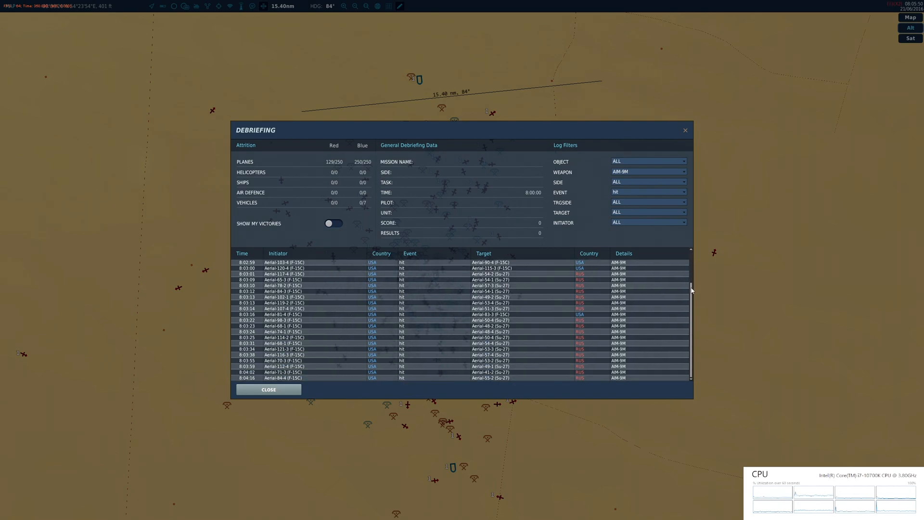
{"action": "scroll", "scroll_direction": "up", "scroll_amount": 3}
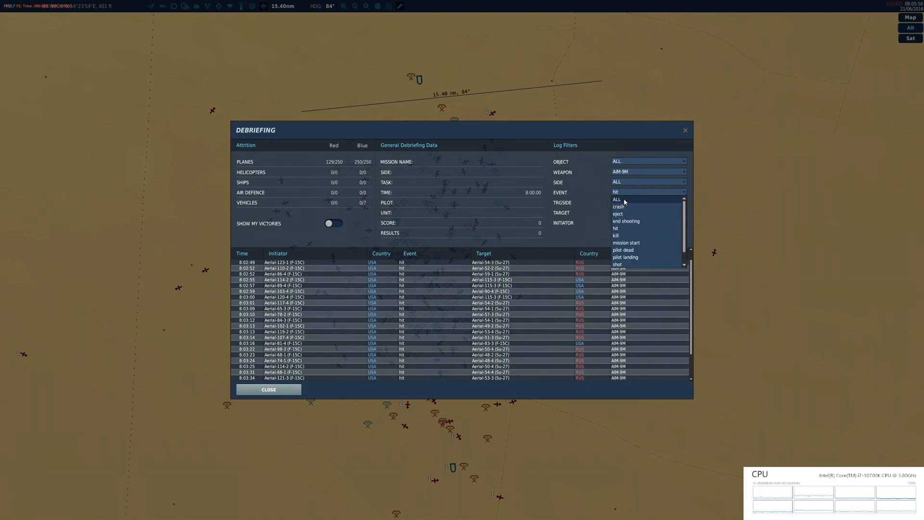
- Set Event to ALL and scroll through the AIM-9M shots, hits and kills
{"action": "left_click", "coordinate": [617, 199]}
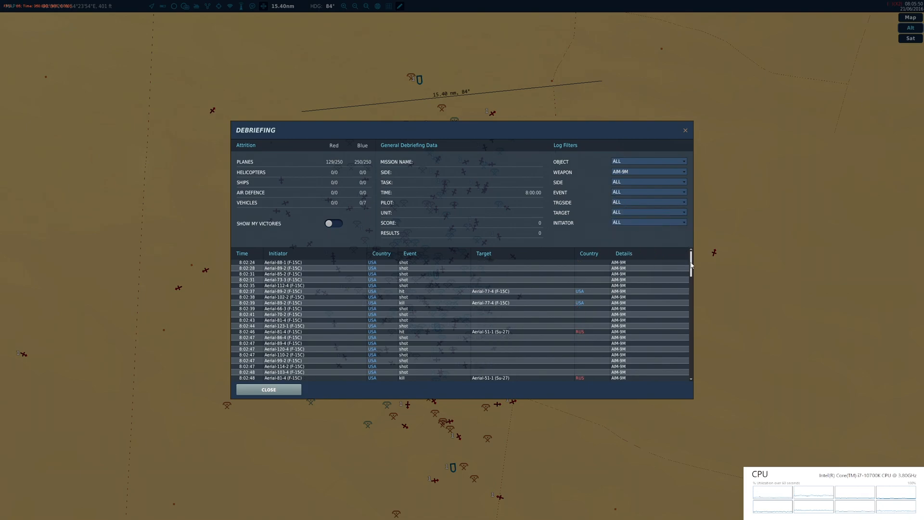
{"action": "scroll", "scroll_direction": "down", "scroll_amount": 3}
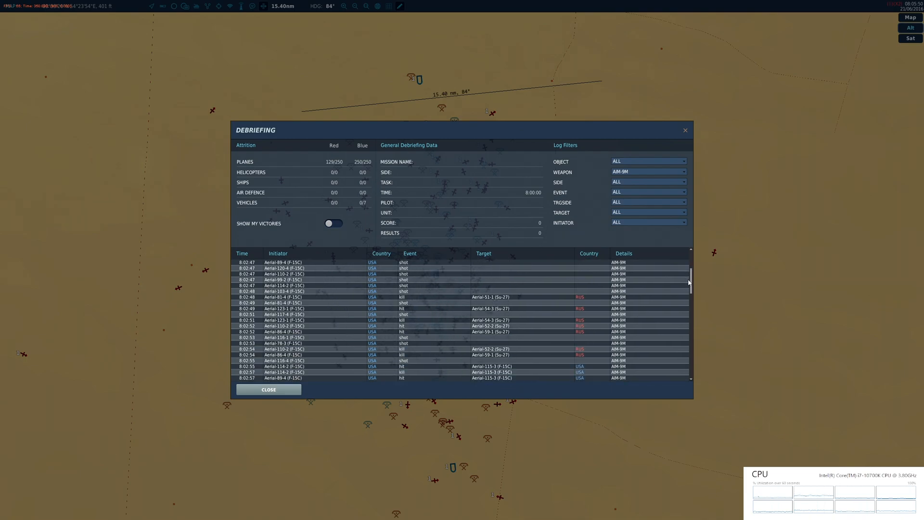
{"action": "scroll", "scroll_direction": "down", "scroll_amount": 3}
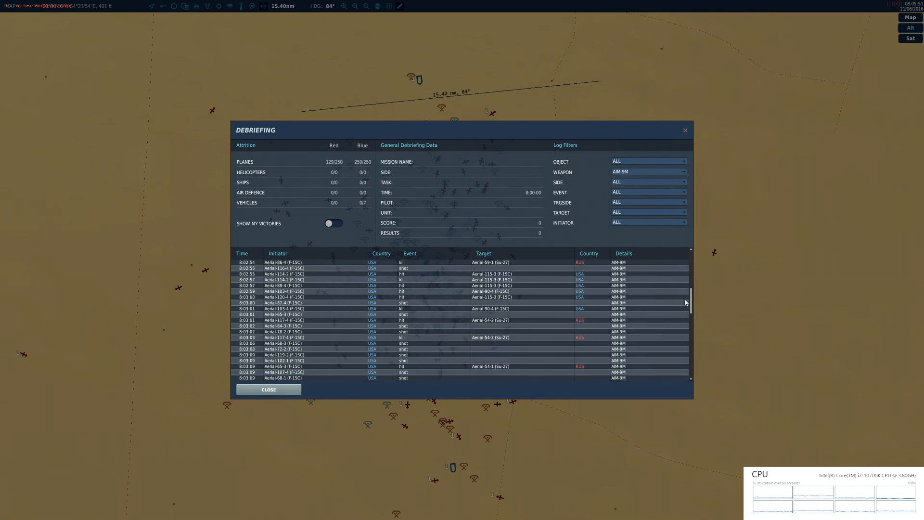
{"action": "scroll", "scroll_direction": "down", "scroll_amount": 3}
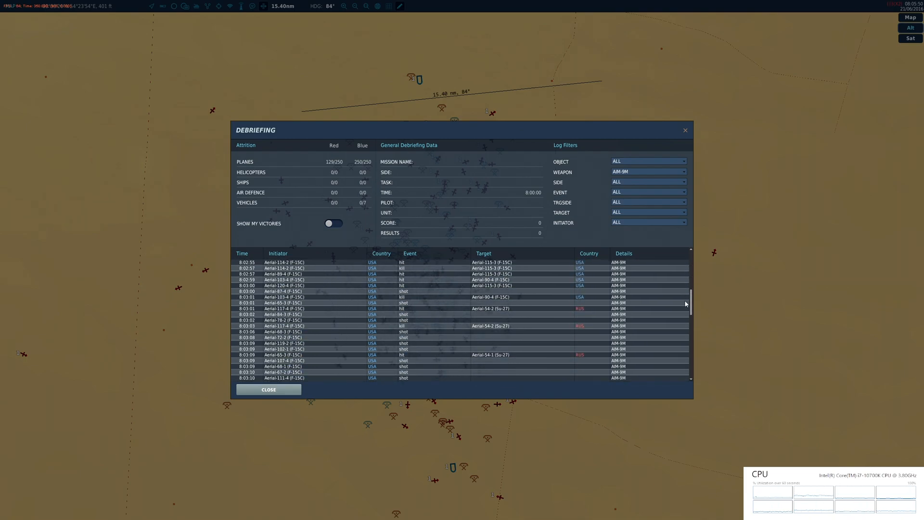
{"action": "scroll", "scroll_direction": "down", "scroll_amount": 3}
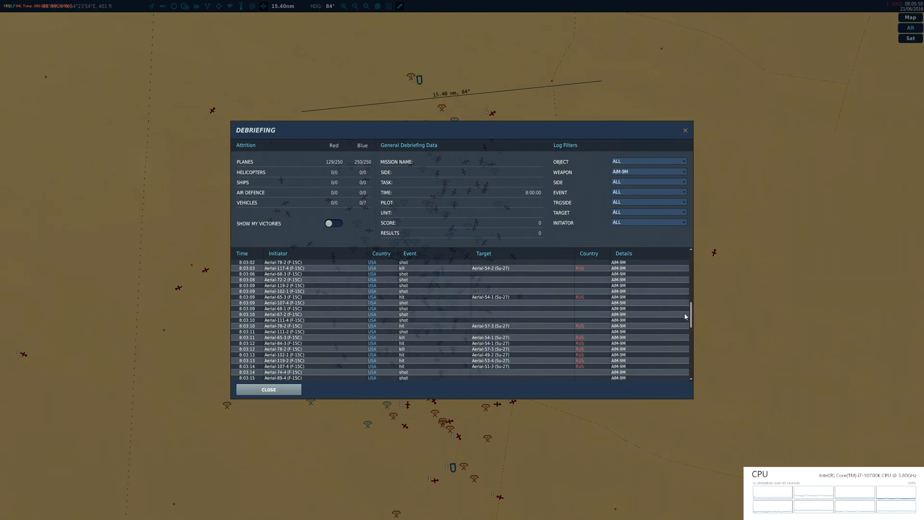
{"action": "scroll", "scroll_direction": "down", "scroll_amount": 3}
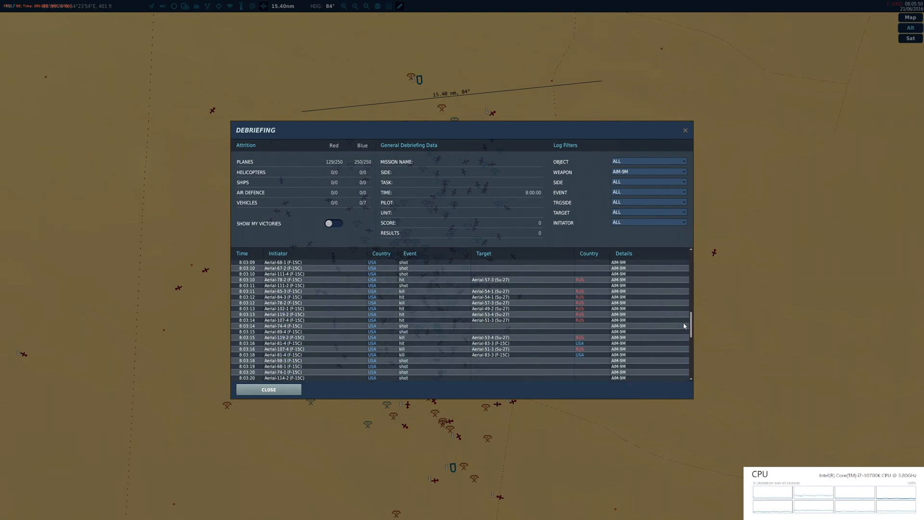
{"action": "scroll", "scroll_direction": "down", "scroll_amount": 3}
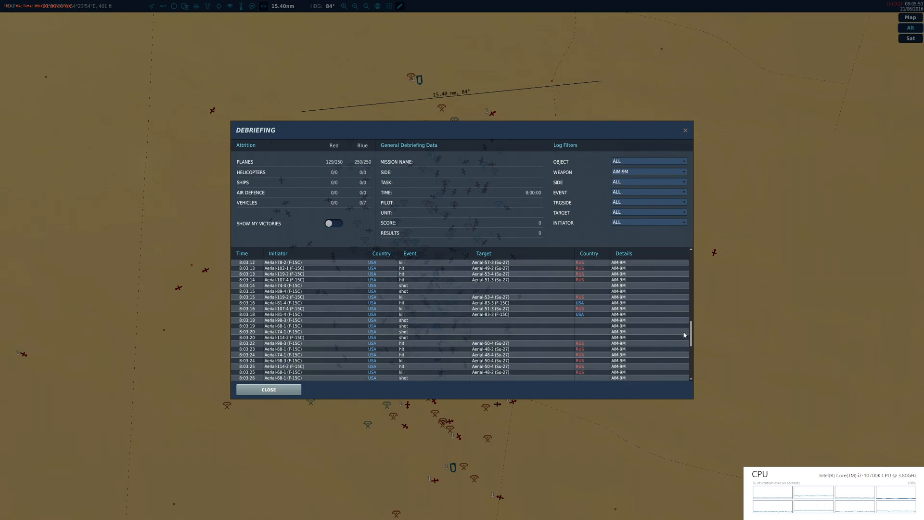
{"action": "scroll", "scroll_direction": "down", "scroll_amount": 3}
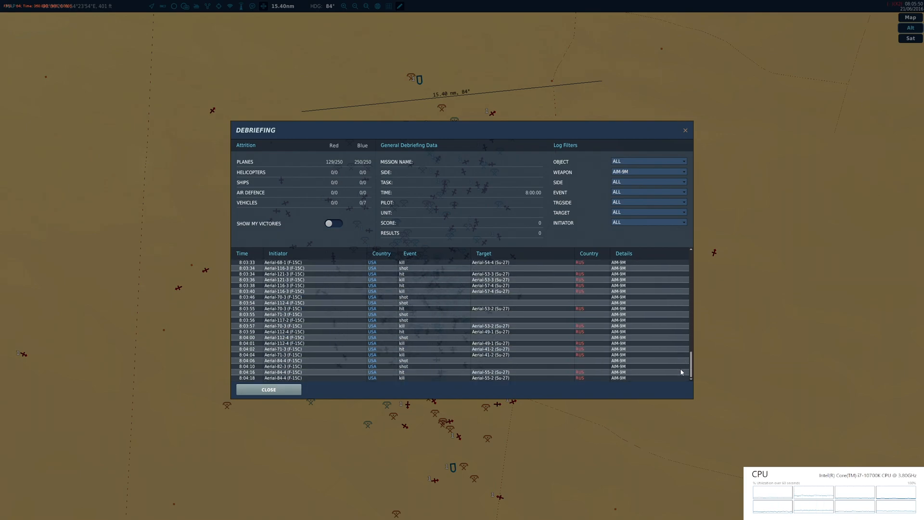
{"action": "mouse_move", "coordinate": [497, 358]}
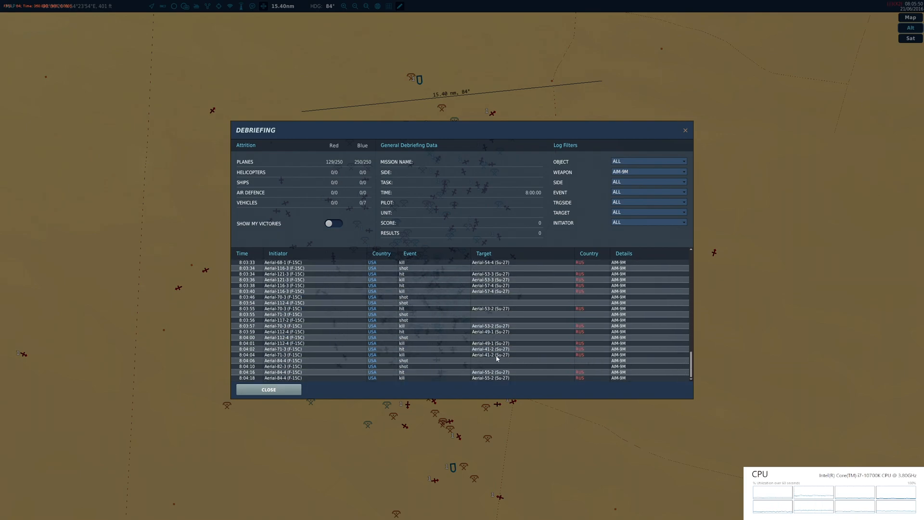
- Keep the side filter on all sides and start reading the AIM-120C-5 entries
{"action": "left_click", "coordinate": [647, 181]}
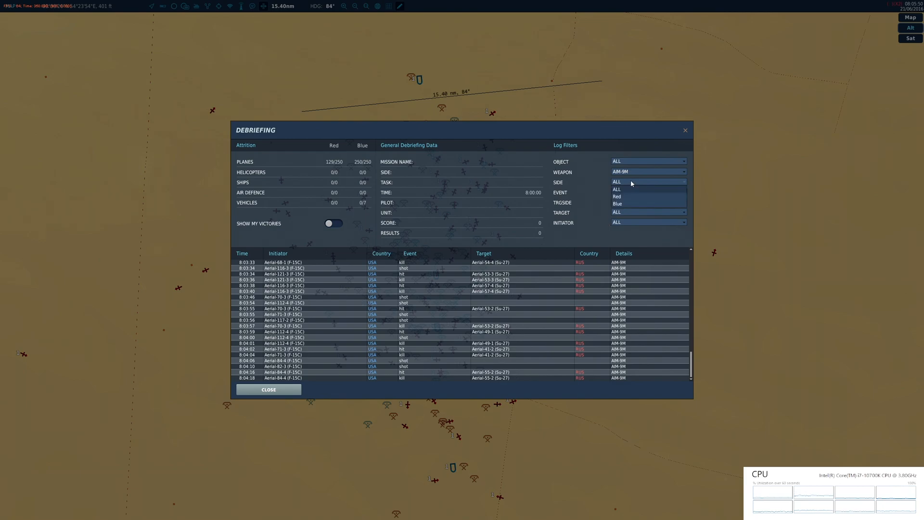
{"action": "left_click", "coordinate": [648, 171]}
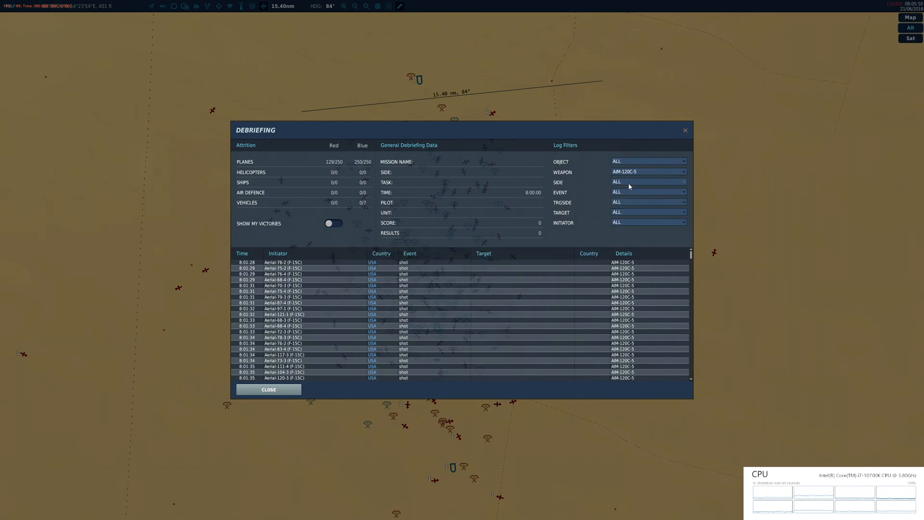
{"action": "mouse_move", "coordinate": [694, 257]}
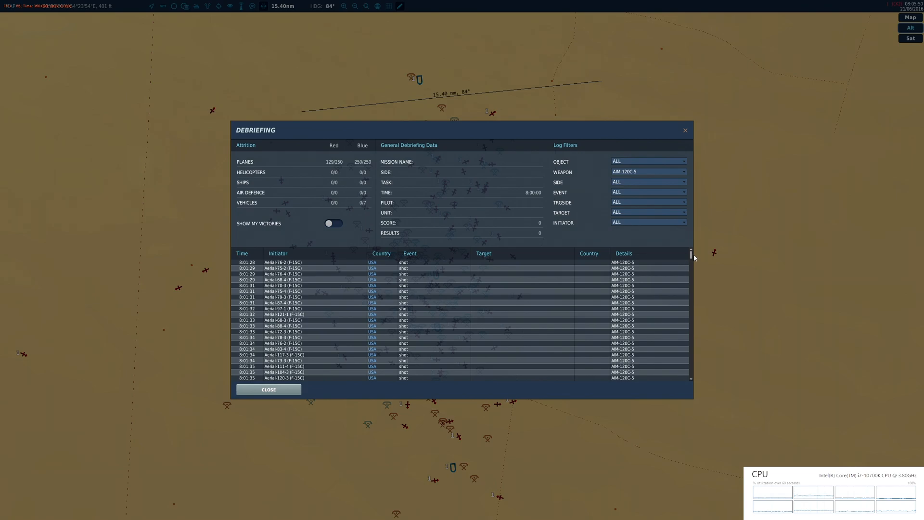
{"action": "scroll", "scroll_direction": "down", "scroll_amount": 3}
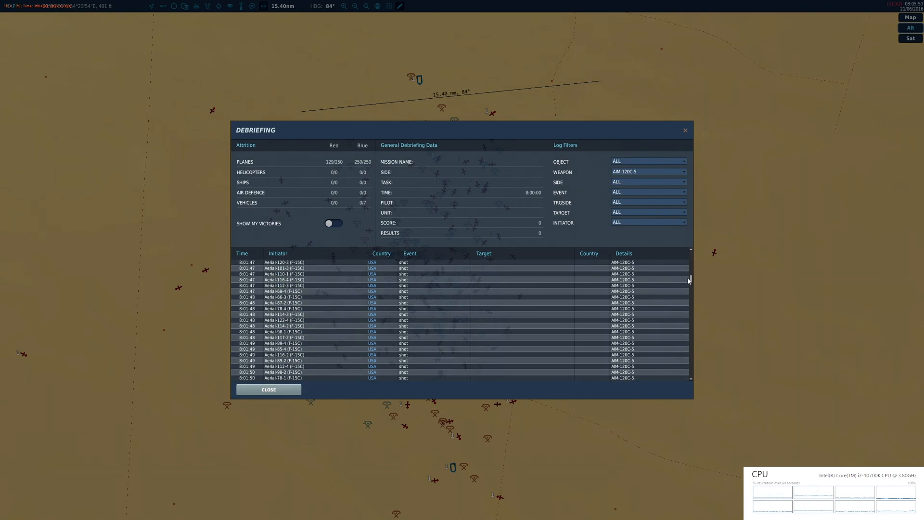
{"action": "scroll", "scroll_direction": "down", "scroll_amount": 3}
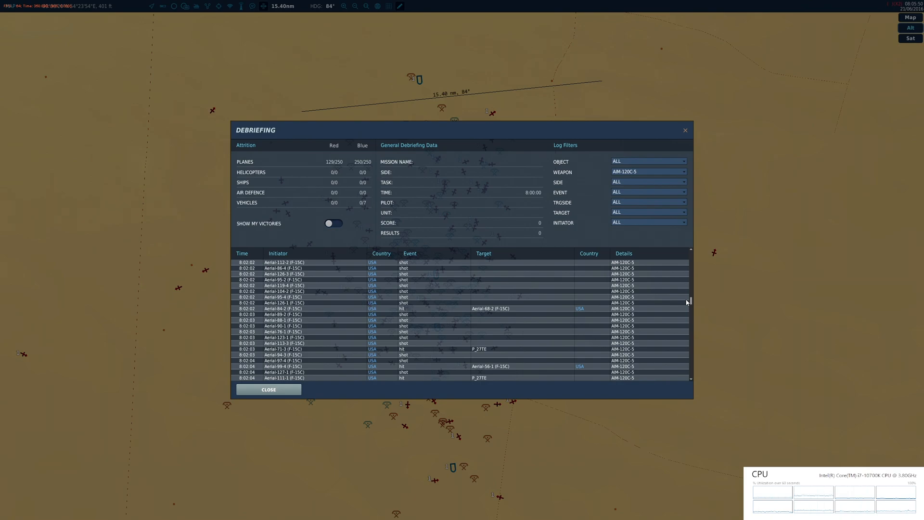
{"action": "scroll", "scroll_direction": "down", "scroll_amount": 3}
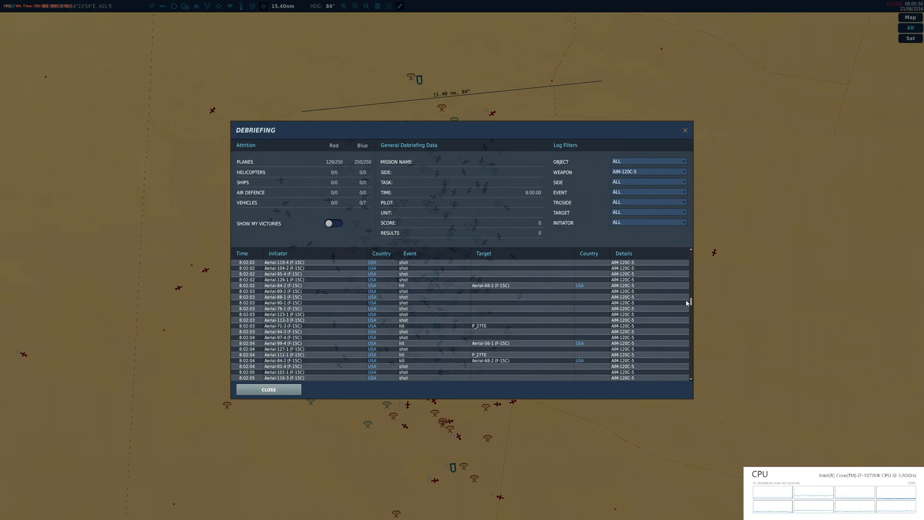
{"action": "scroll", "scroll_direction": "down", "scroll_amount": 3}
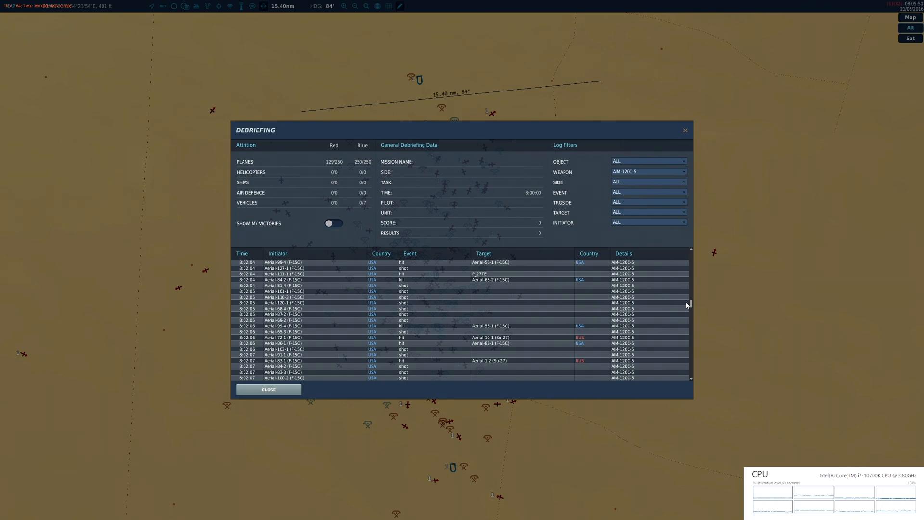
{"action": "scroll", "scroll_direction": "down", "scroll_amount": 3}
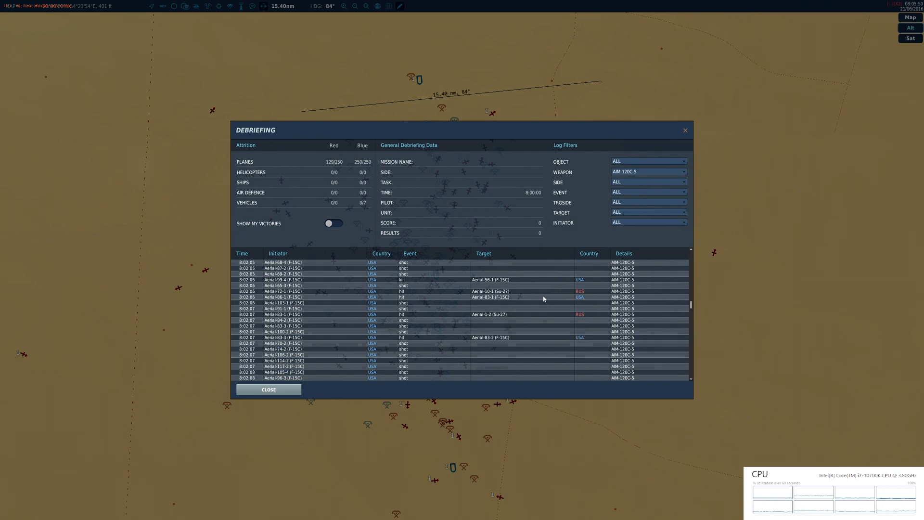
{"action": "mouse_move", "coordinate": [525, 291]}
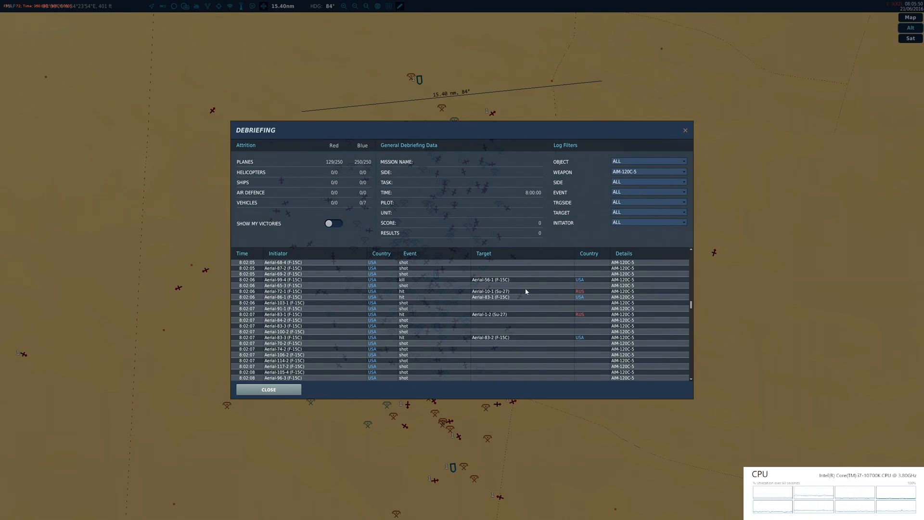
- Scroll the AIM-120C-5 log down to the final kills around 8:04
{"action": "scroll", "scroll_direction": "down", "scroll_amount": 3}
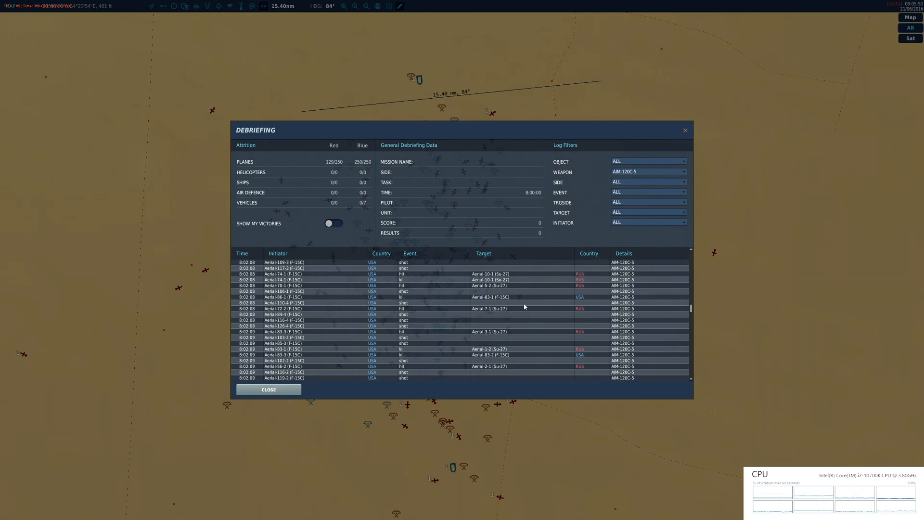
{"action": "scroll", "scroll_direction": "down", "scroll_amount": 3}
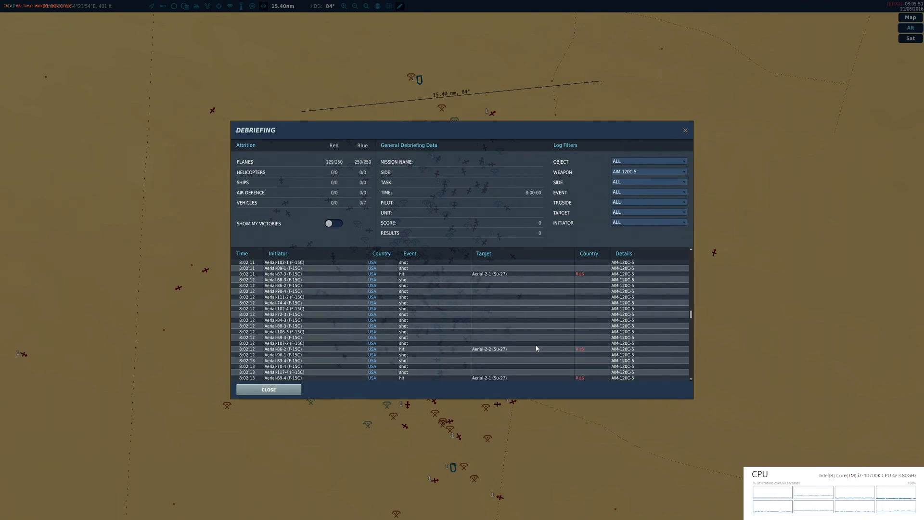
{"action": "scroll", "scroll_direction": "down", "scroll_amount": 3}
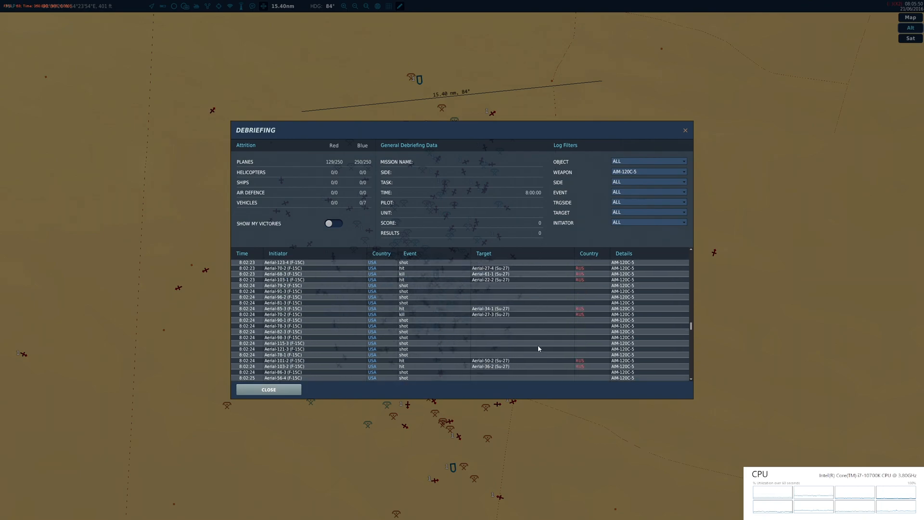
{"action": "scroll", "scroll_direction": "down", "scroll_amount": 3}
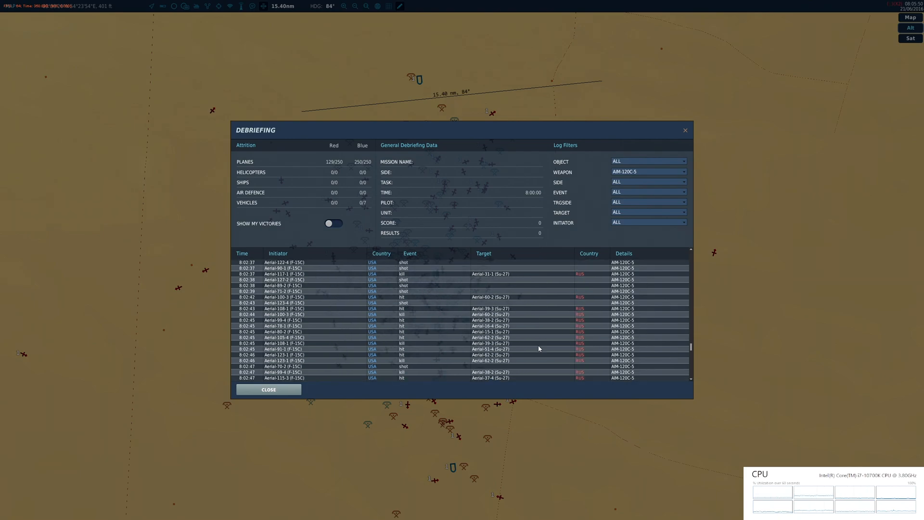
{"action": "scroll", "scroll_direction": "down", "scroll_amount": 3}
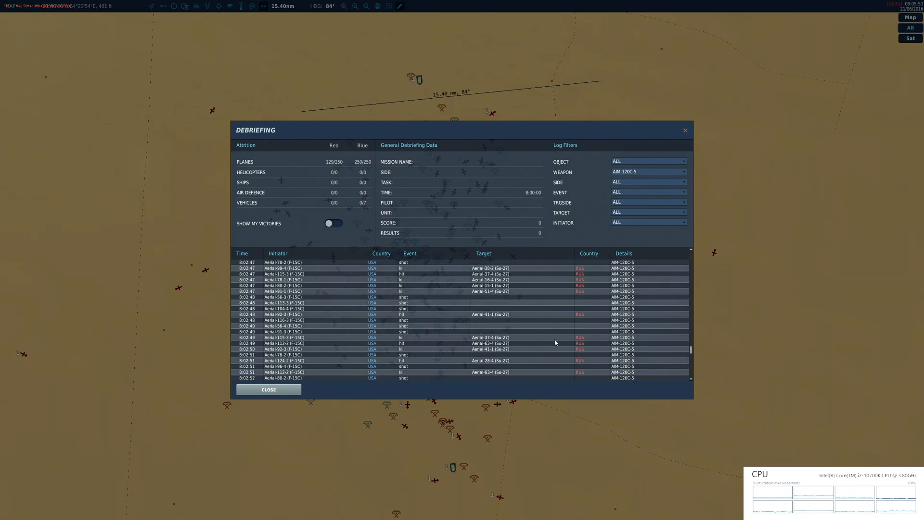
{"action": "scroll", "scroll_direction": "down", "scroll_amount": 3}
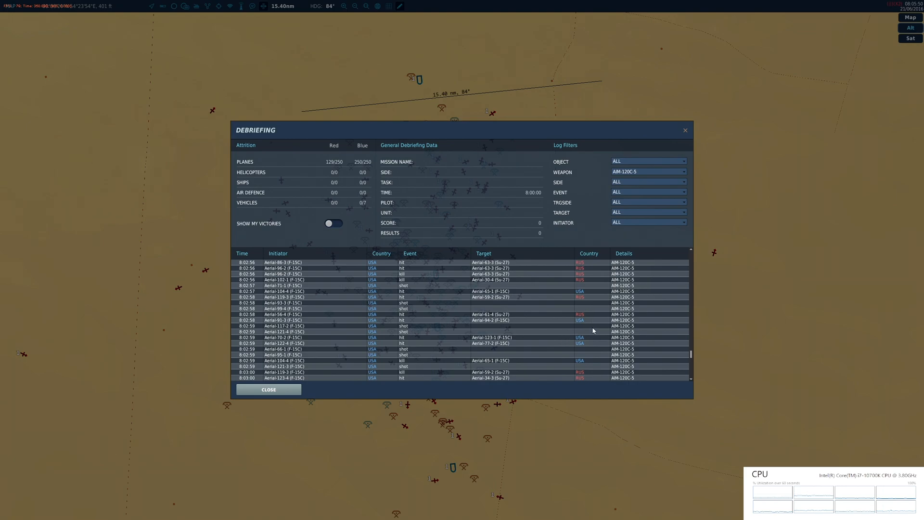
{"action": "scroll", "scroll_direction": "down", "scroll_amount": 3}
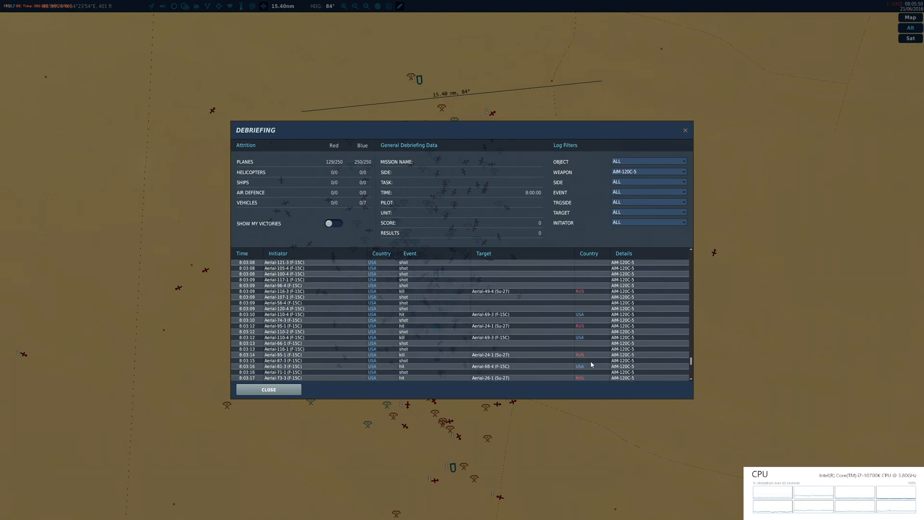
{"action": "scroll", "scroll_direction": "down", "scroll_amount": 3}
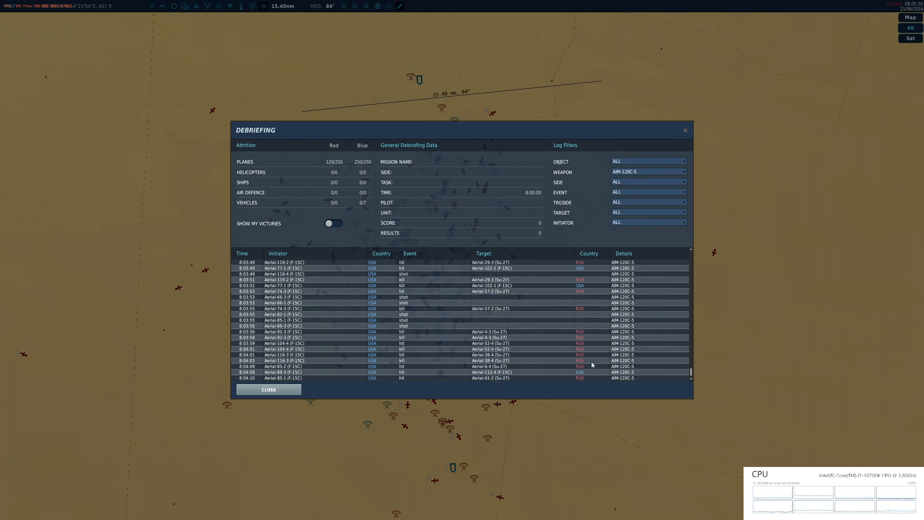
{"action": "scroll", "scroll_direction": "down", "scroll_amount": 3}
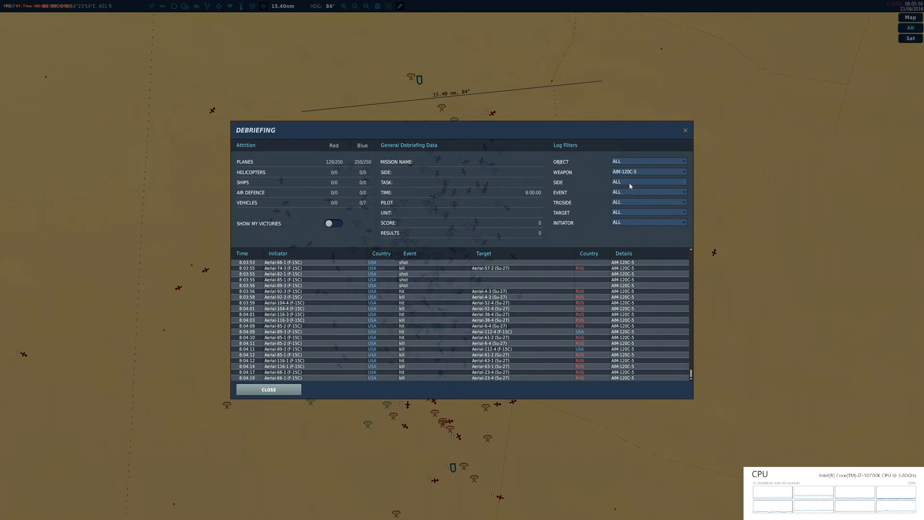
- Review the AIM-9M log entries, then switch the Weapon filter to GSh-30-1 cannon
{"action": "left_click", "coordinate": [647, 171]}
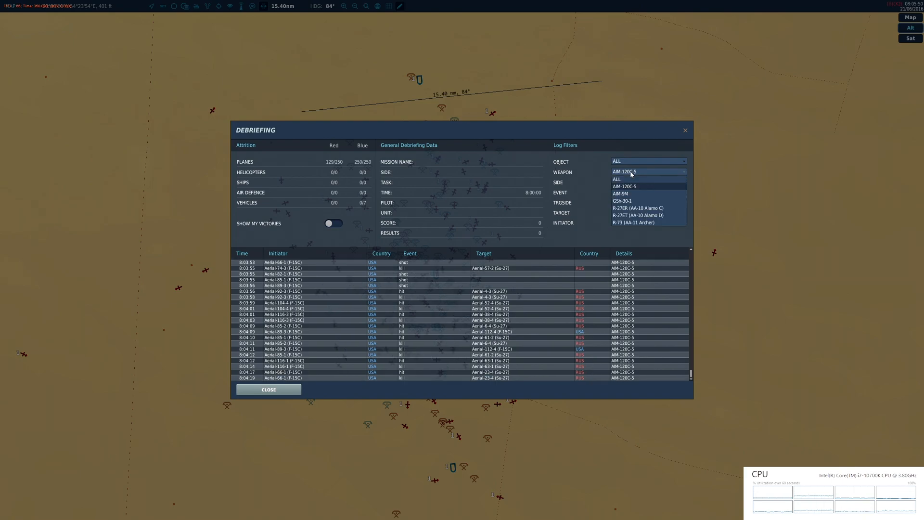
{"action": "left_click", "coordinate": [620, 193]}
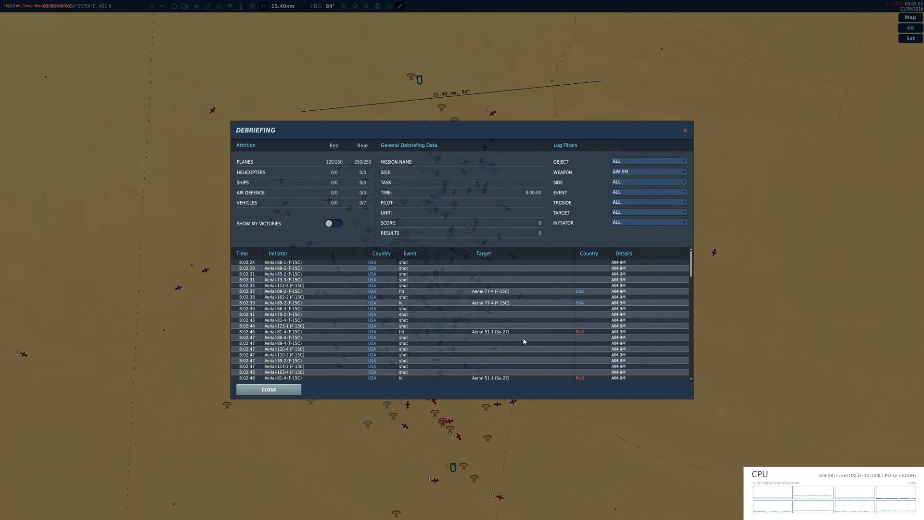
{"action": "scroll", "scroll_direction": "down", "scroll_amount": 3}
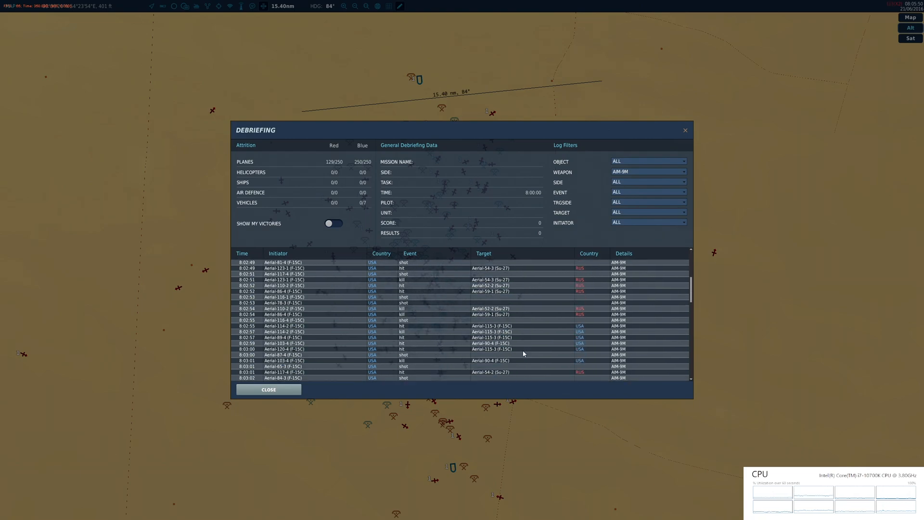
{"action": "scroll", "scroll_direction": "down", "scroll_amount": 3}
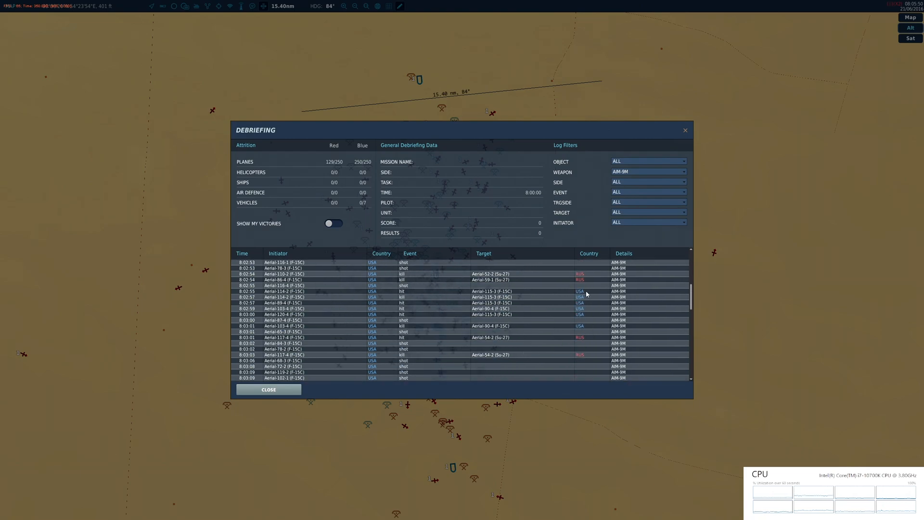
{"action": "scroll", "scroll_direction": "down", "scroll_amount": 3}
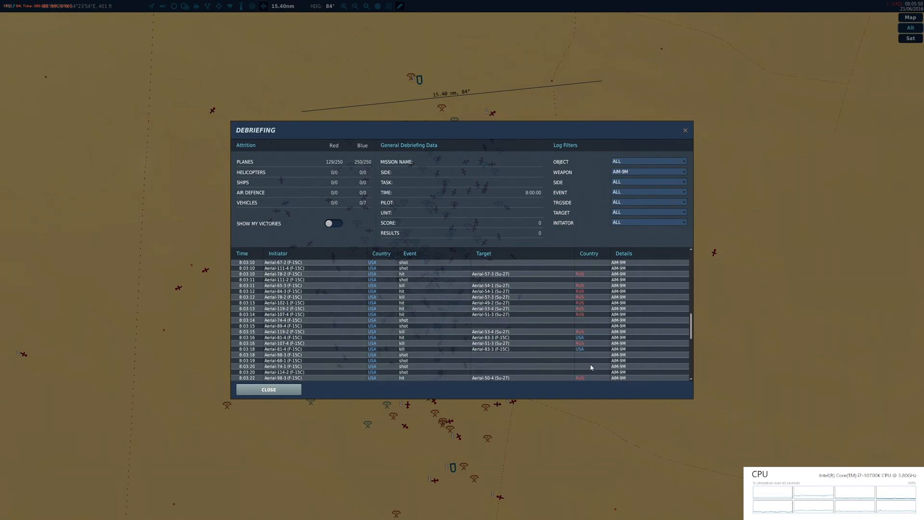
{"action": "scroll", "scroll_direction": "down", "scroll_amount": 3}
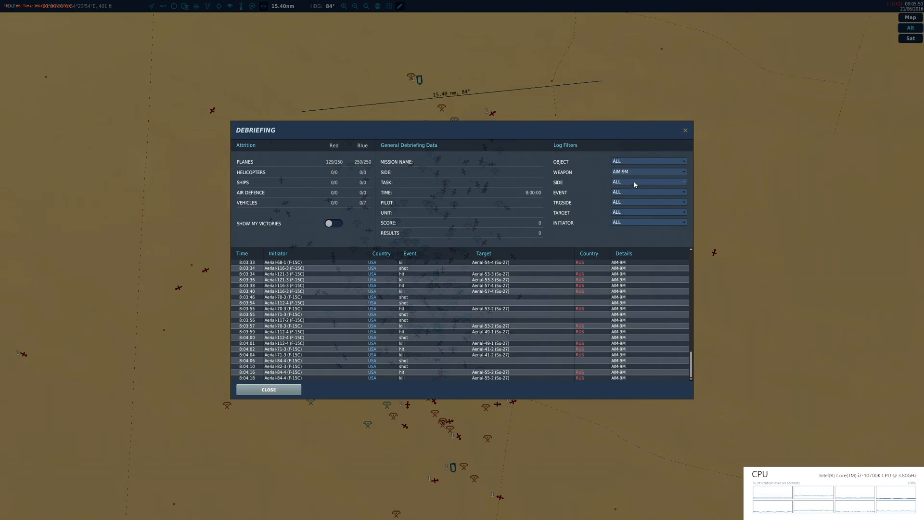
{"action": "left_click", "coordinate": [647, 172]}
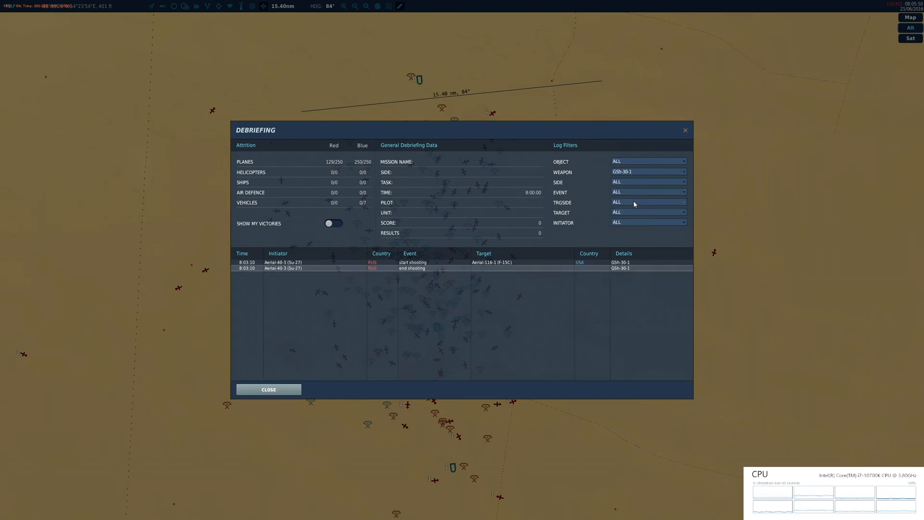
{"action": "mouse_move", "coordinate": [551, 277]}
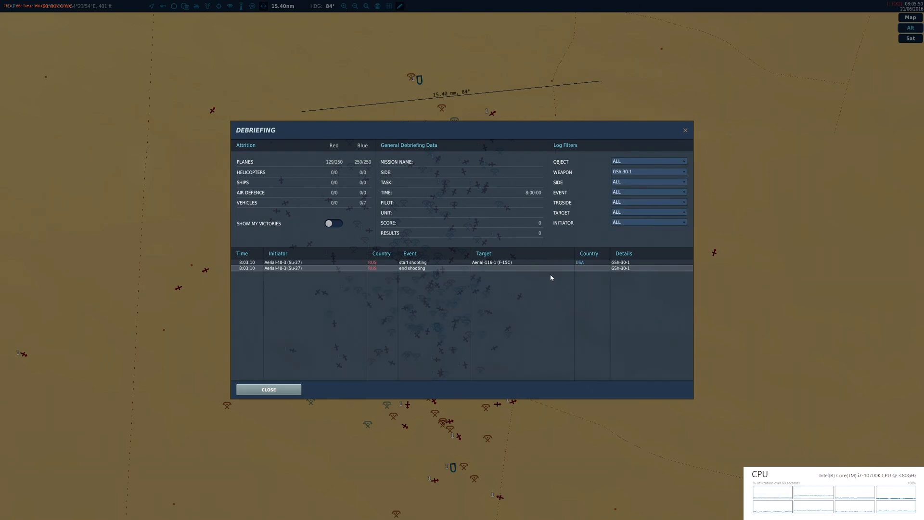
{"action": "mouse_move", "coordinate": [428, 266]}
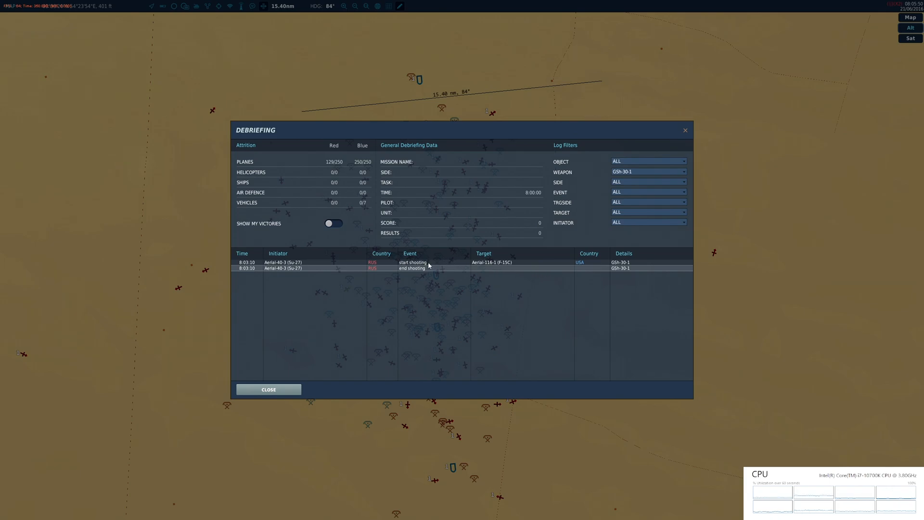
{"action": "mouse_move", "coordinate": [583, 266]}
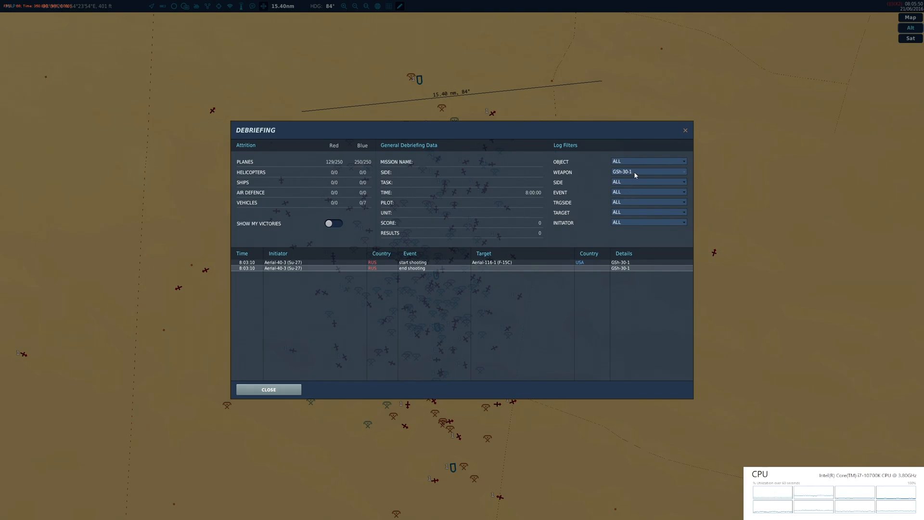
- Filter the log to R-27ER (AA-10 Alamo C) and scroll through its later hits and kills
{"action": "left_click", "coordinate": [648, 171]}
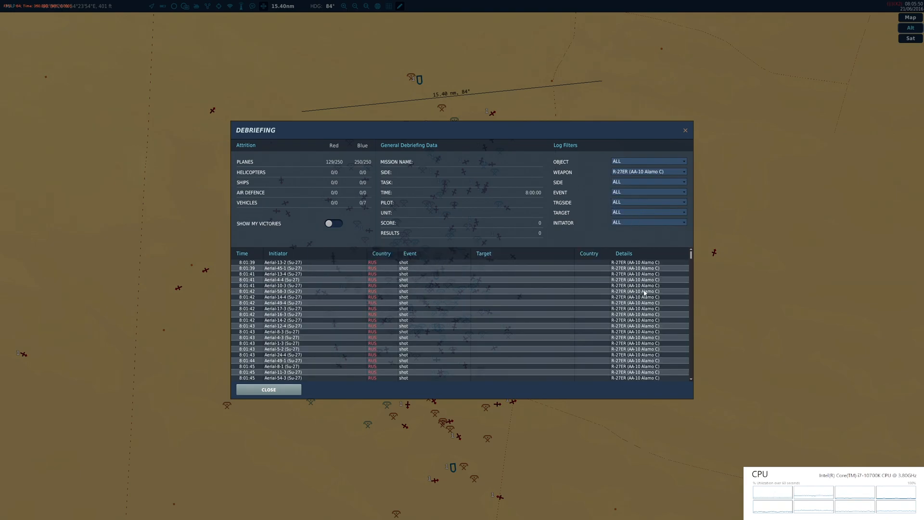
{"action": "mouse_move", "coordinate": [579, 313]}
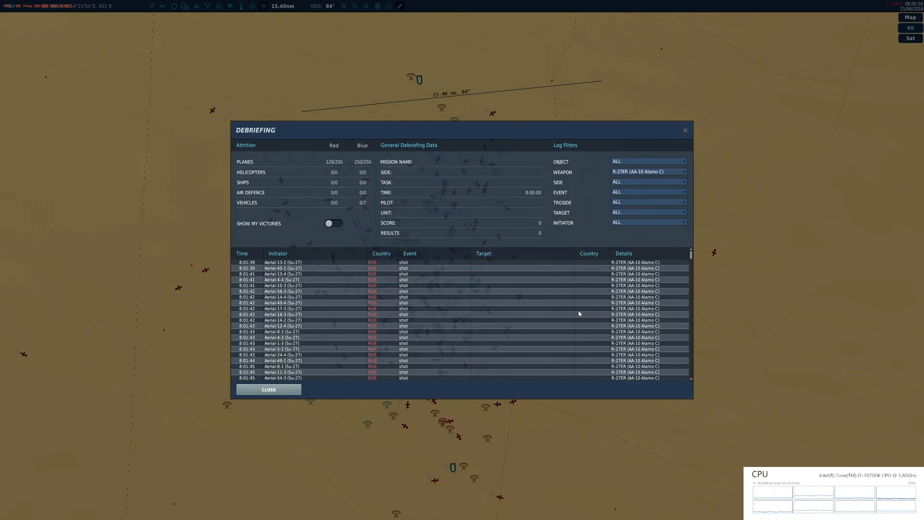
{"action": "scroll", "scroll_direction": "down", "scroll_amount": 3}
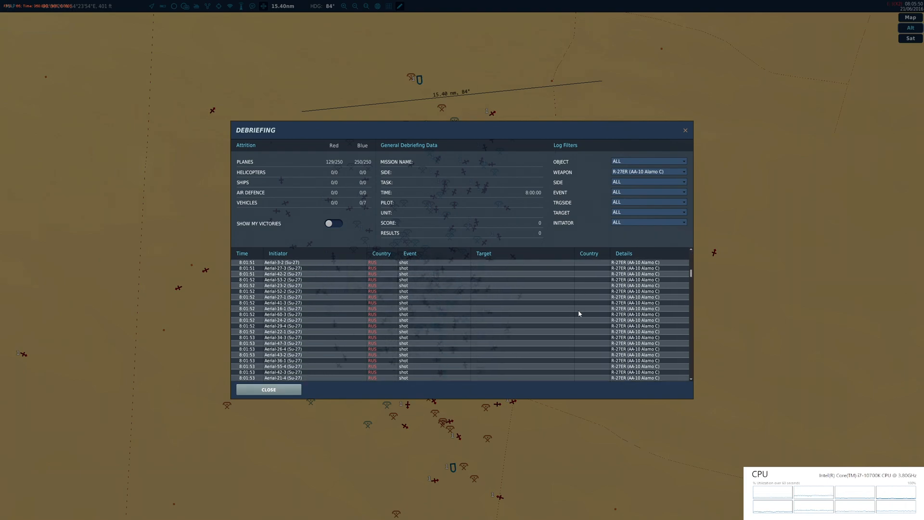
{"action": "scroll", "scroll_direction": "up", "scroll_amount": 3}
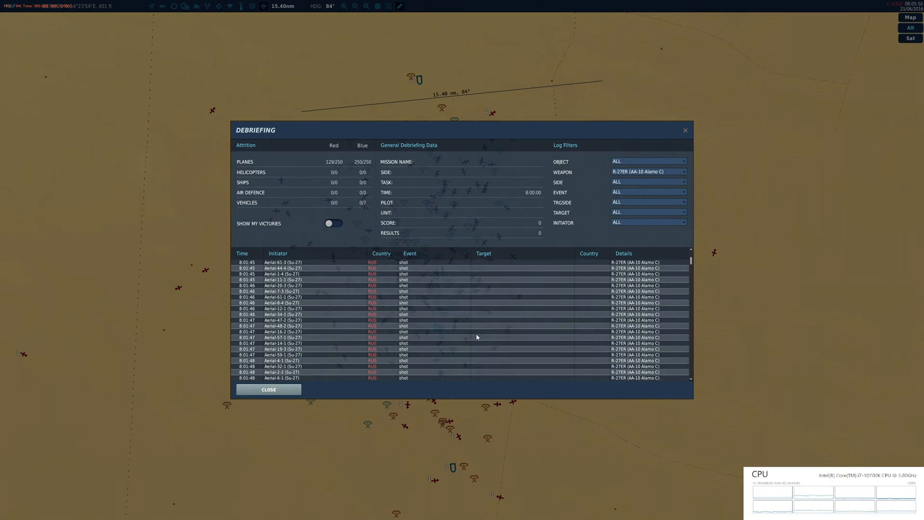
{"action": "scroll", "scroll_direction": "down", "scroll_amount": 3}
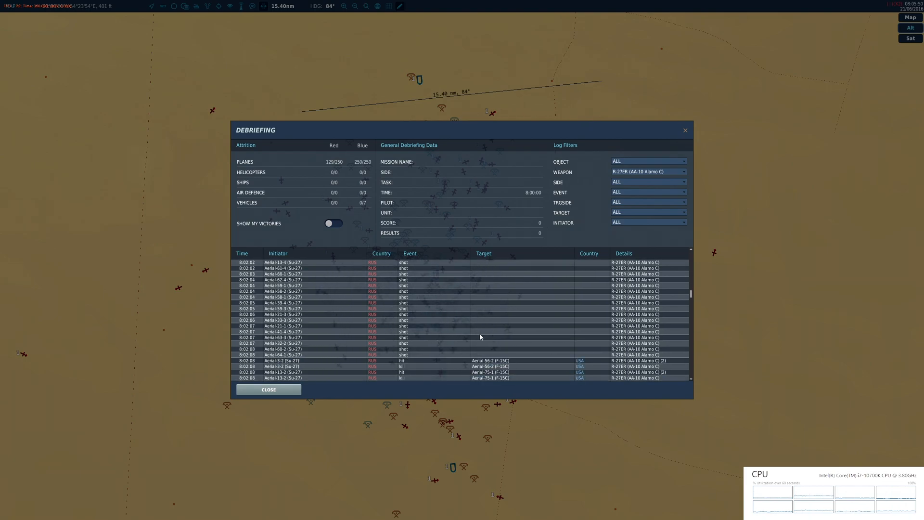
{"action": "scroll", "scroll_direction": "down", "scroll_amount": 3}
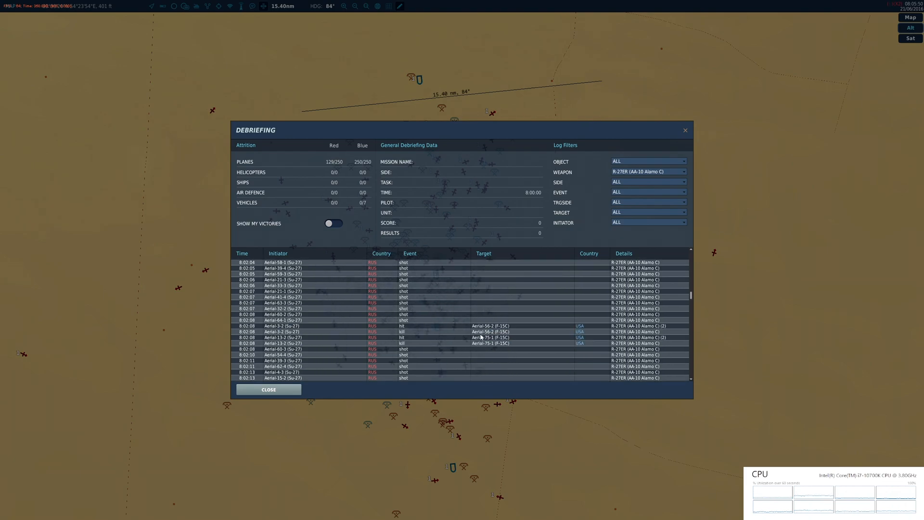
{"action": "scroll", "scroll_direction": "down", "scroll_amount": 3}
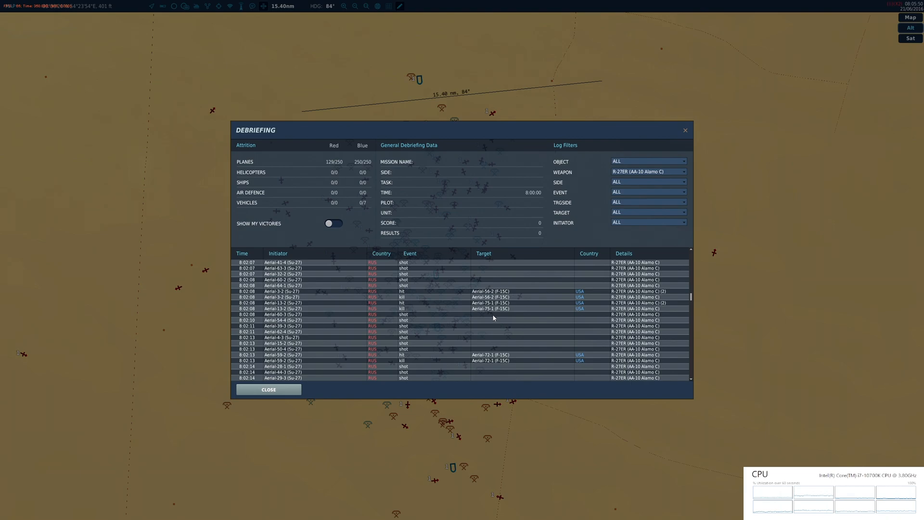
{"action": "scroll", "scroll_direction": "down", "scroll_amount": 3}
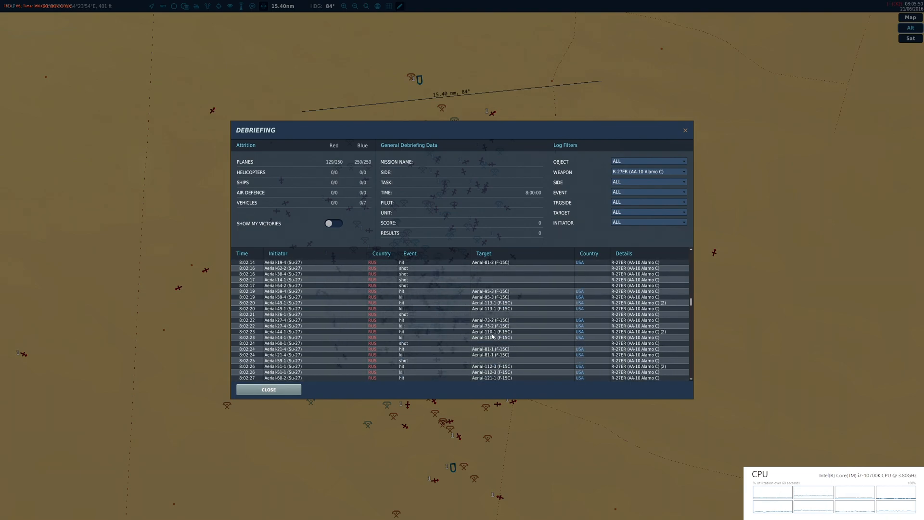
{"action": "scroll", "scroll_direction": "down", "scroll_amount": 3}
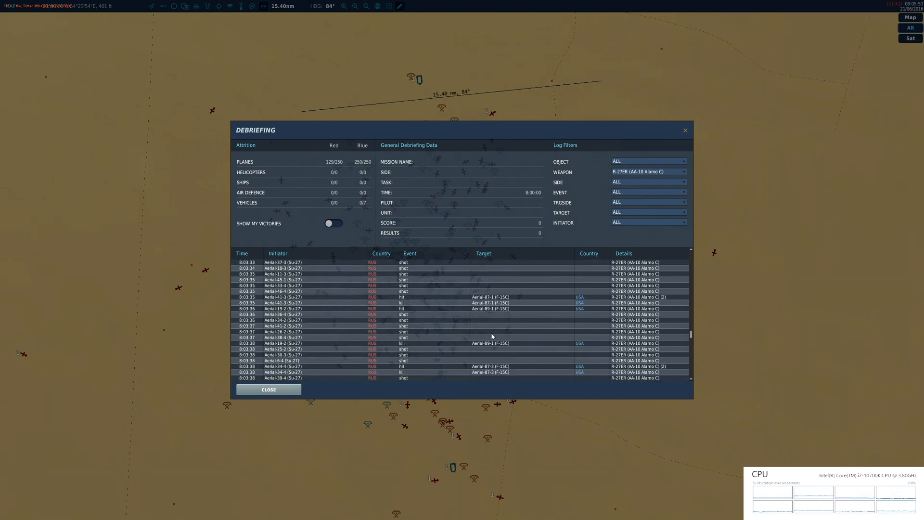
{"action": "scroll", "scroll_direction": "down", "scroll_amount": 3}
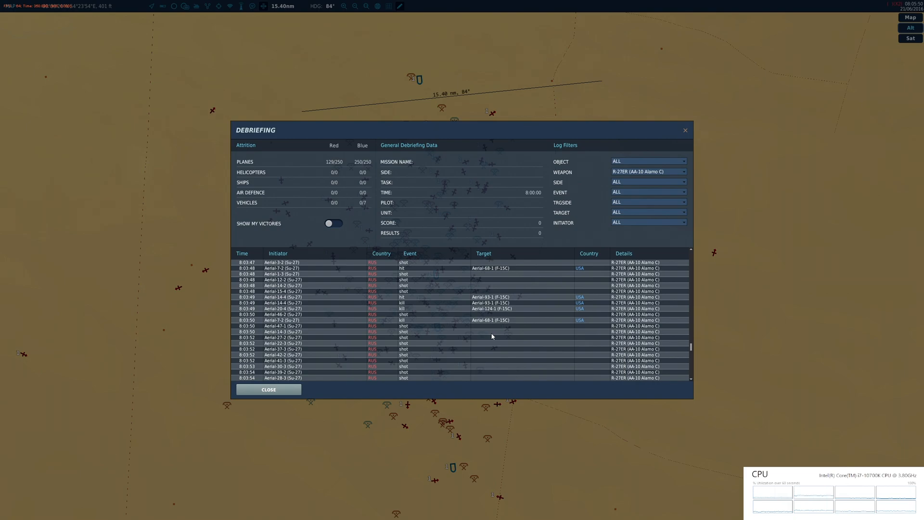
{"action": "scroll", "scroll_direction": "down", "scroll_amount": 3}
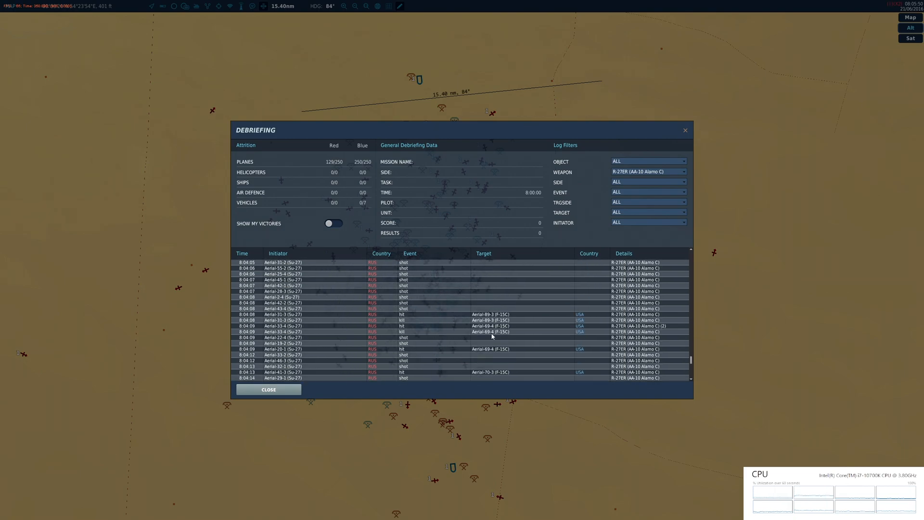
{"action": "scroll", "scroll_direction": "down", "scroll_amount": 3}
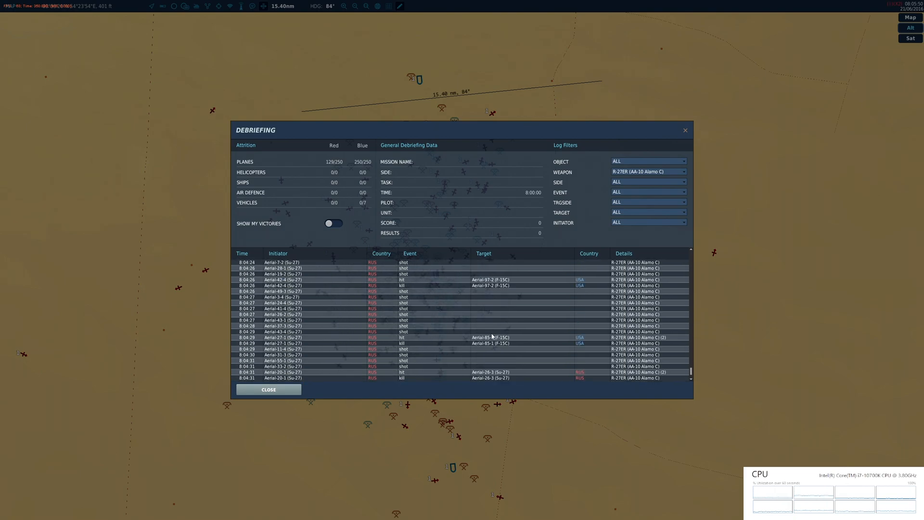
{"action": "scroll", "scroll_direction": "down", "scroll_amount": 3}
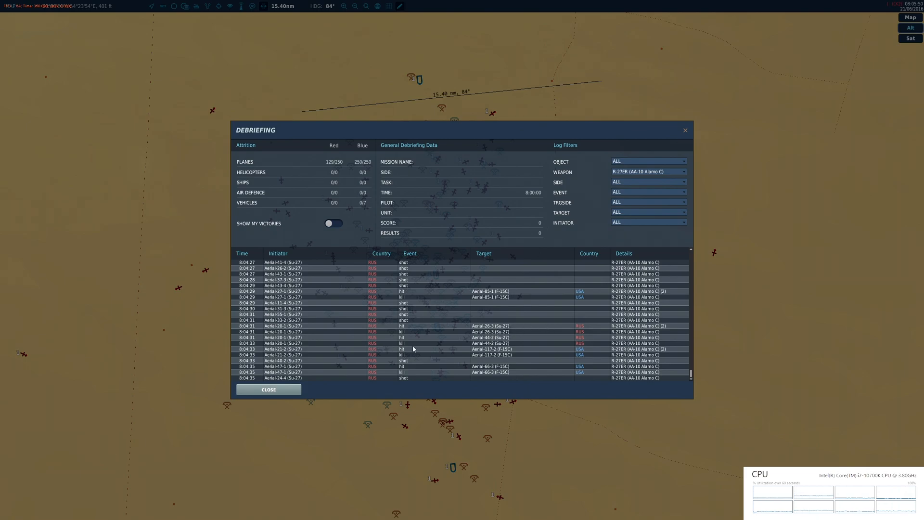
{"action": "mouse_move", "coordinate": [375, 338]}
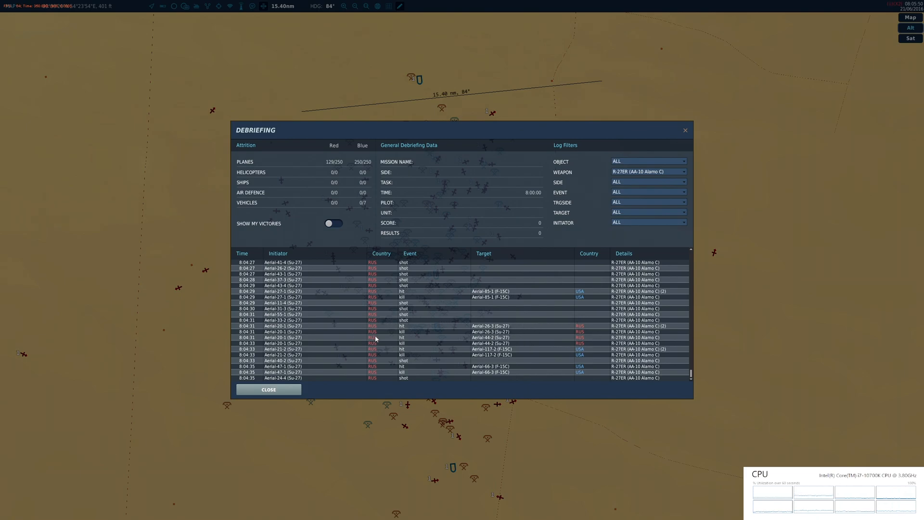
{"action": "mouse_move", "coordinate": [493, 347]}
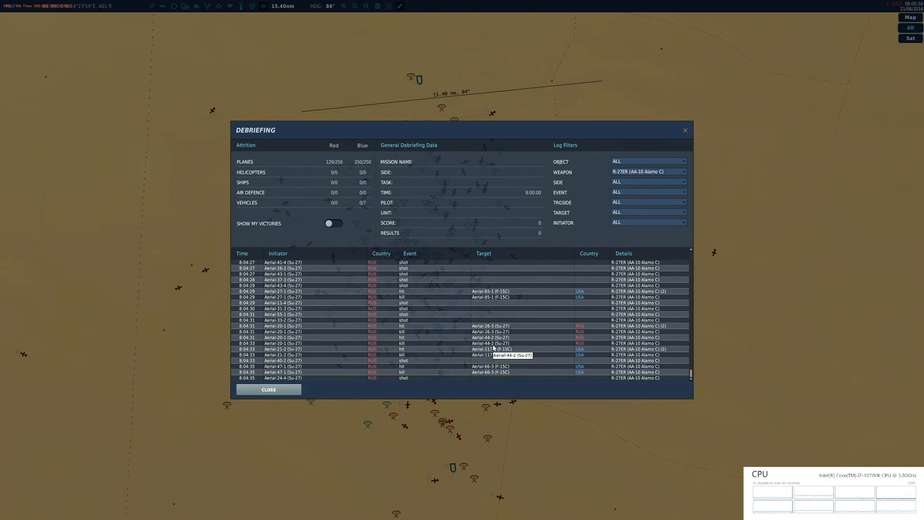
{"action": "mouse_move", "coordinate": [489, 350]}
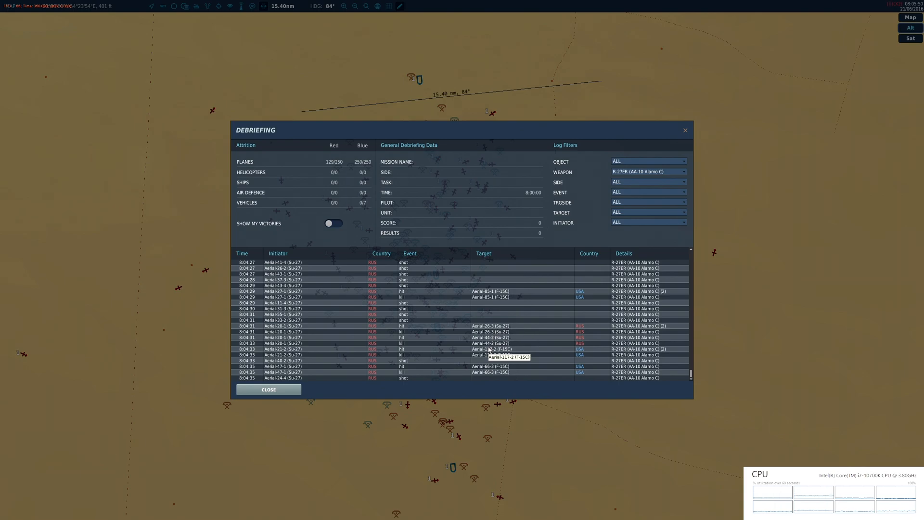
{"action": "mouse_move", "coordinate": [574, 335]}
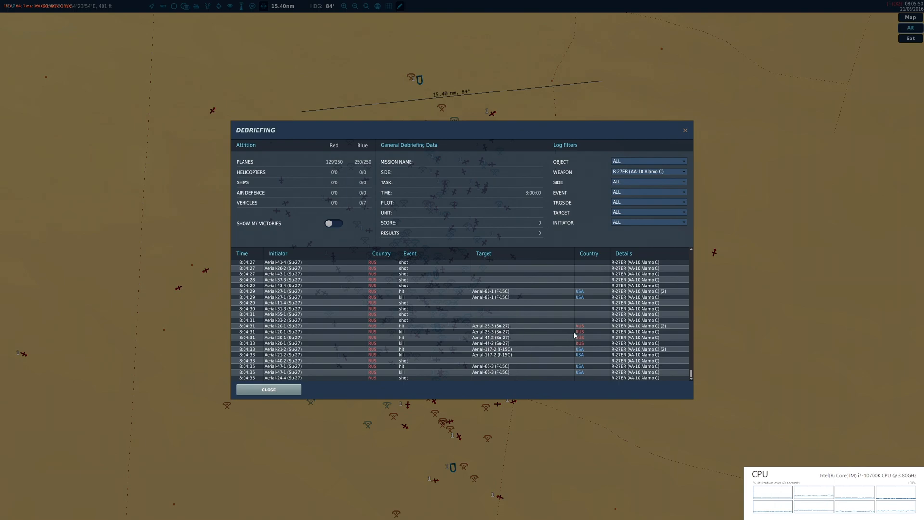
{"action": "mouse_move", "coordinate": [297, 348]}
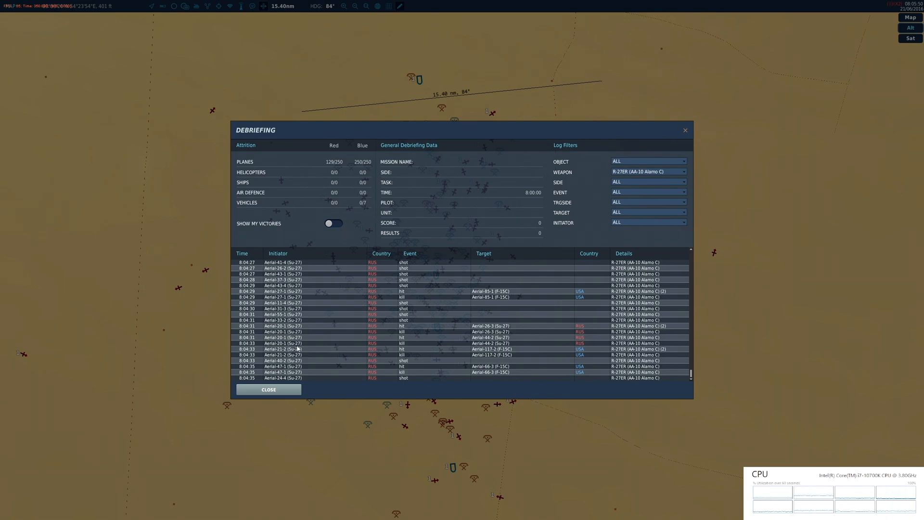
{"action": "mouse_move", "coordinate": [499, 345]}
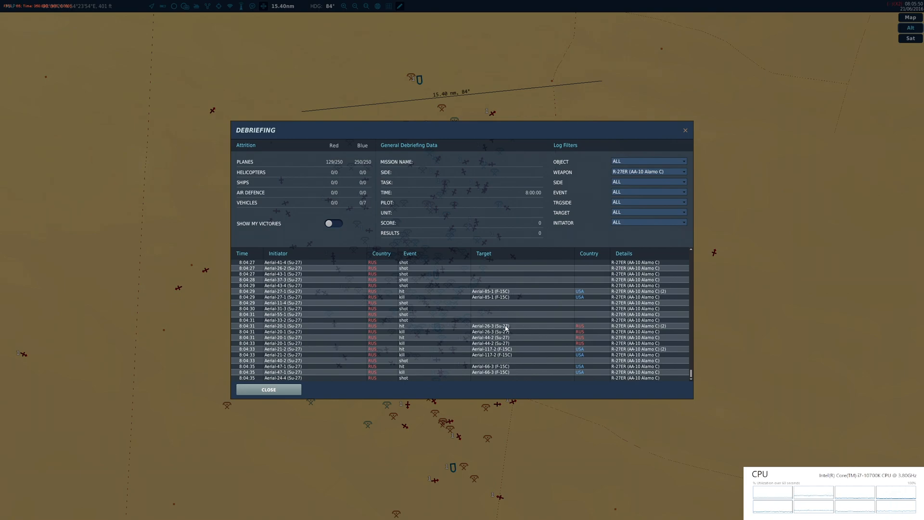
{"action": "mouse_move", "coordinate": [572, 331]}
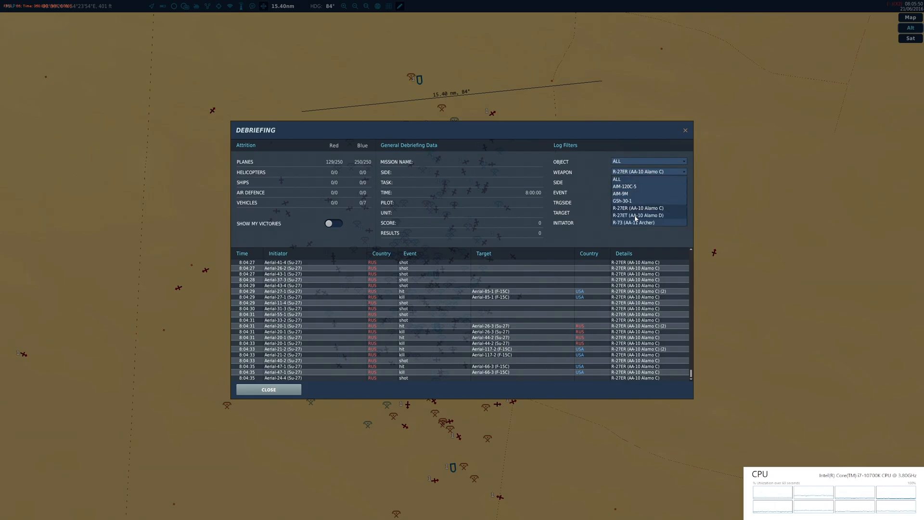
- Filter the log to R-27ET (AA-10 Alamo D) and scroll through its earlier entries
{"action": "left_click", "coordinate": [636, 215]}
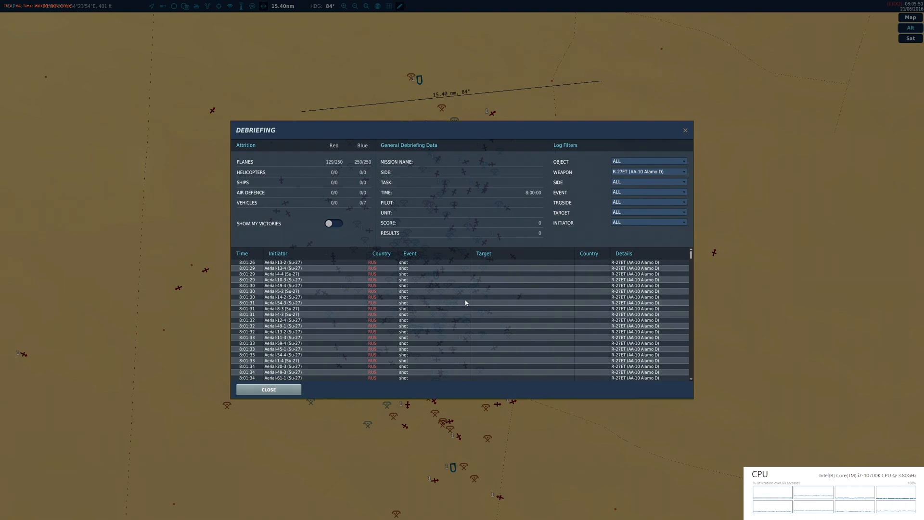
{"action": "scroll", "scroll_direction": "down", "scroll_amount": 3}
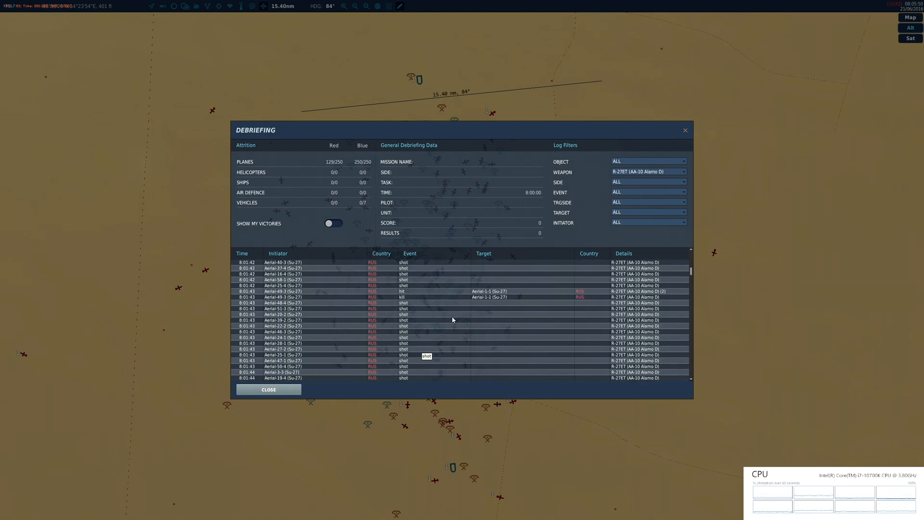
{"action": "mouse_move", "coordinate": [414, 302]}
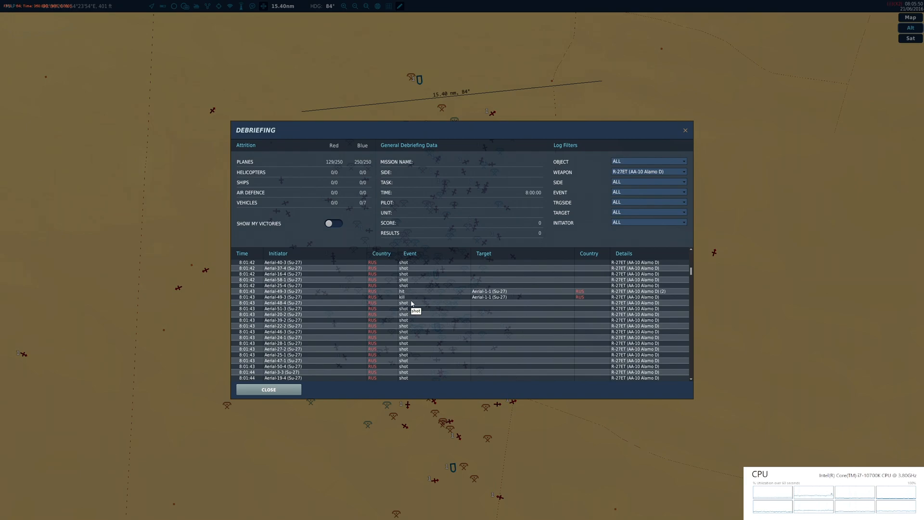
{"action": "scroll", "scroll_direction": "down", "scroll_amount": 3}
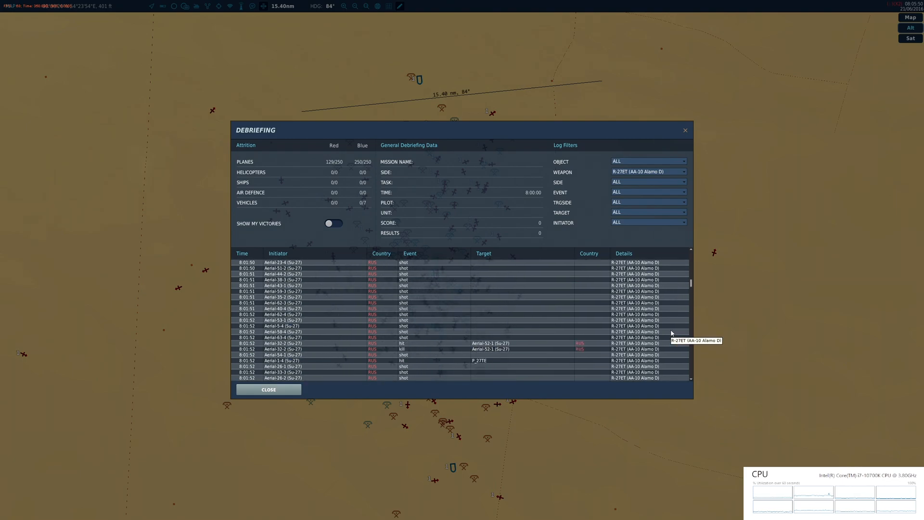
{"action": "scroll", "scroll_direction": "down", "scroll_amount": 3}
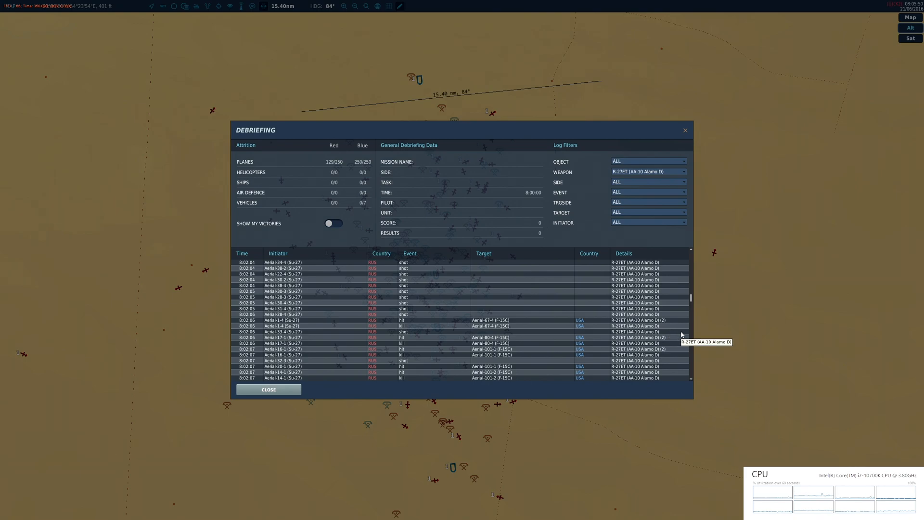
{"action": "scroll", "scroll_direction": "down", "scroll_amount": 3}
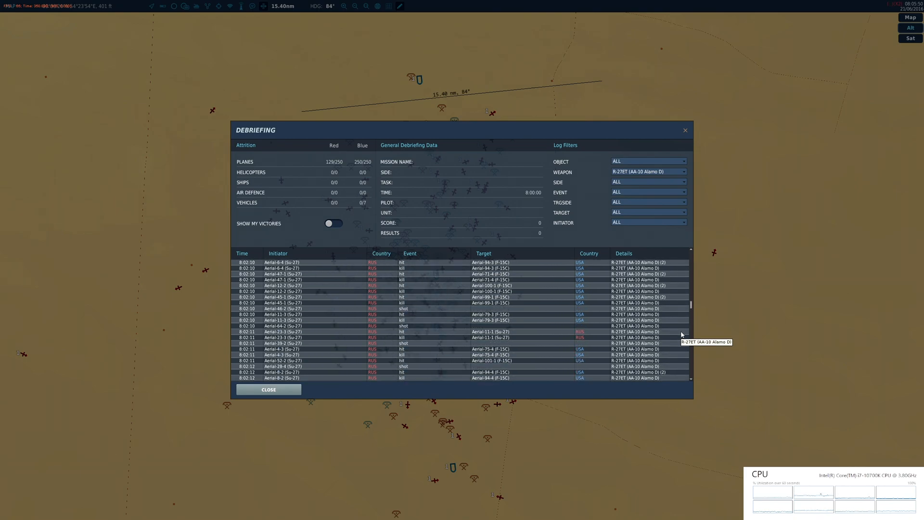
{"action": "scroll", "scroll_direction": "down", "scroll_amount": 3}
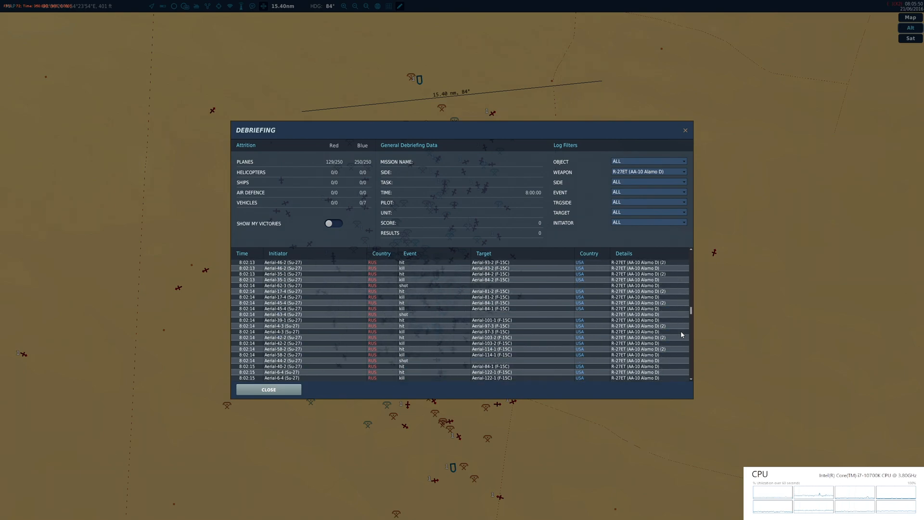
{"action": "scroll", "scroll_direction": "down", "scroll_amount": 3}
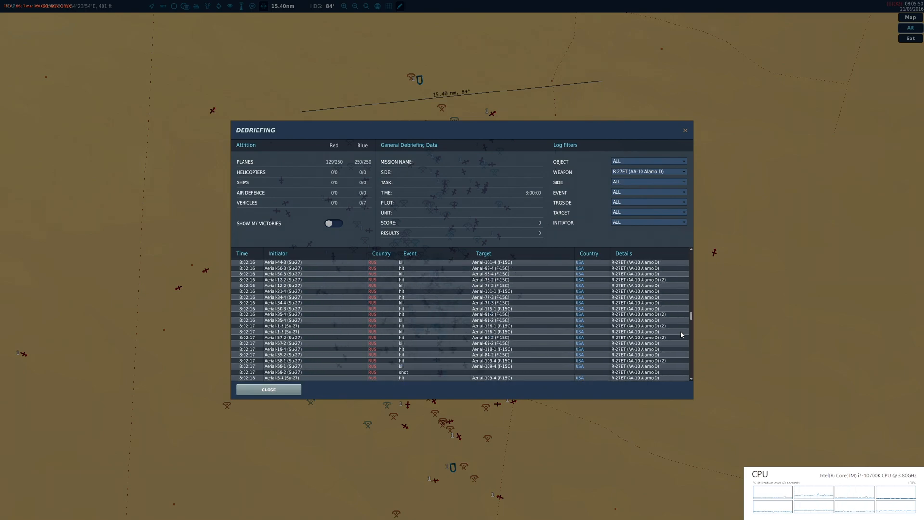
- Scroll the R-27ET log to its final entries near 8:04:59
{"action": "scroll", "scroll_direction": "down", "scroll_amount": 3}
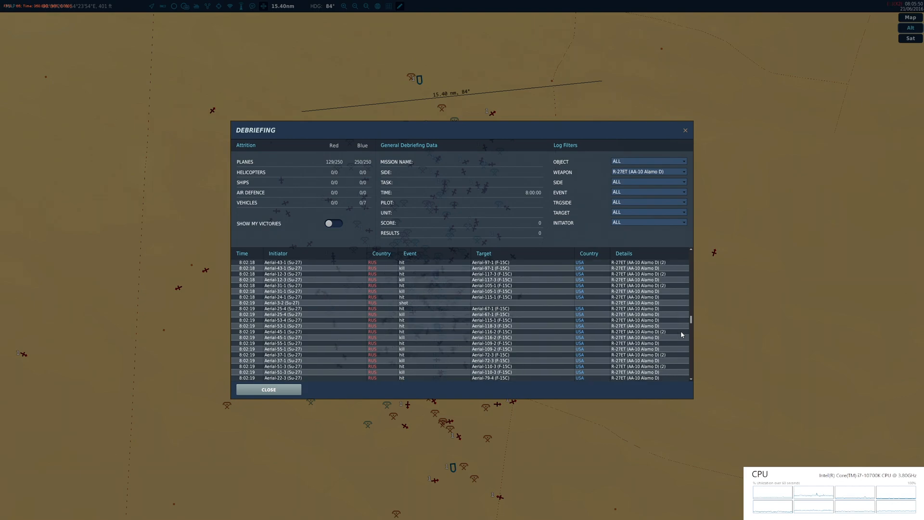
{"action": "scroll", "scroll_direction": "down", "scroll_amount": 3}
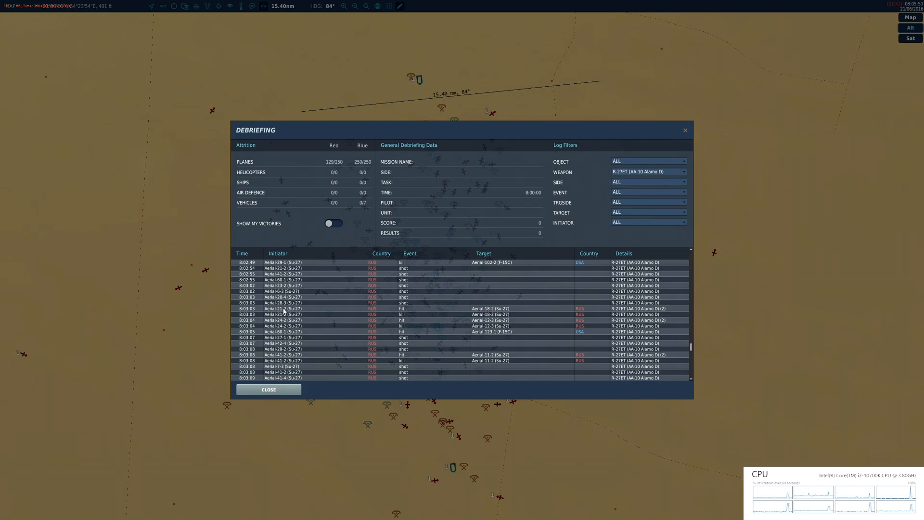
{"action": "mouse_move", "coordinate": [283, 331]}
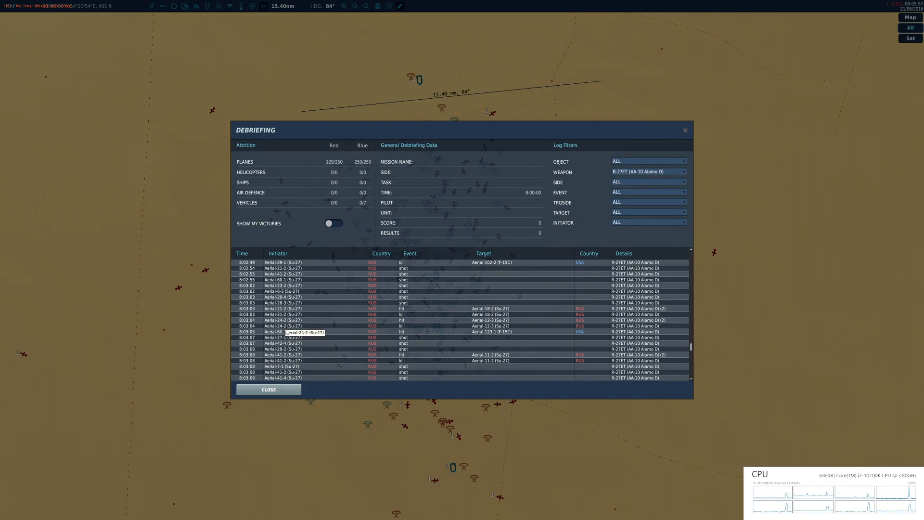
{"action": "scroll", "scroll_direction": "down", "scroll_amount": 3}
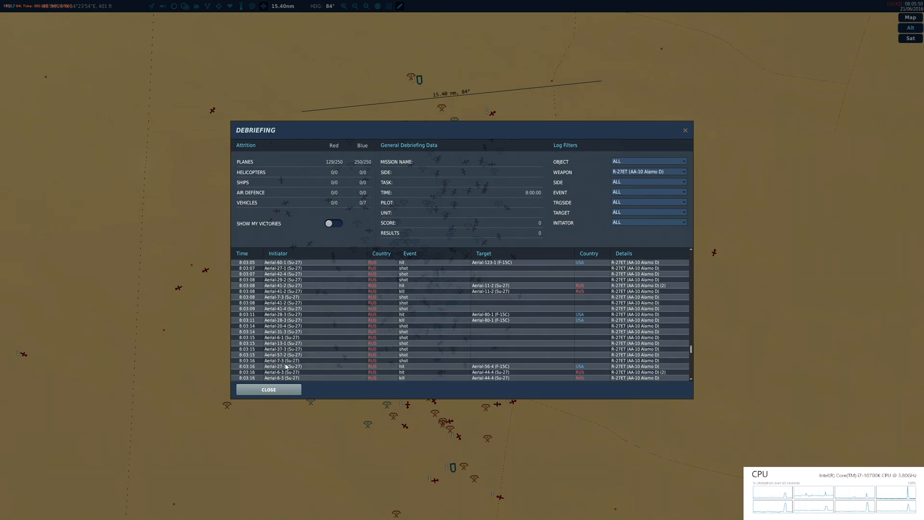
{"action": "scroll", "scroll_direction": "down", "scroll_amount": 3}
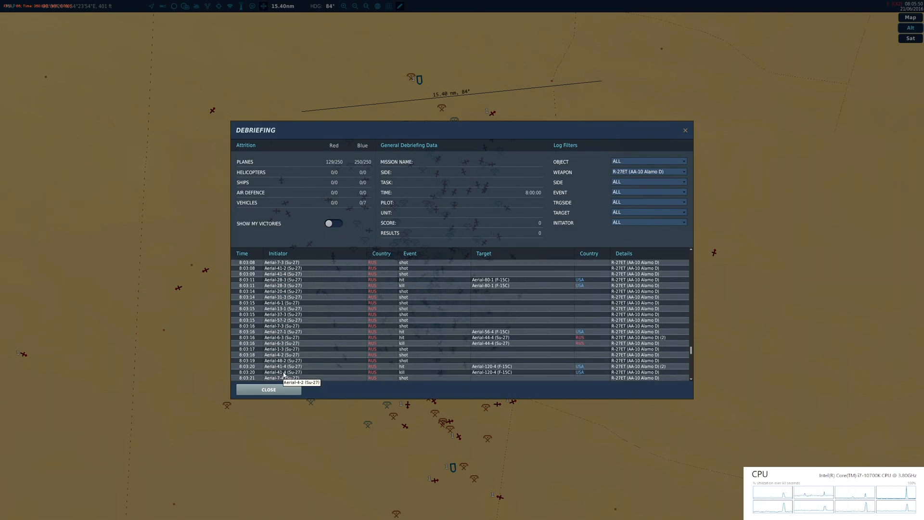
{"action": "scroll", "scroll_direction": "down", "scroll_amount": 3}
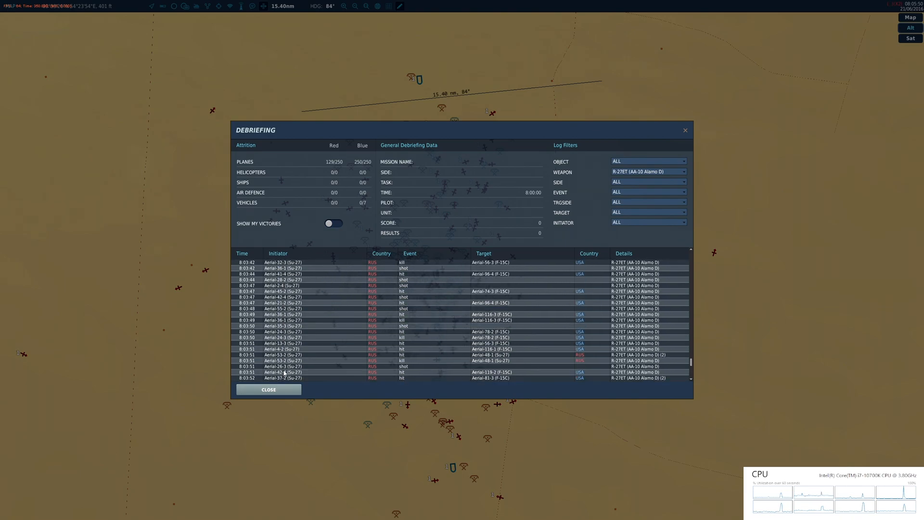
{"action": "scroll", "scroll_direction": "down", "scroll_amount": 3}
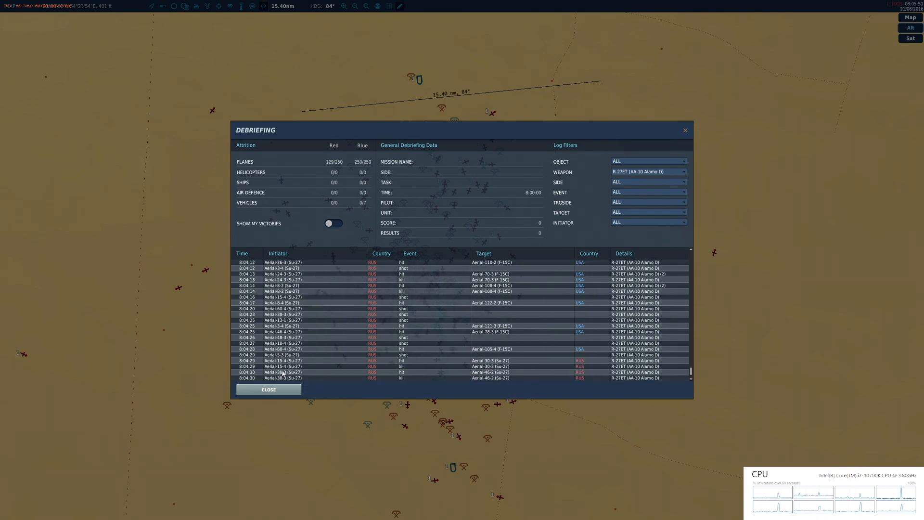
{"action": "scroll", "scroll_direction": "down", "scroll_amount": 3}
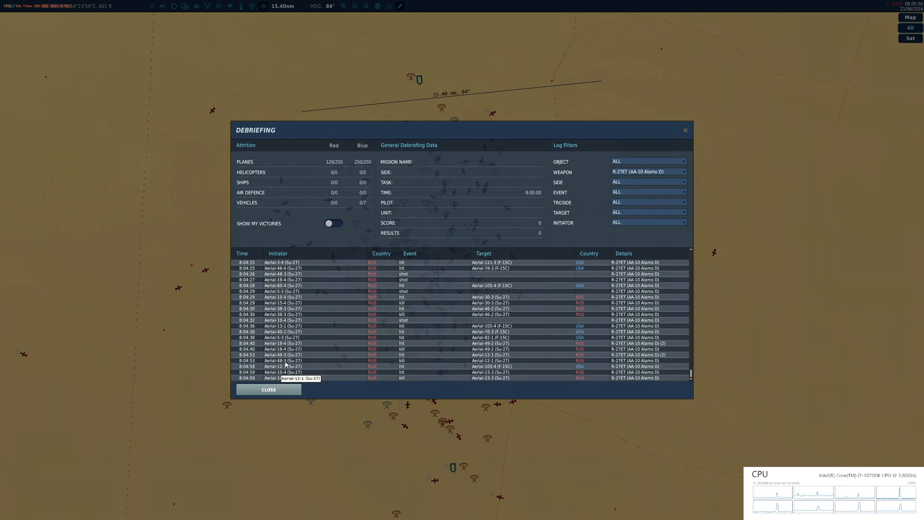
- Filter the log to R-73 (AA-11 Archer) and scroll to the 8:04:48 entries
{"action": "left_click", "coordinate": [647, 171]}
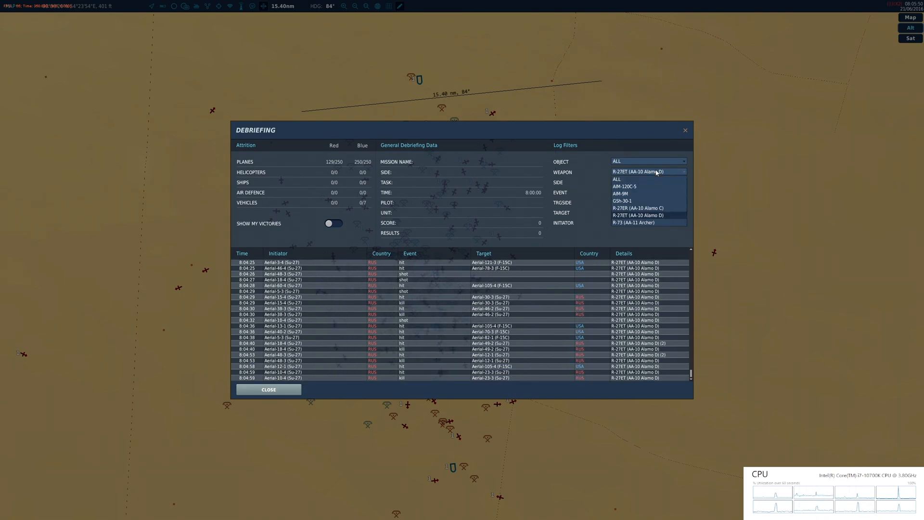
{"action": "left_click", "coordinate": [643, 222]}
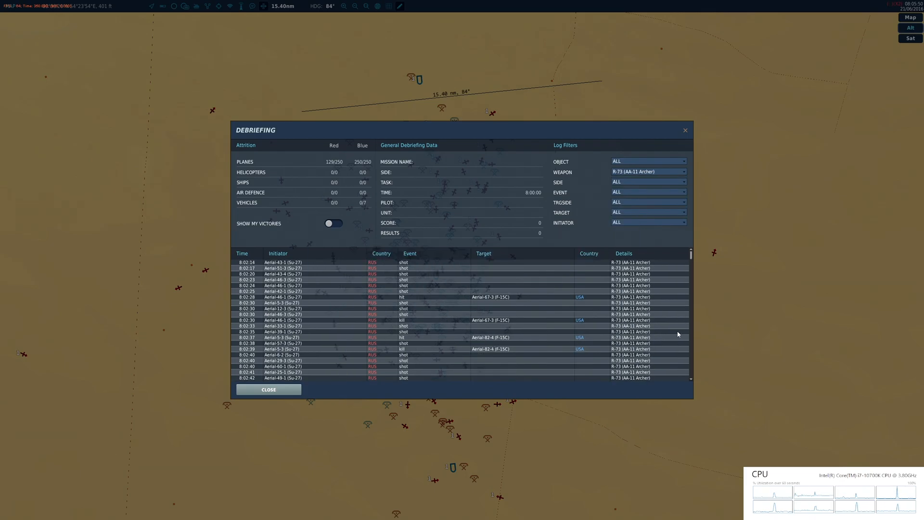
{"action": "mouse_move", "coordinate": [678, 334]}
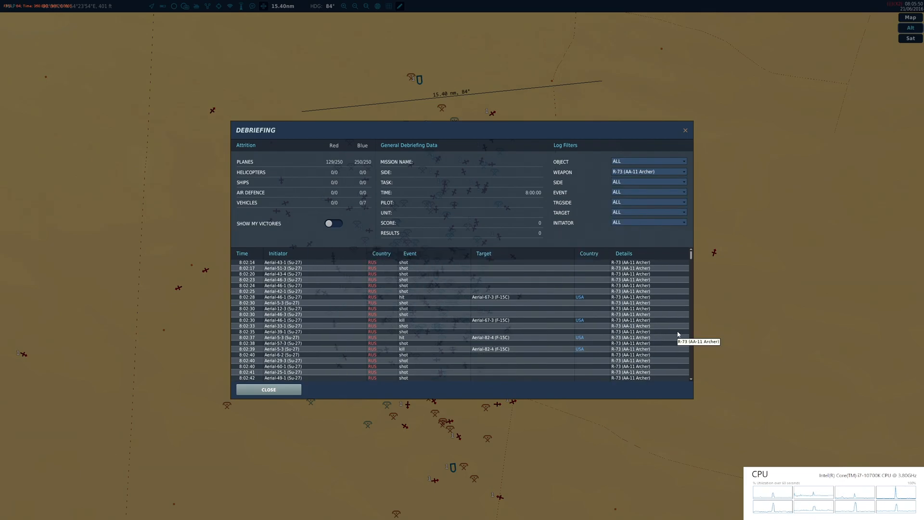
{"action": "mouse_move", "coordinate": [405, 325]}
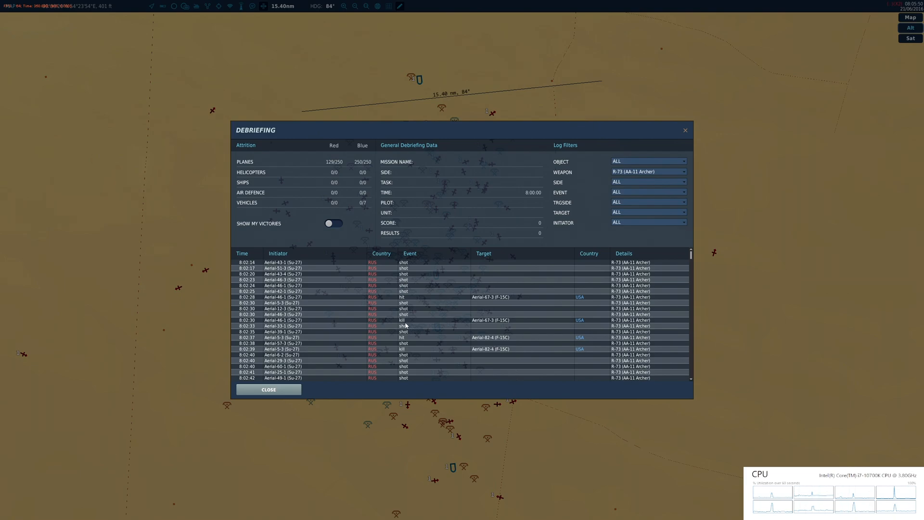
{"action": "mouse_move", "coordinate": [688, 348]}
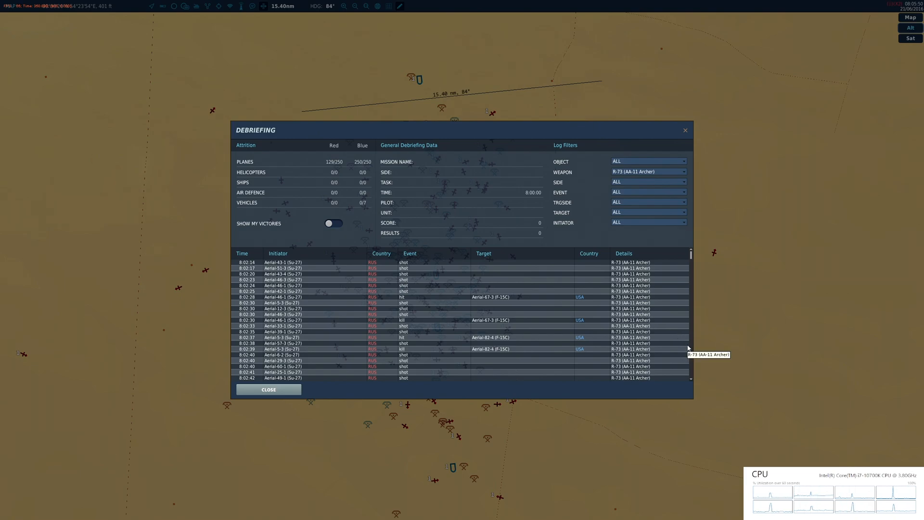
{"action": "scroll", "scroll_direction": "down", "scroll_amount": 3}
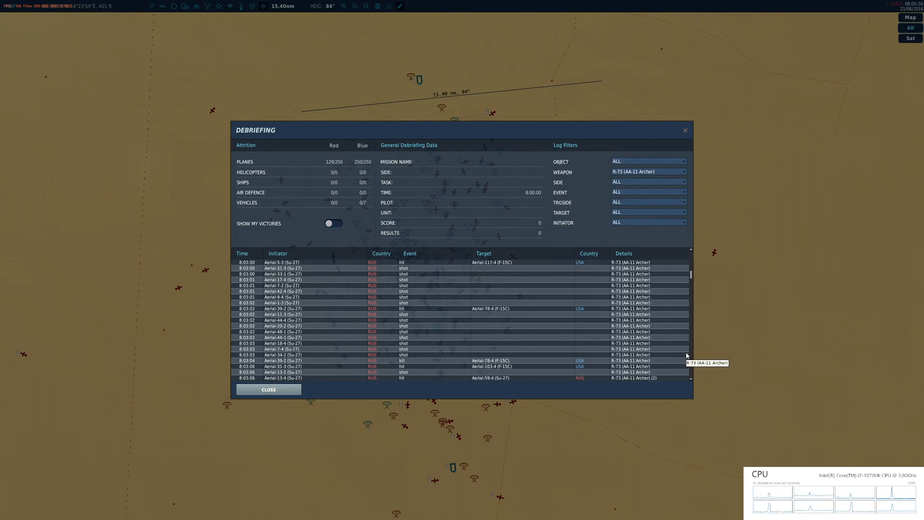
{"action": "scroll", "scroll_direction": "down", "scroll_amount": 3}
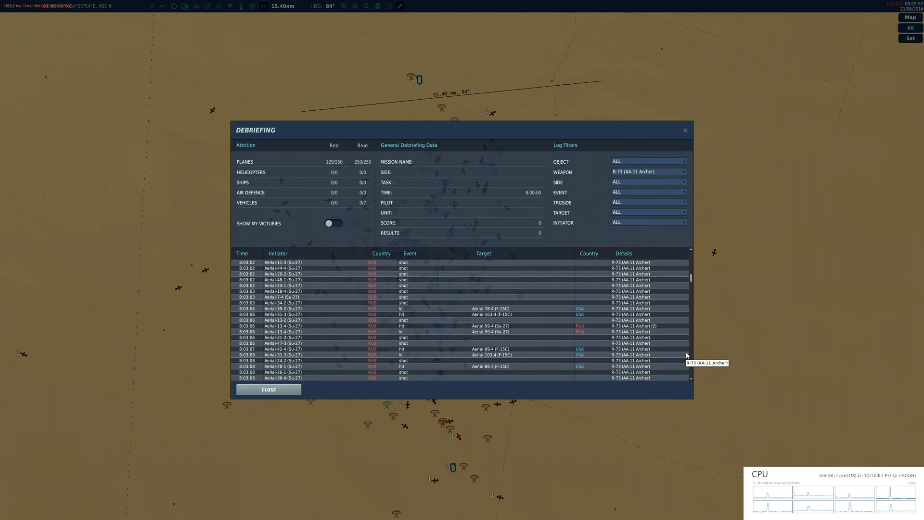
{"action": "scroll", "scroll_direction": "down", "scroll_amount": 3}
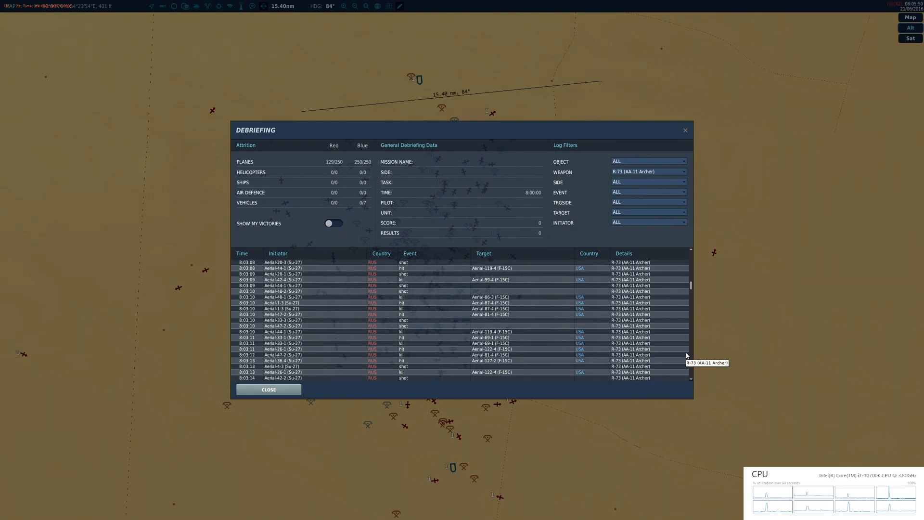
{"action": "scroll", "scroll_direction": "down", "scroll_amount": 3}
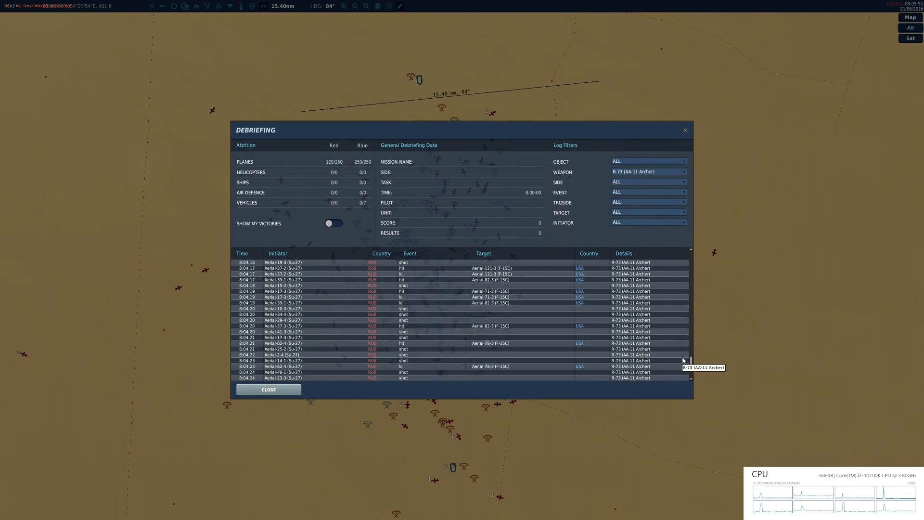
{"action": "scroll", "scroll_direction": "down", "scroll_amount": 3}
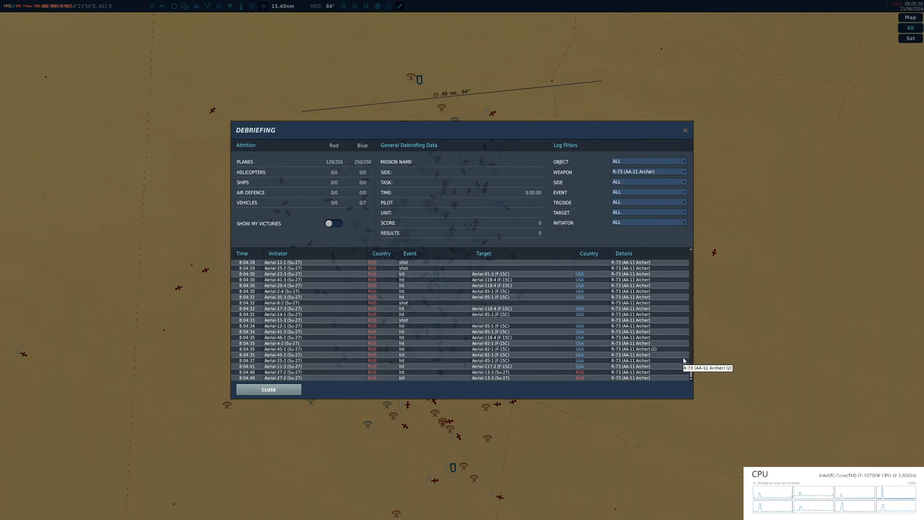
- Filter the debriefing log to kill events fired with the AIM-9M
{"action": "left_click", "coordinate": [648, 181]}
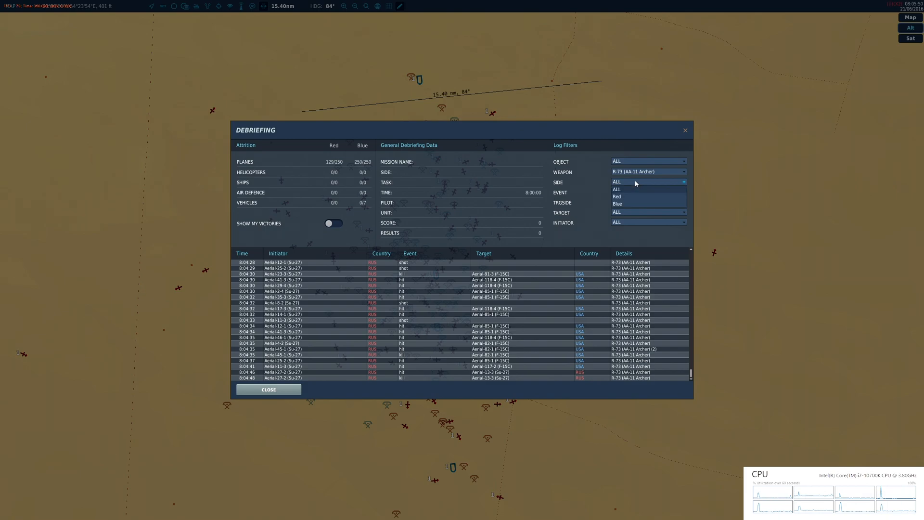
{"action": "left_click", "coordinate": [647, 192]}
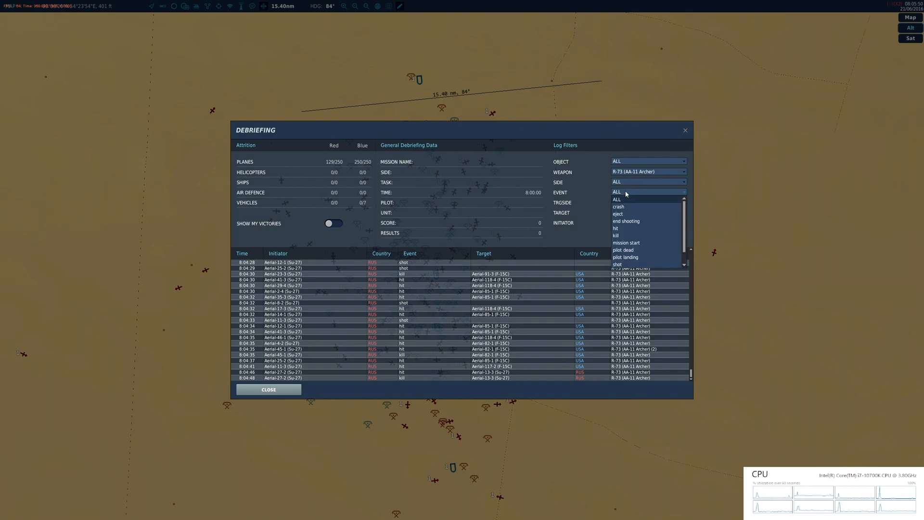
{"action": "left_click", "coordinate": [616, 235]}
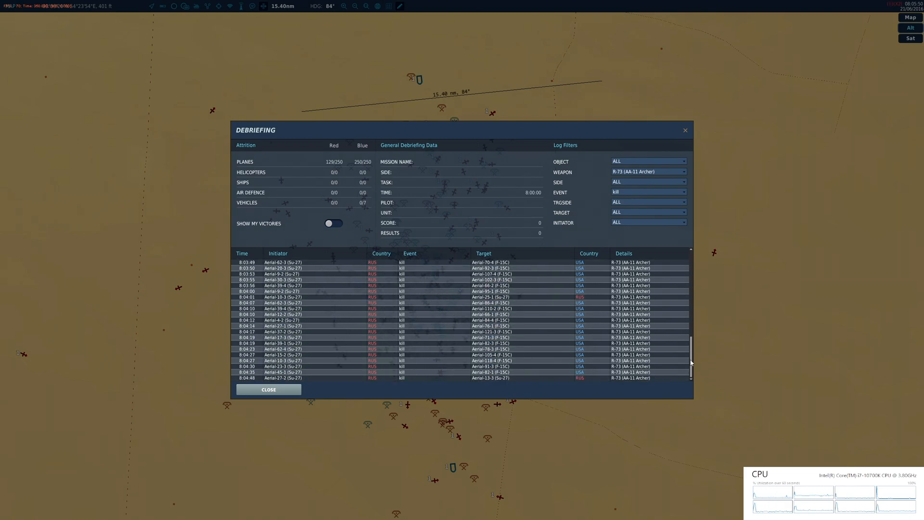
{"action": "scroll", "scroll_direction": "up", "scroll_amount": 3}
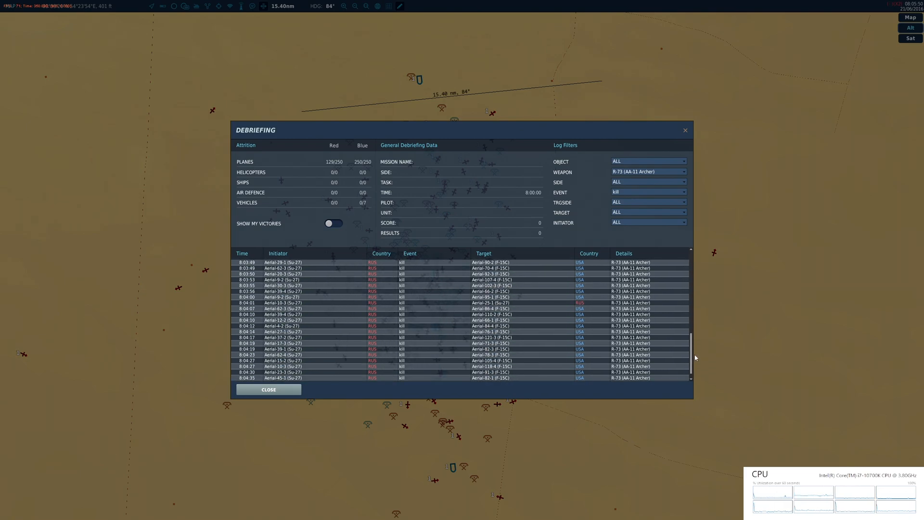
{"action": "scroll", "scroll_direction": "up", "scroll_amount": 3}
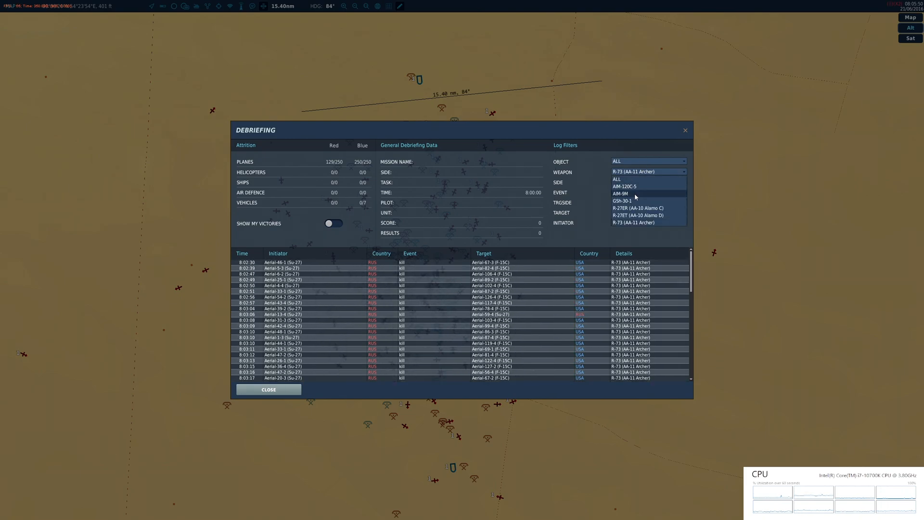
{"action": "left_click", "coordinate": [622, 194]}
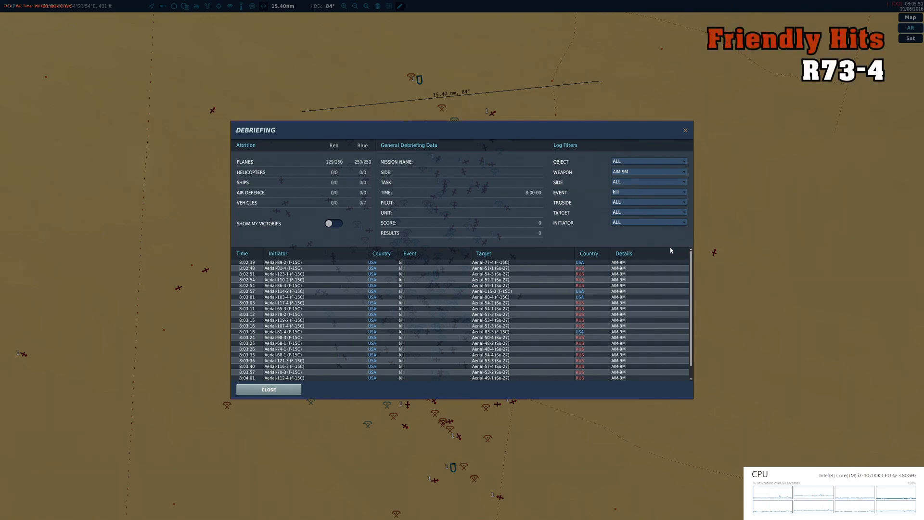
{"action": "mouse_move", "coordinate": [690, 266]}
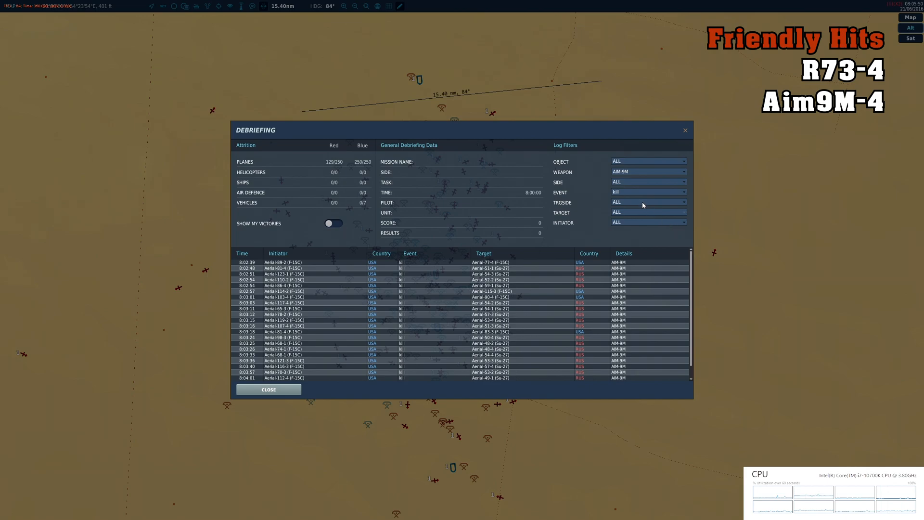
- Set the Weapon filter to AIM-120C-5 and scroll the kills to about 8:04:19
{"action": "left_click", "coordinate": [647, 171]}
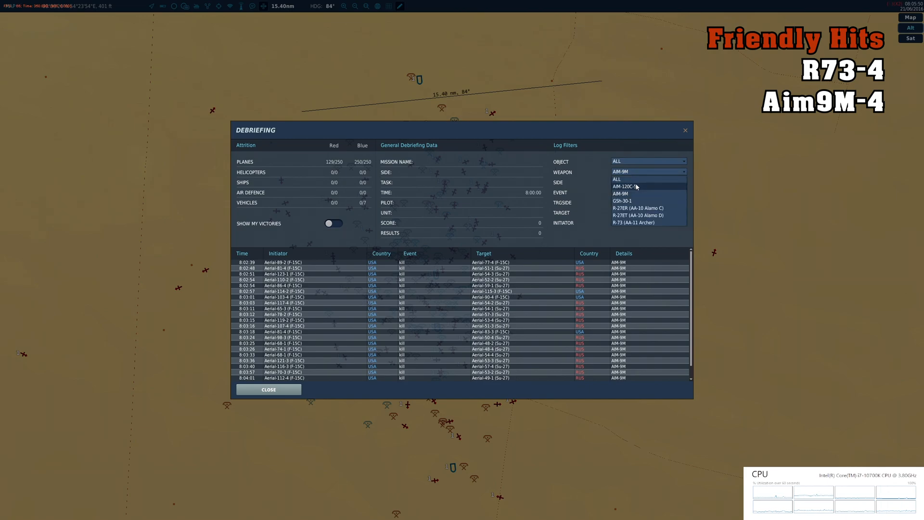
{"action": "left_click", "coordinate": [626, 186]}
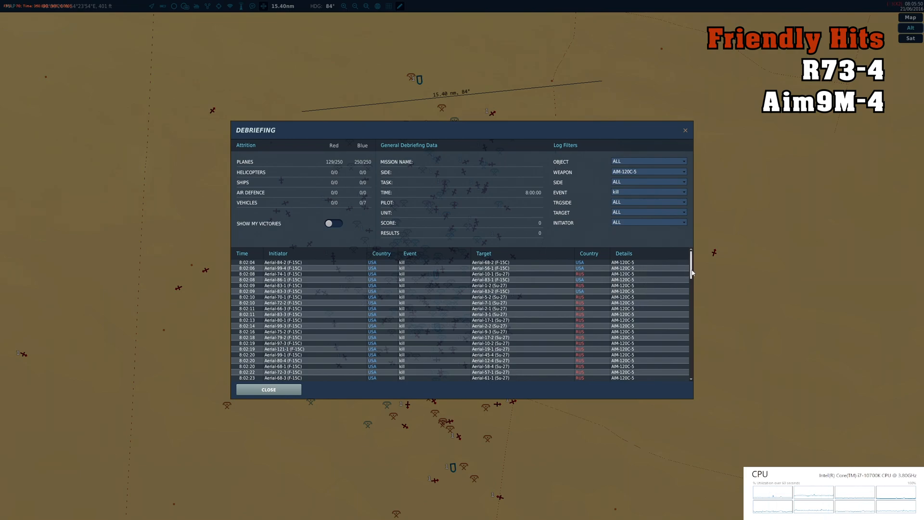
{"action": "scroll", "scroll_direction": "down", "scroll_amount": 3}
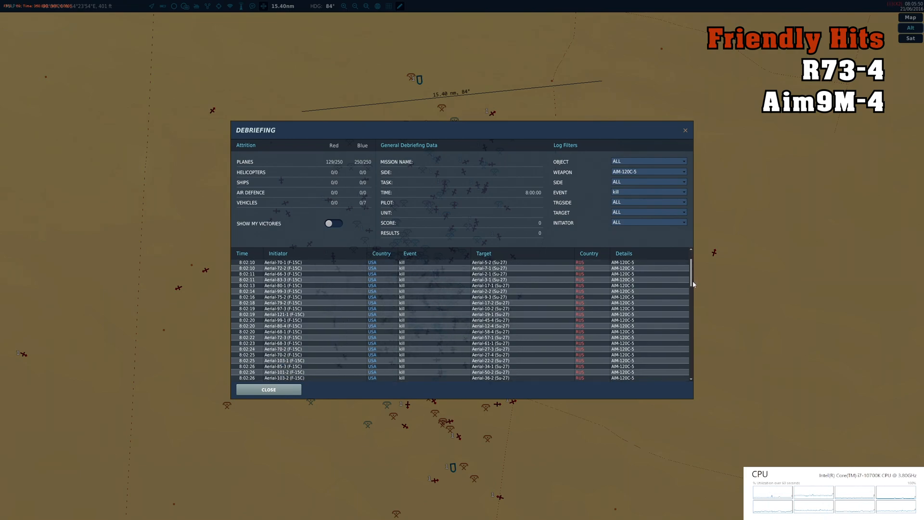
{"action": "scroll", "scroll_direction": "down", "scroll_amount": 3}
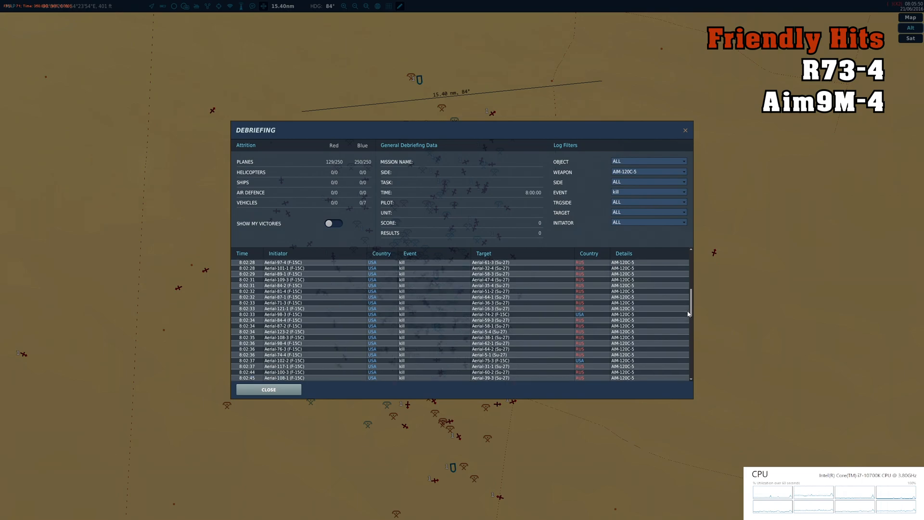
{"action": "scroll", "scroll_direction": "down", "scroll_amount": 3}
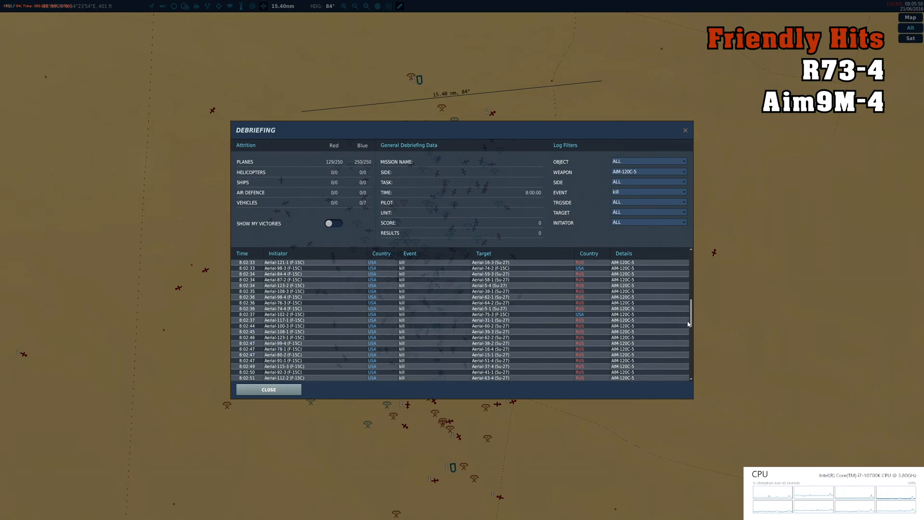
{"action": "scroll", "scroll_direction": "down", "scroll_amount": 3}
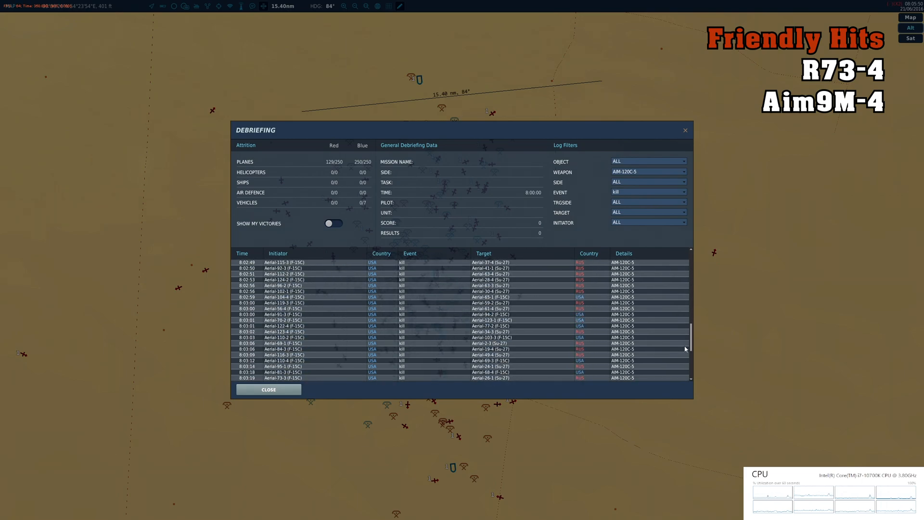
{"action": "scroll", "scroll_direction": "down", "scroll_amount": 3}
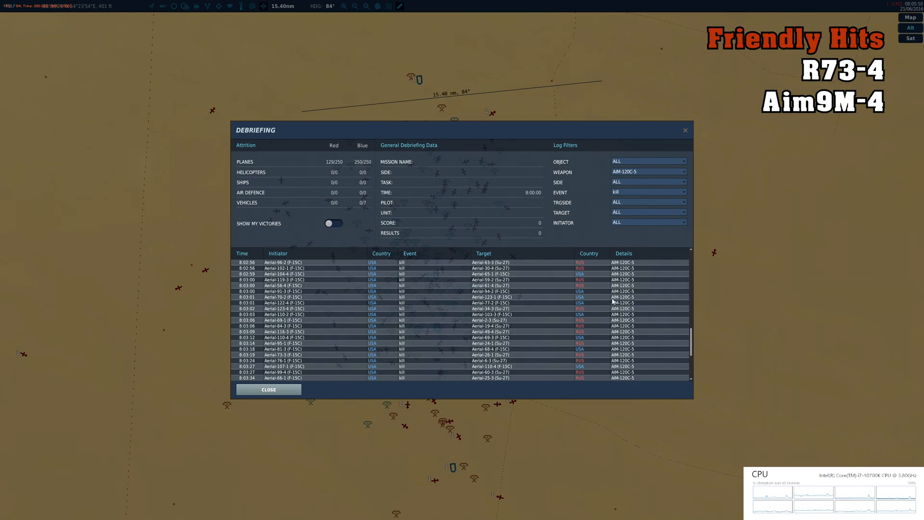
{"action": "mouse_move", "coordinate": [601, 300]}
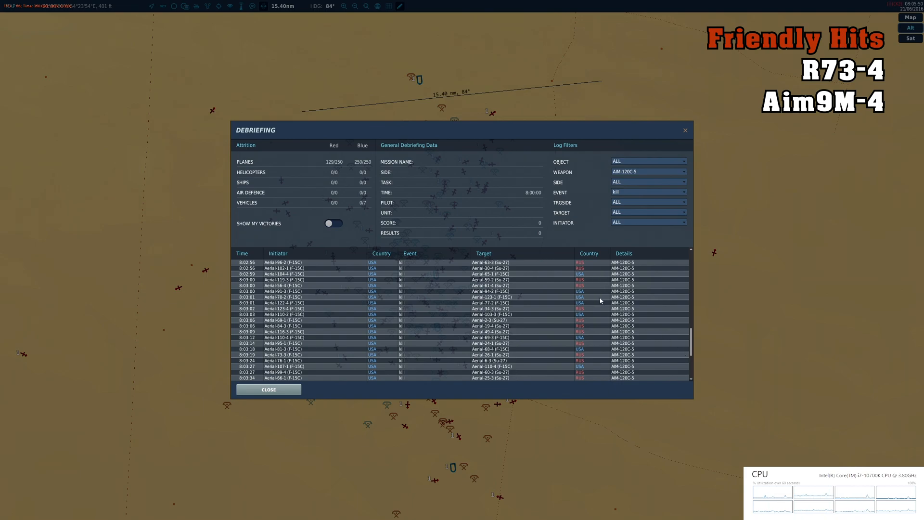
{"action": "mouse_move", "coordinate": [597, 349]}
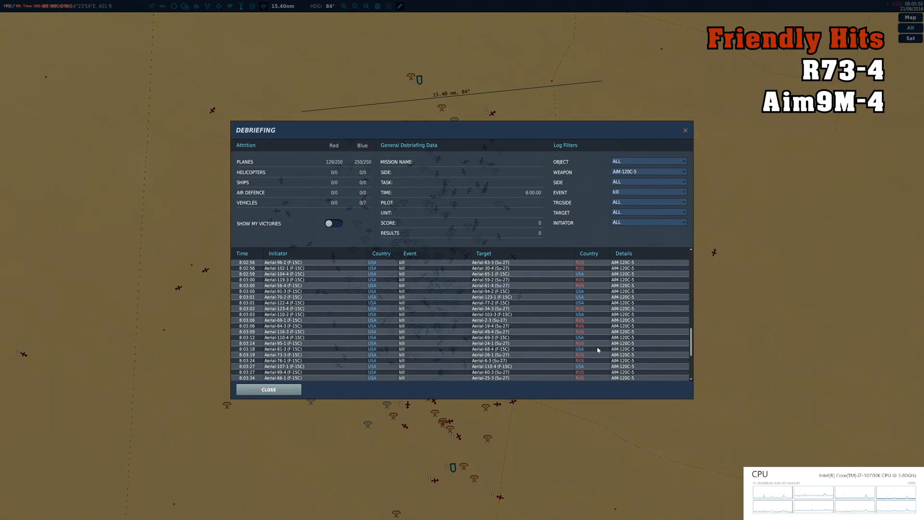
{"action": "scroll", "scroll_direction": "down", "scroll_amount": 3}
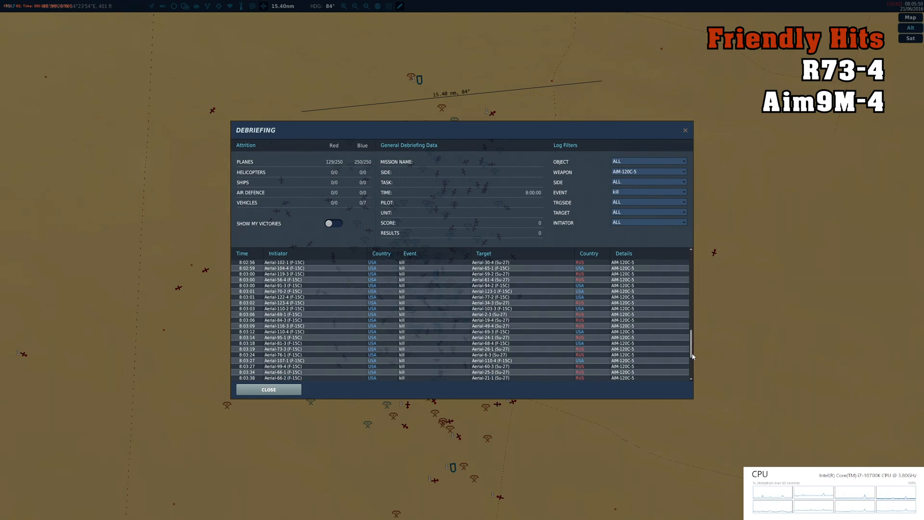
{"action": "scroll", "scroll_direction": "down", "scroll_amount": 3}
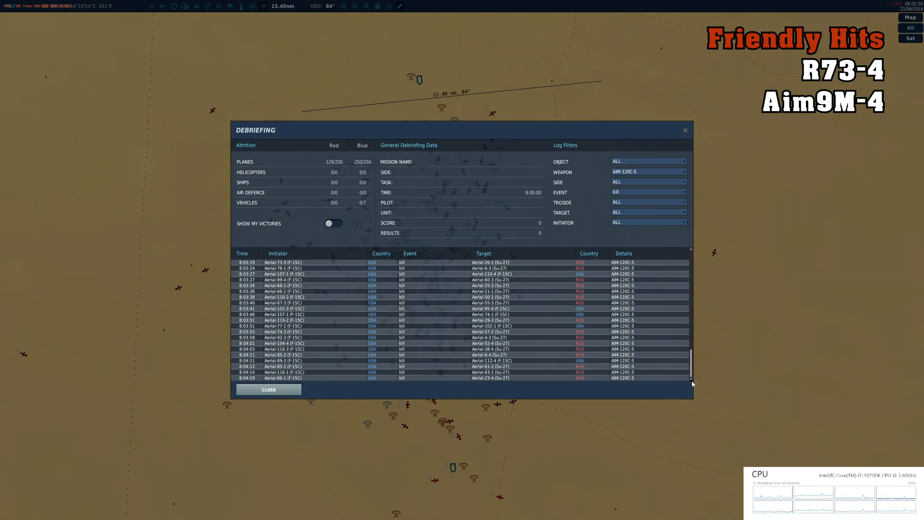
{"action": "mouse_move", "coordinate": [592, 334]}
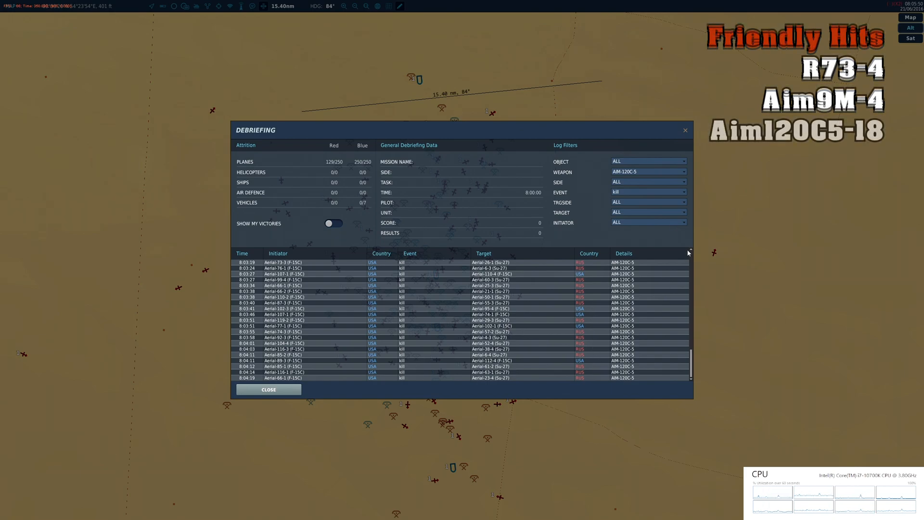
- Set the Weapon filter to R-27ER (AA-10 Alamo C) and scroll its kills
{"action": "left_click", "coordinate": [647, 171]}
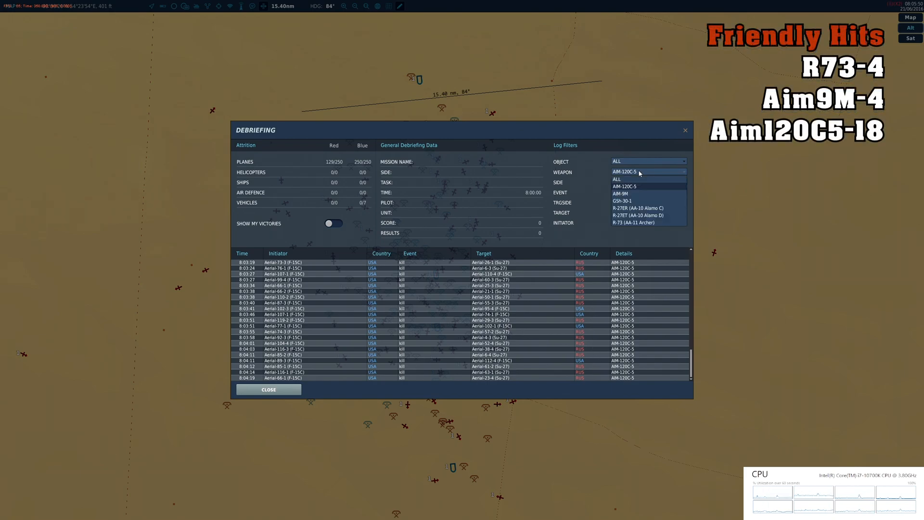
{"action": "left_click", "coordinate": [637, 208]}
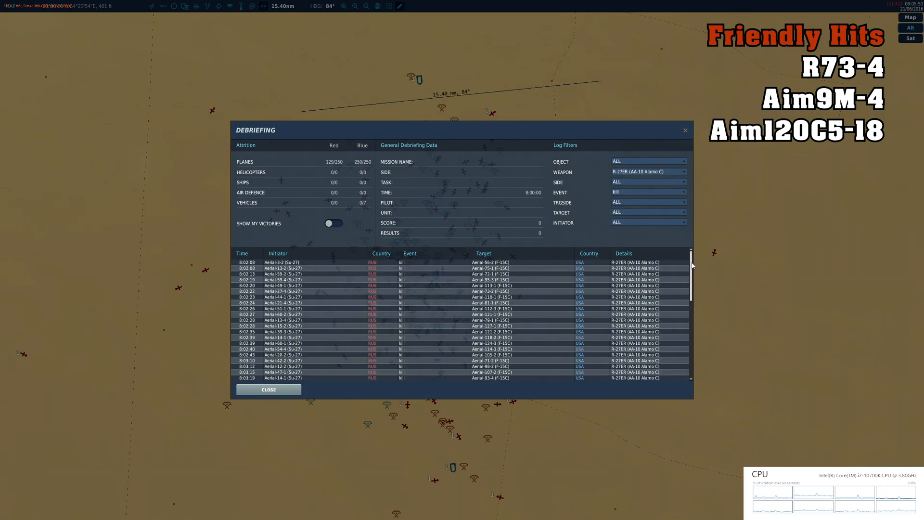
{"action": "scroll", "scroll_direction": "down", "scroll_amount": 3}
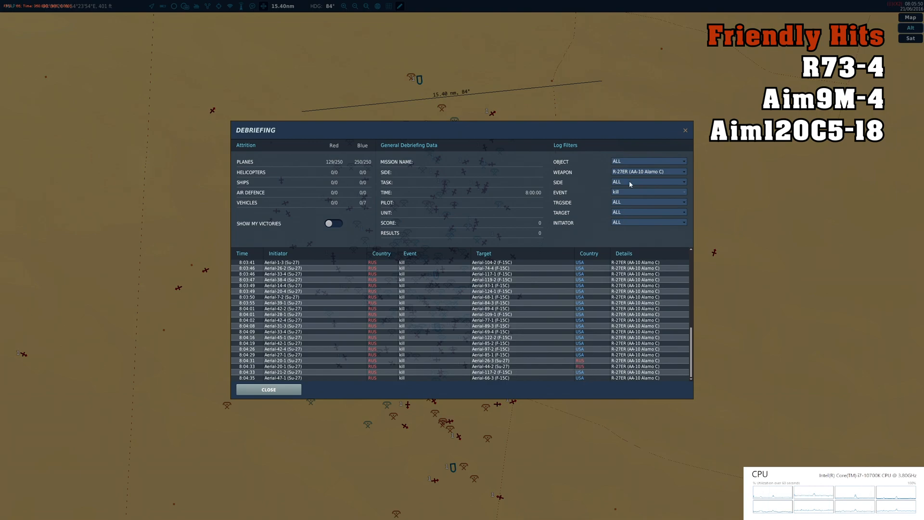
{"action": "left_click", "coordinate": [648, 172]}
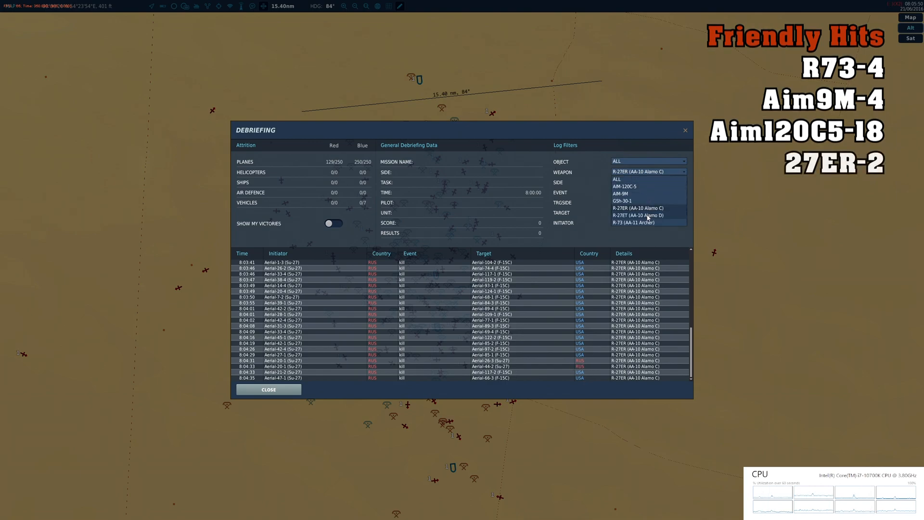
- Select R-27ET (AA-10 Alamo D) and scroll its kills to about 8:04:53
{"action": "left_click", "coordinate": [636, 215]}
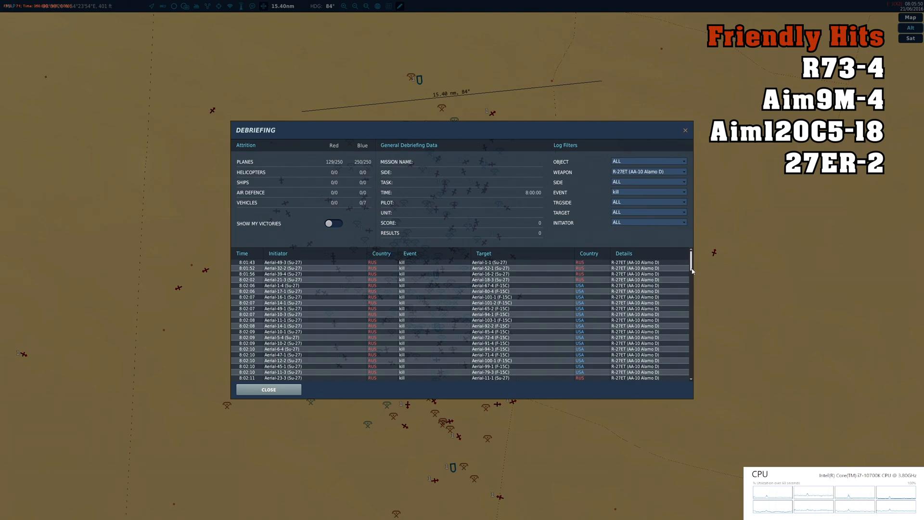
{"action": "scroll", "scroll_direction": "down", "scroll_amount": 3}
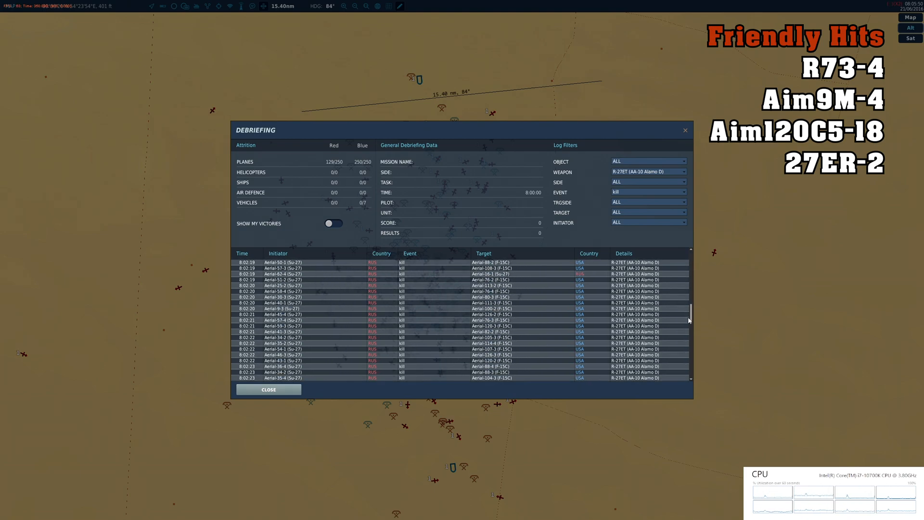
{"action": "scroll", "scroll_direction": "down", "scroll_amount": 3}
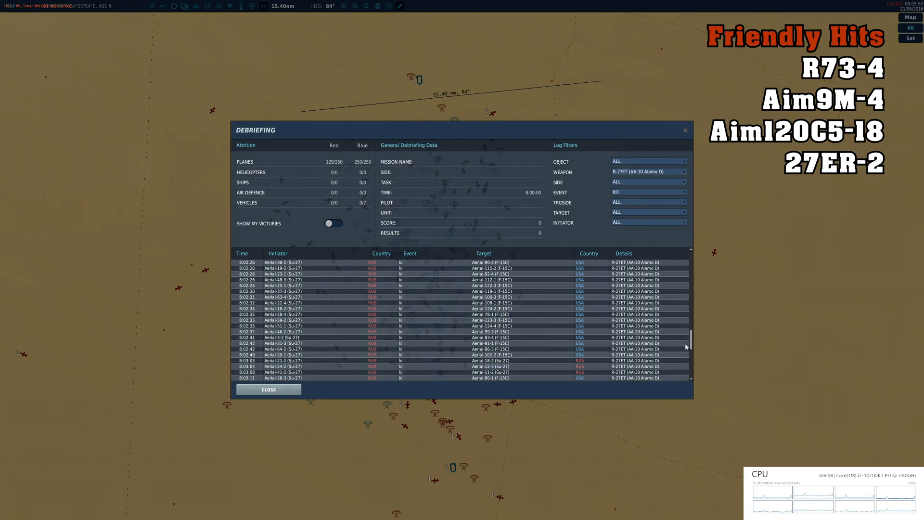
{"action": "scroll", "scroll_direction": "down", "scroll_amount": 3}
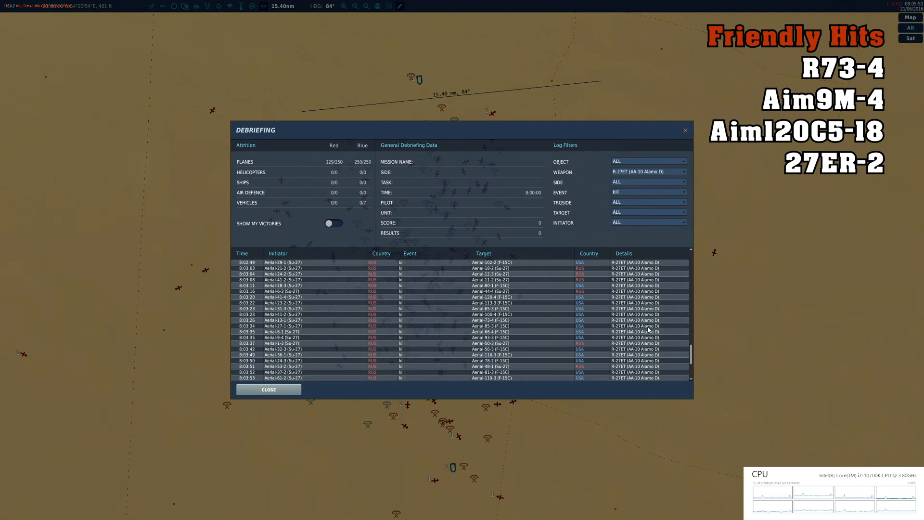
{"action": "mouse_move", "coordinate": [594, 334]}
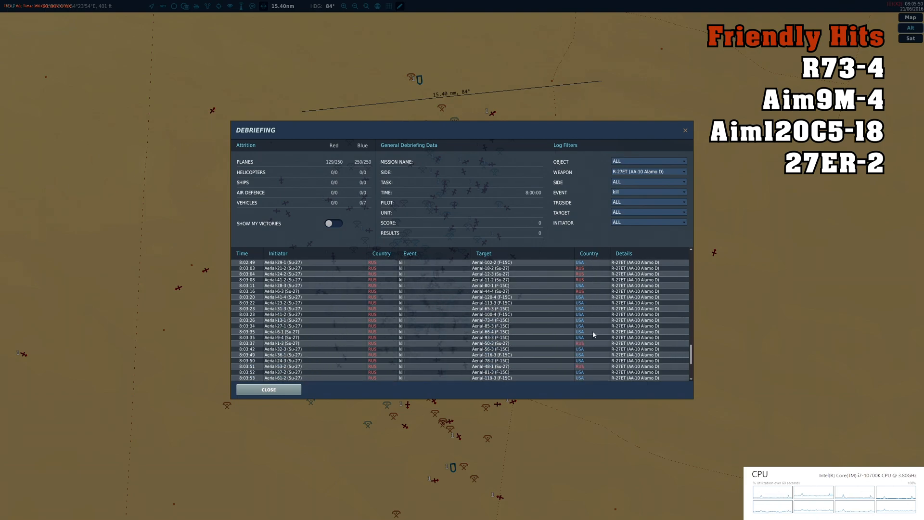
{"action": "scroll", "scroll_direction": "down", "scroll_amount": 3}
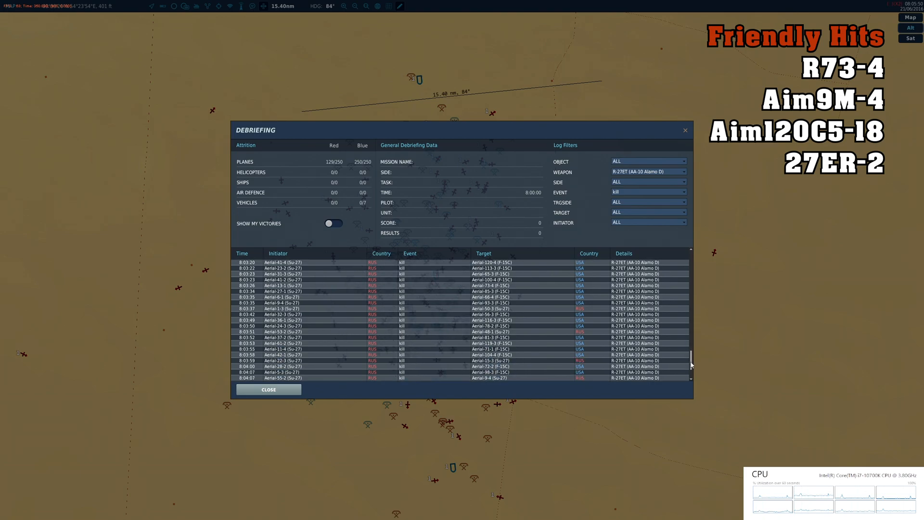
{"action": "scroll", "scroll_direction": "down", "scroll_amount": 3}
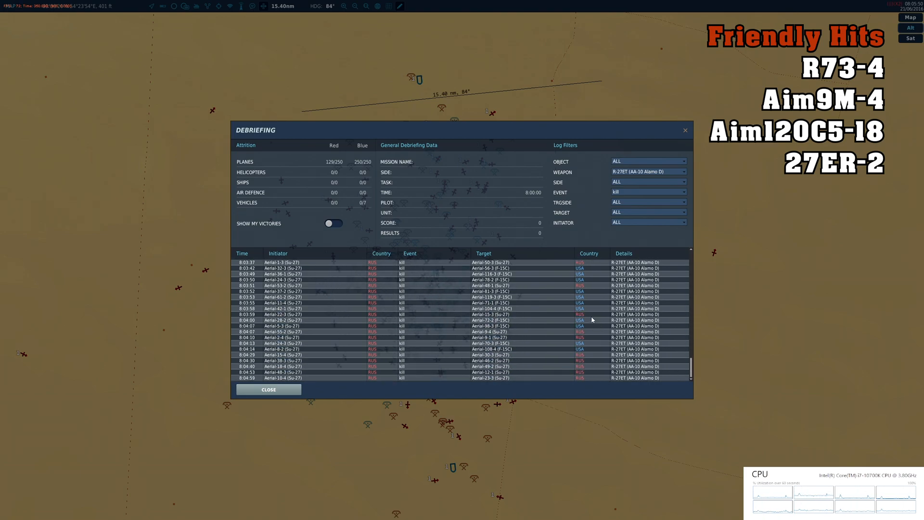
{"action": "mouse_move", "coordinate": [598, 356]}
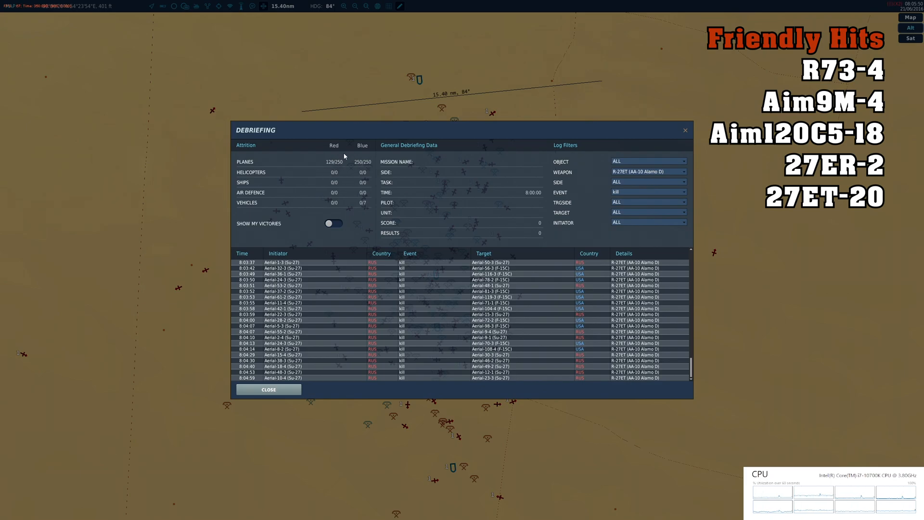
{"action": "mouse_move", "coordinate": [442, 229]}
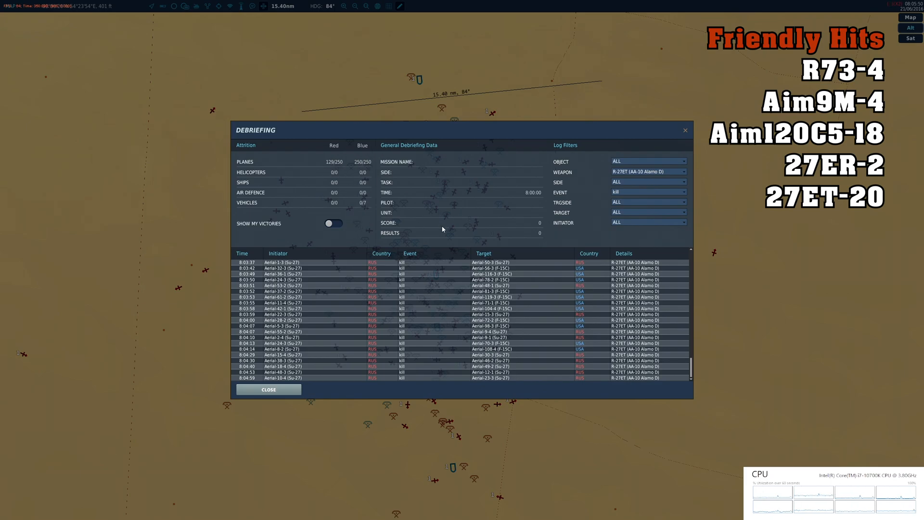
- Set the Event filter to ALL and list R-27ER events
{"action": "left_click", "coordinate": [683, 171]}
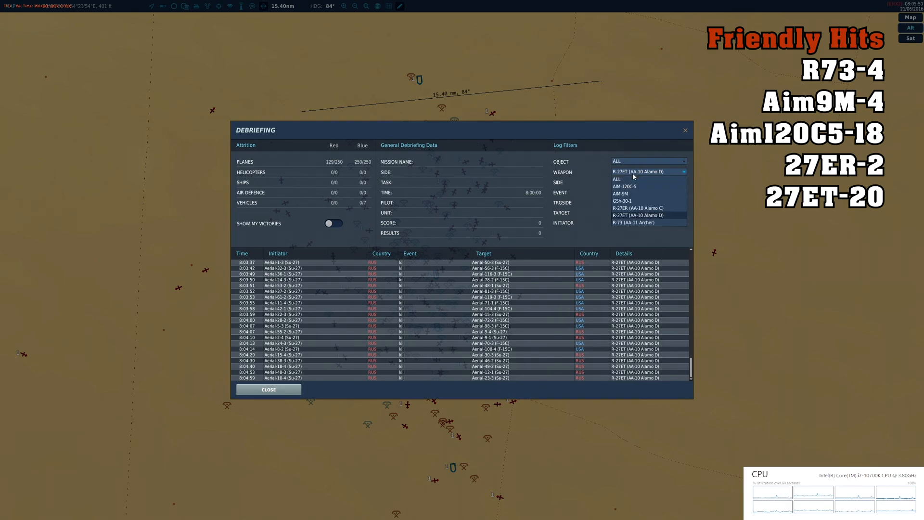
{"action": "left_click", "coordinate": [638, 215]}
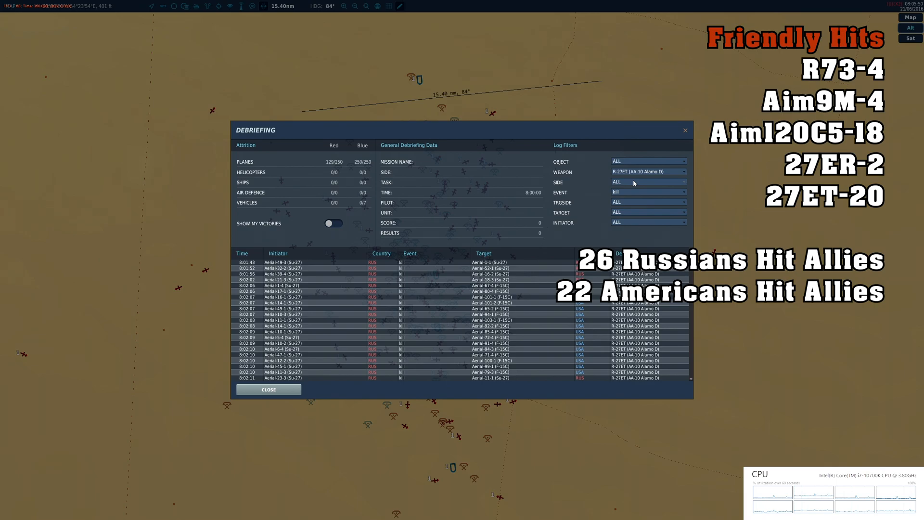
{"action": "left_click", "coordinate": [648, 192]}
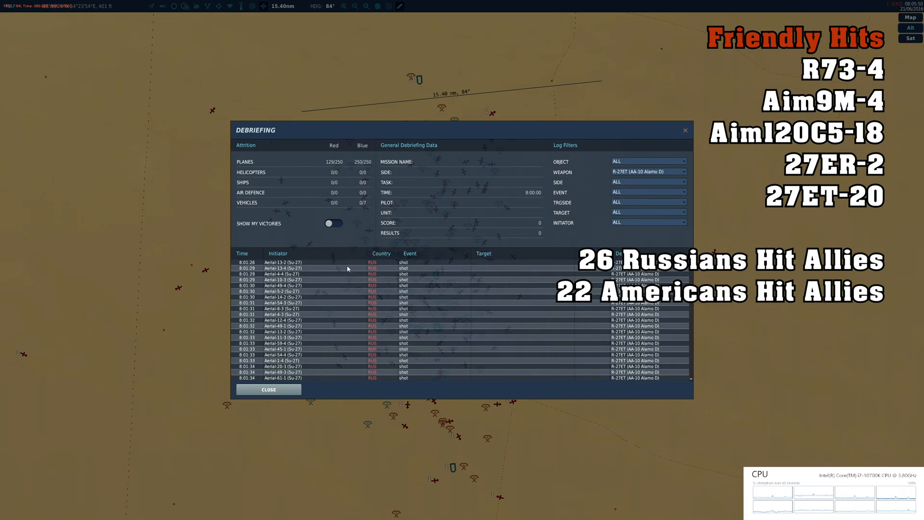
{"action": "mouse_move", "coordinate": [274, 263]}
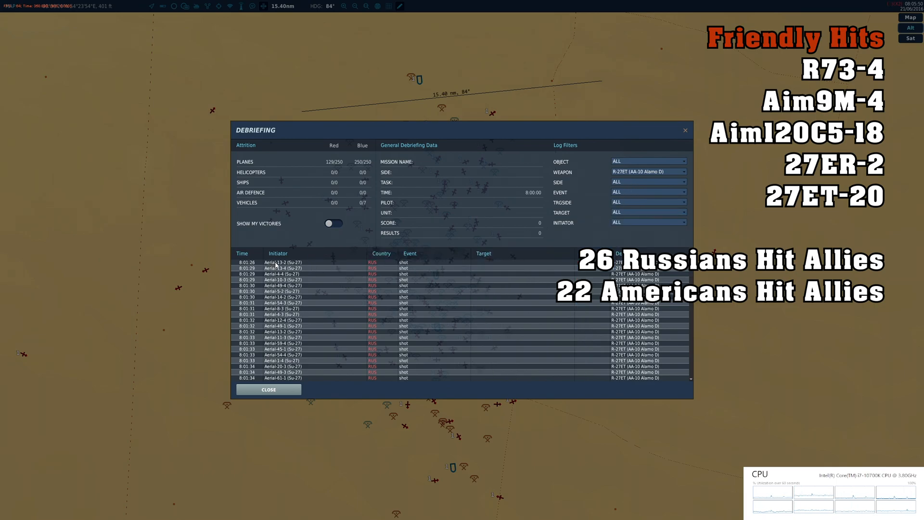
{"action": "mouse_move", "coordinate": [357, 260]}
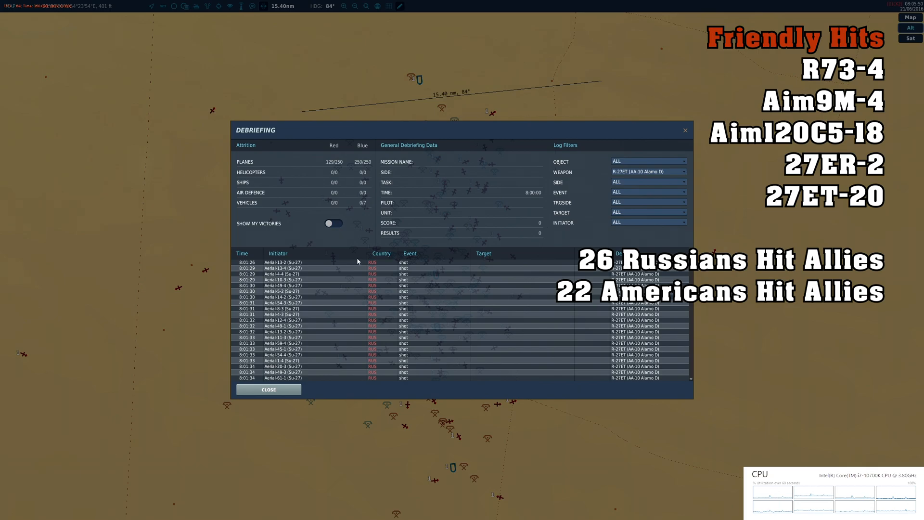
{"action": "left_click", "coordinate": [648, 171]}
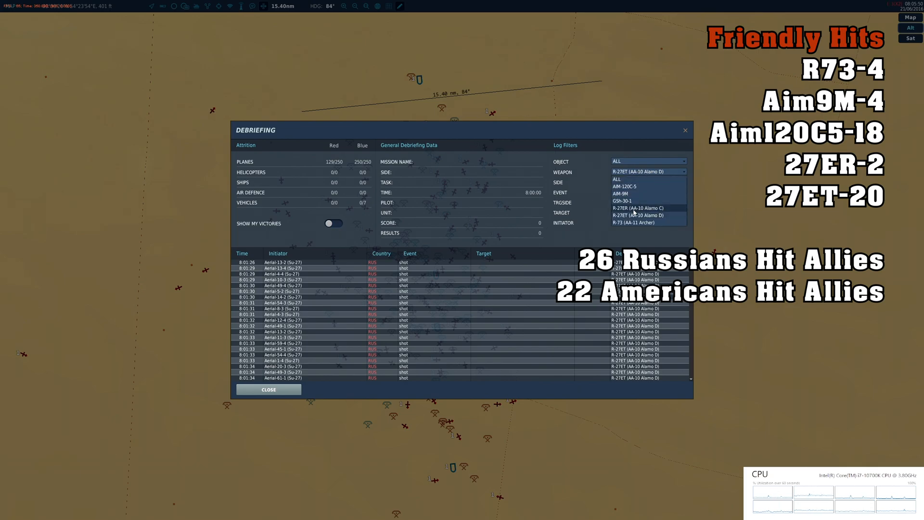
{"action": "left_click", "coordinate": [639, 207]}
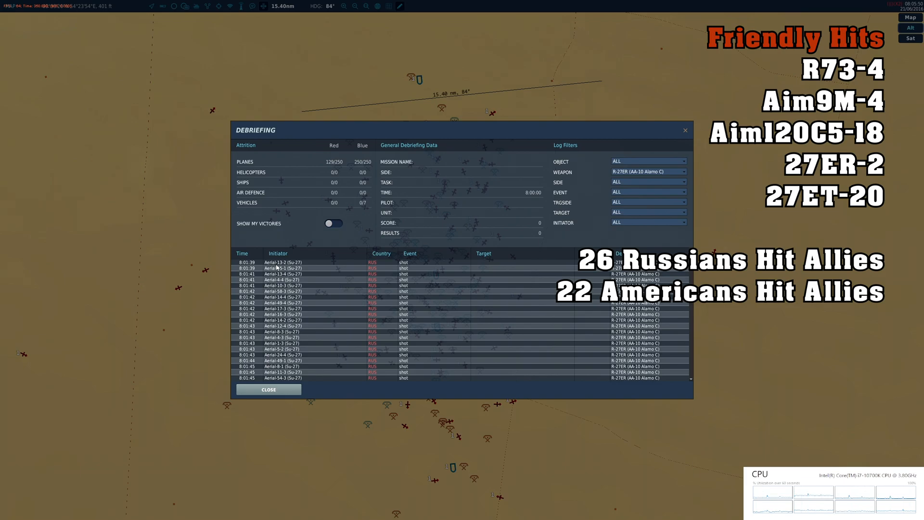
- Cycle the Weapon filter through AIM-120C-5, R-27ET and AIM-9M, ending on R-73
{"action": "left_click", "coordinate": [649, 171]}
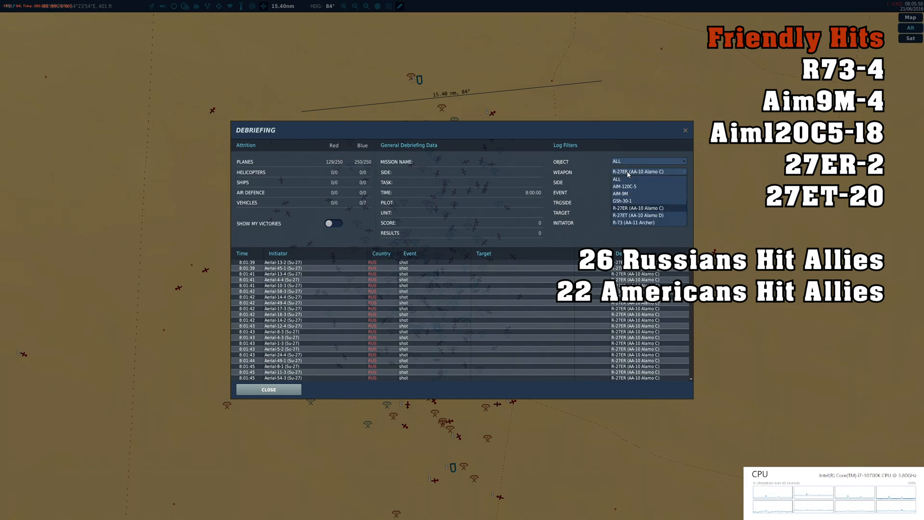
{"action": "left_click", "coordinate": [624, 187]}
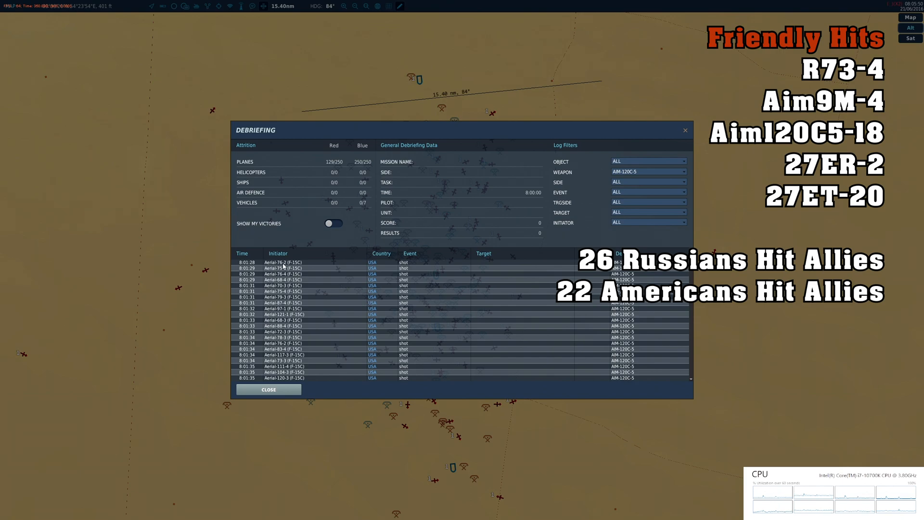
{"action": "left_click", "coordinate": [648, 171]}
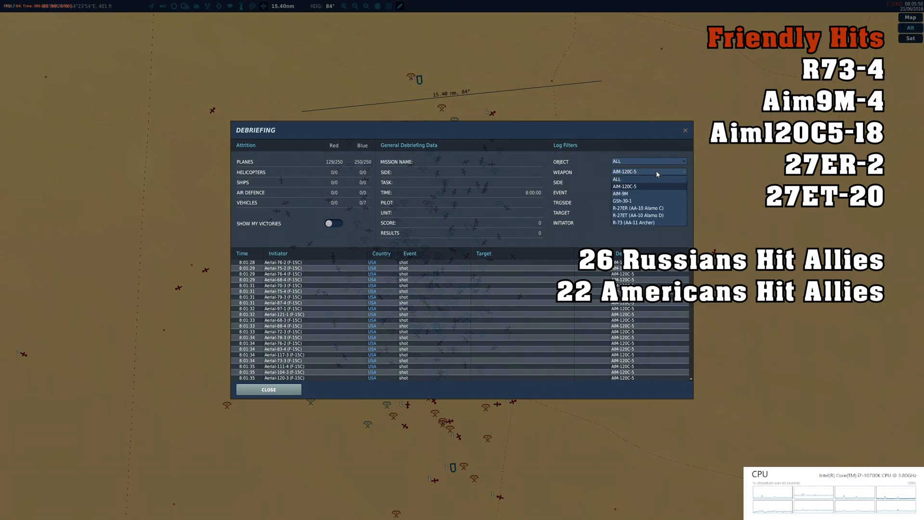
{"action": "mouse_move", "coordinate": [659, 210]}
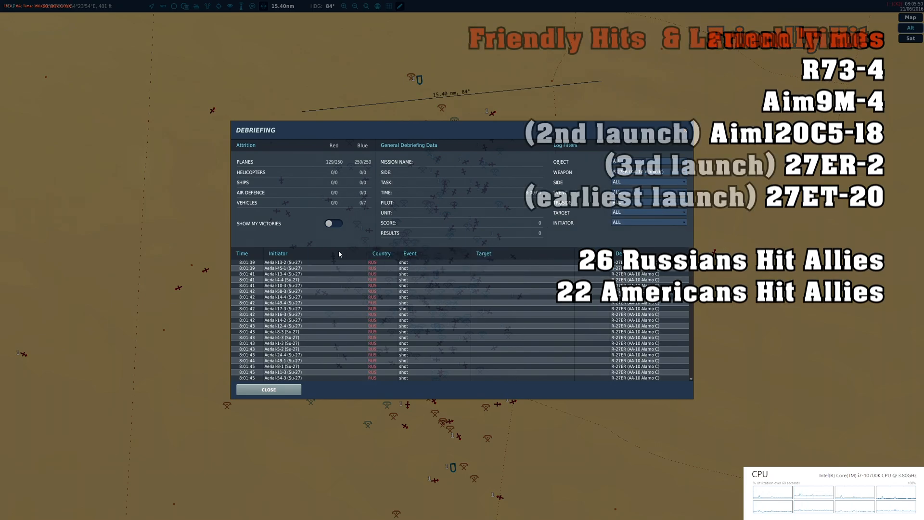
{"action": "left_click", "coordinate": [647, 173]}
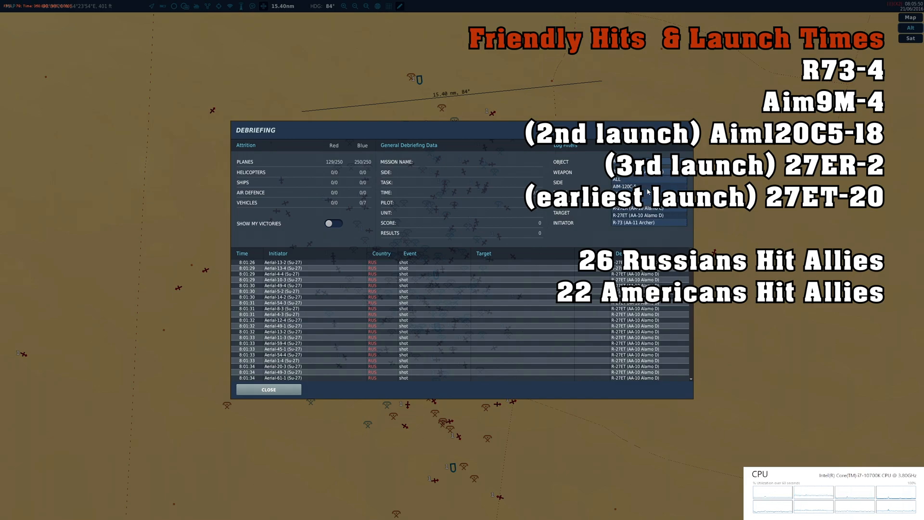
{"action": "left_click", "coordinate": [647, 179]}
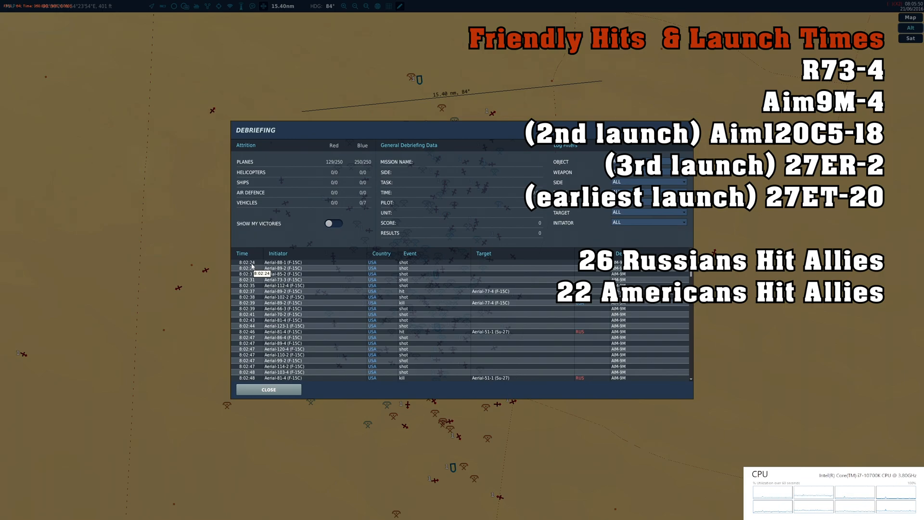
{"action": "left_click", "coordinate": [647, 181]}
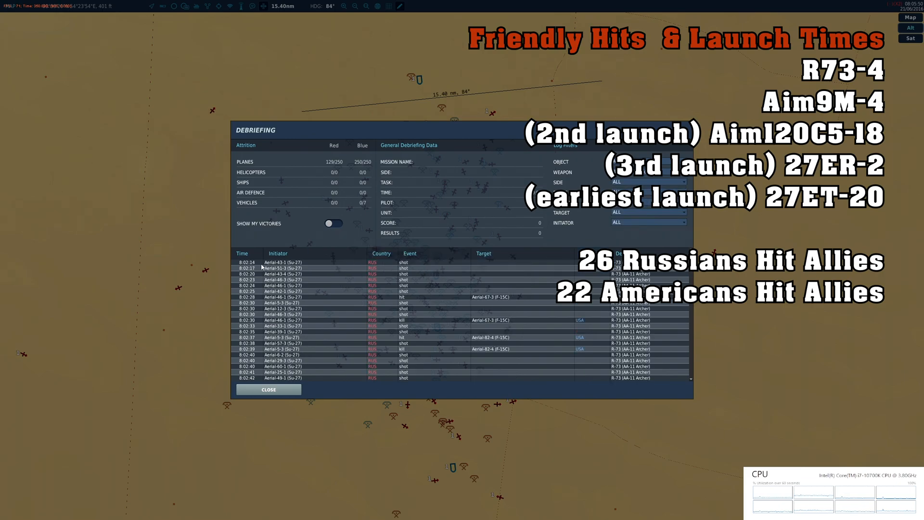
{"action": "mouse_move", "coordinate": [585, 210]}
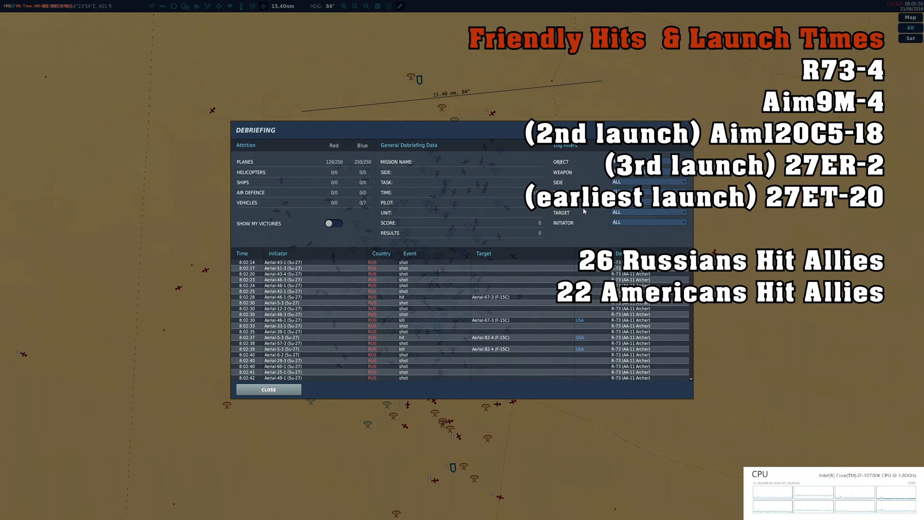
{"action": "mouse_move", "coordinate": [319, 163]}
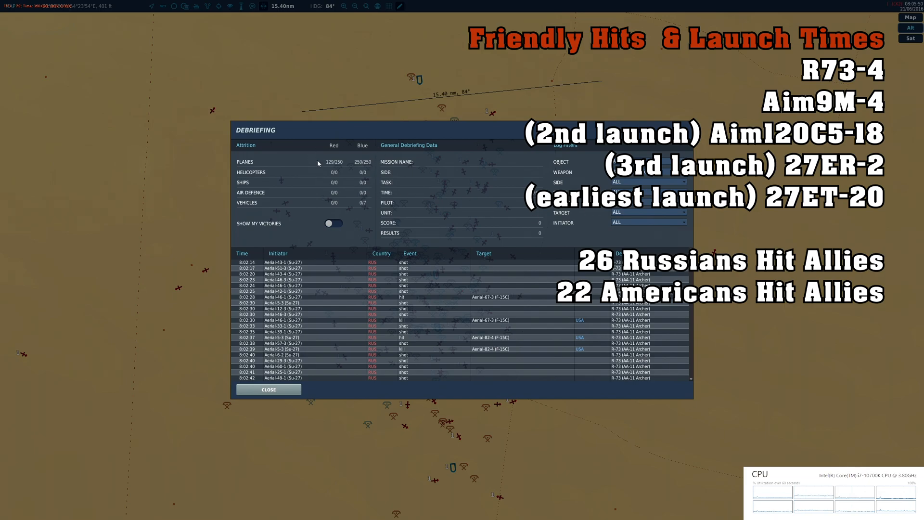
- Rerun the mission and reopen its debriefing, now tallying 243 F-15Cs versus 118 Su-27s lost
{"action": "left_click", "coordinate": [268, 389]}
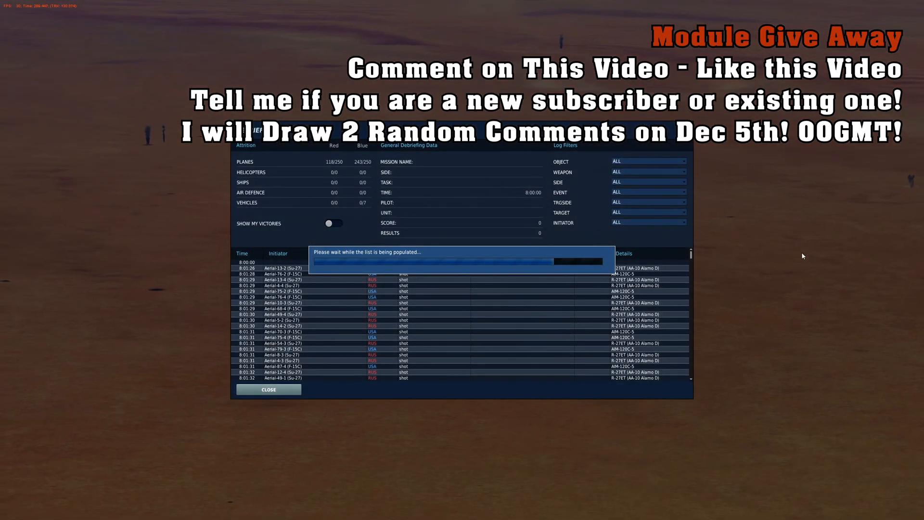
- Let the debriefing settle at 249 F-15Cs versus 119 Su-27s lost, then close it
{"action": "left_click", "coordinate": [268, 389]}
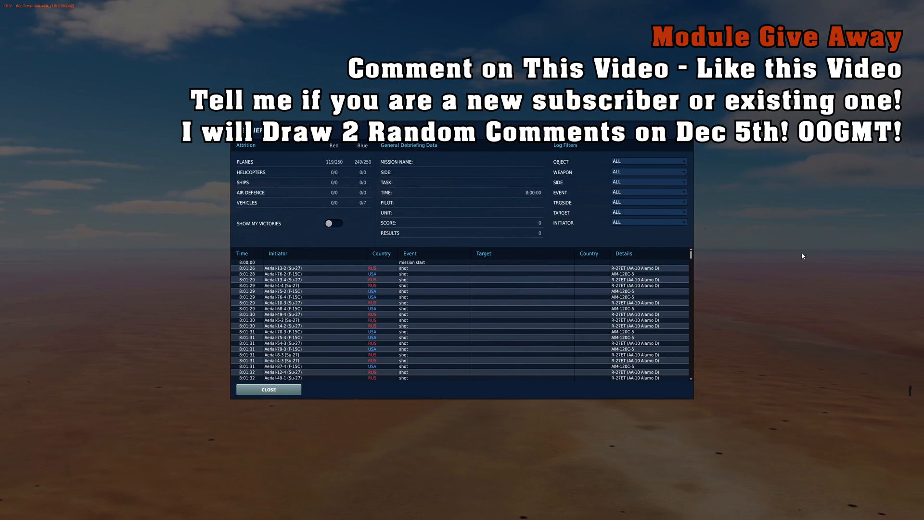
{"action": "left_click", "coordinate": [268, 389]}
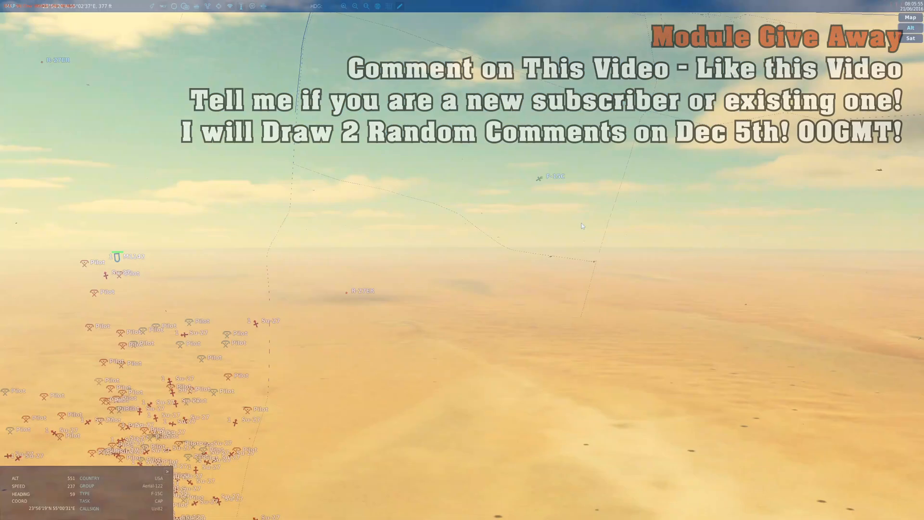